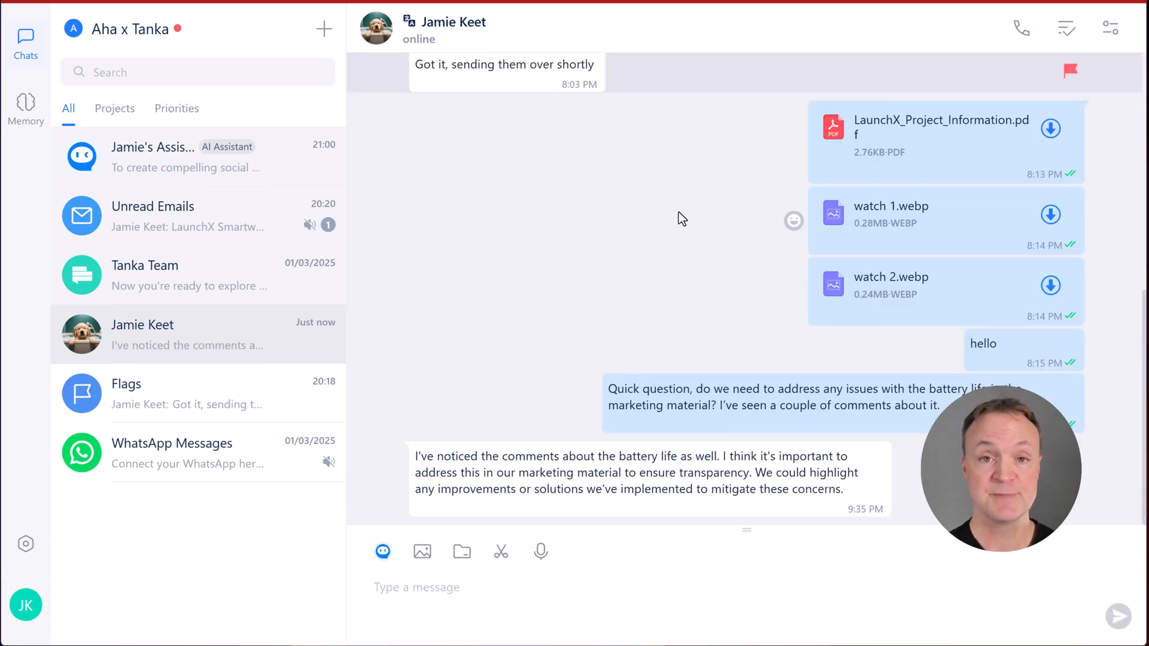
mouse_move(674, 217)
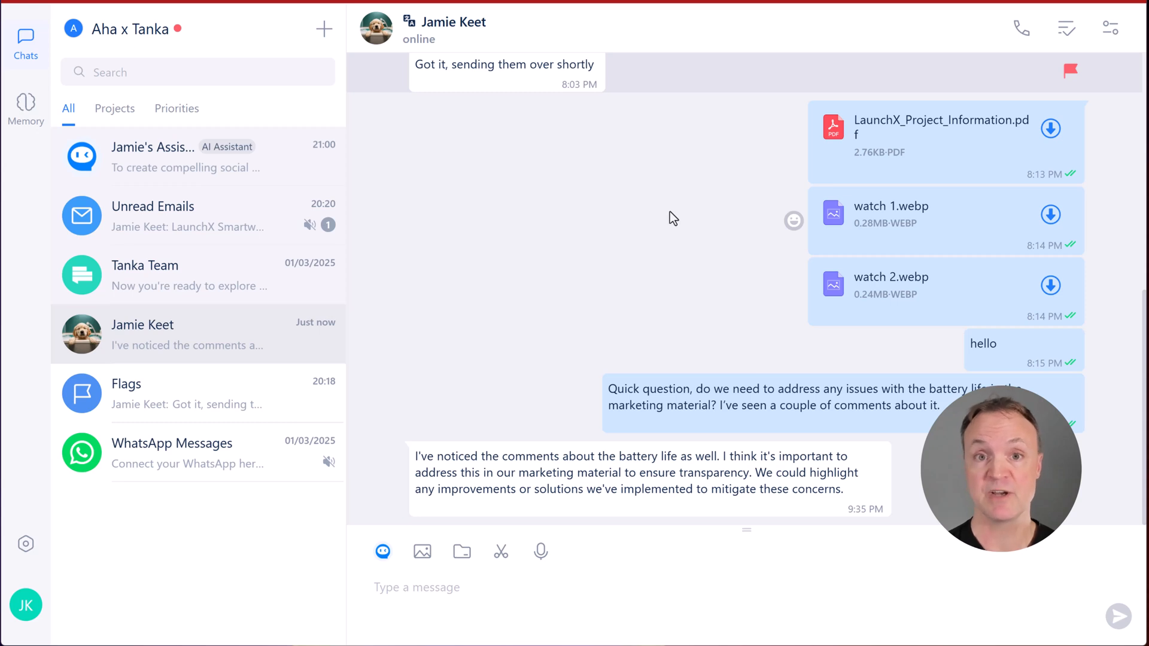
mouse_move(657, 218)
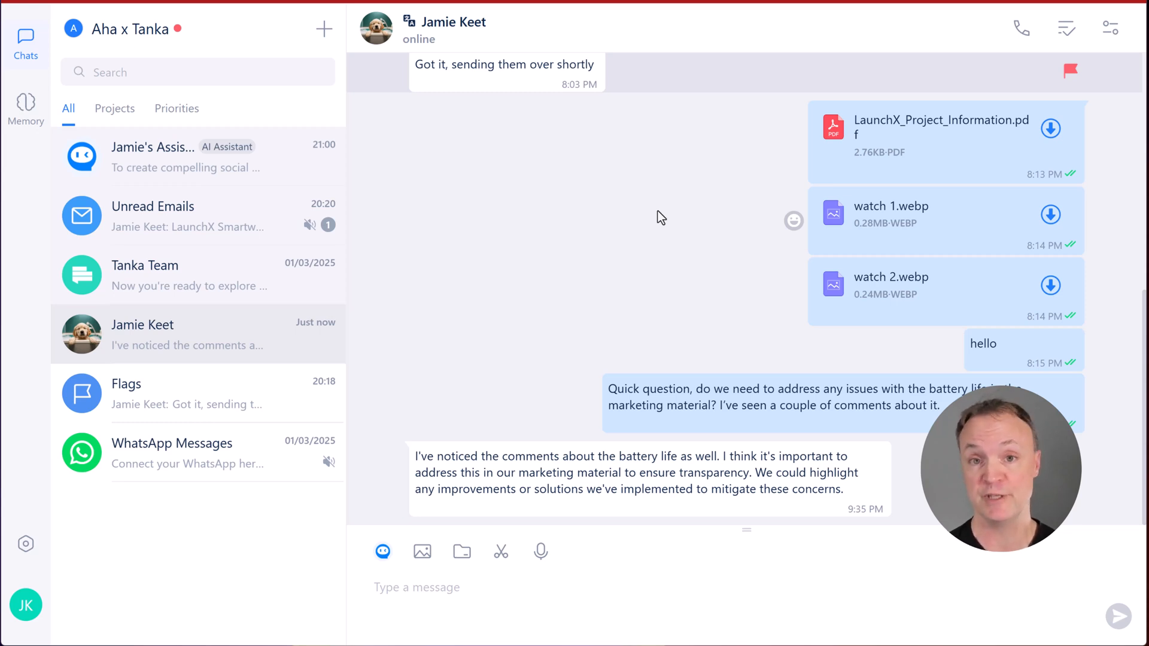
mouse_move(700, 188)
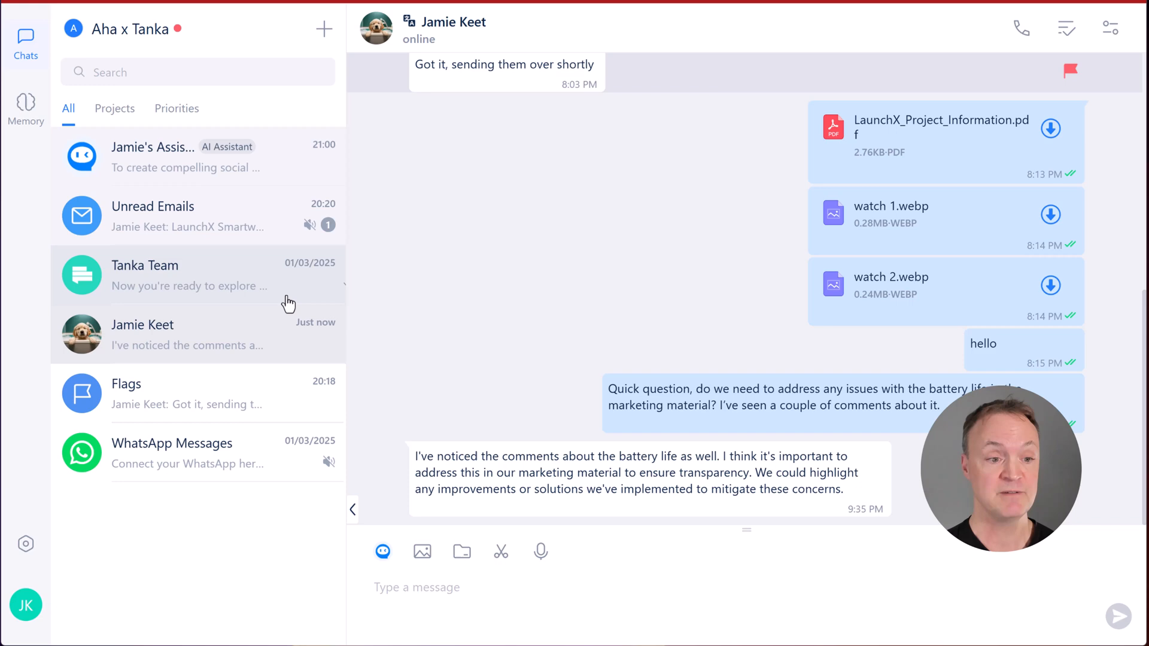
Step: Generate an assistant draft reply about battery-life improvements and send it to Jamie Keet
scroll("up", 3)
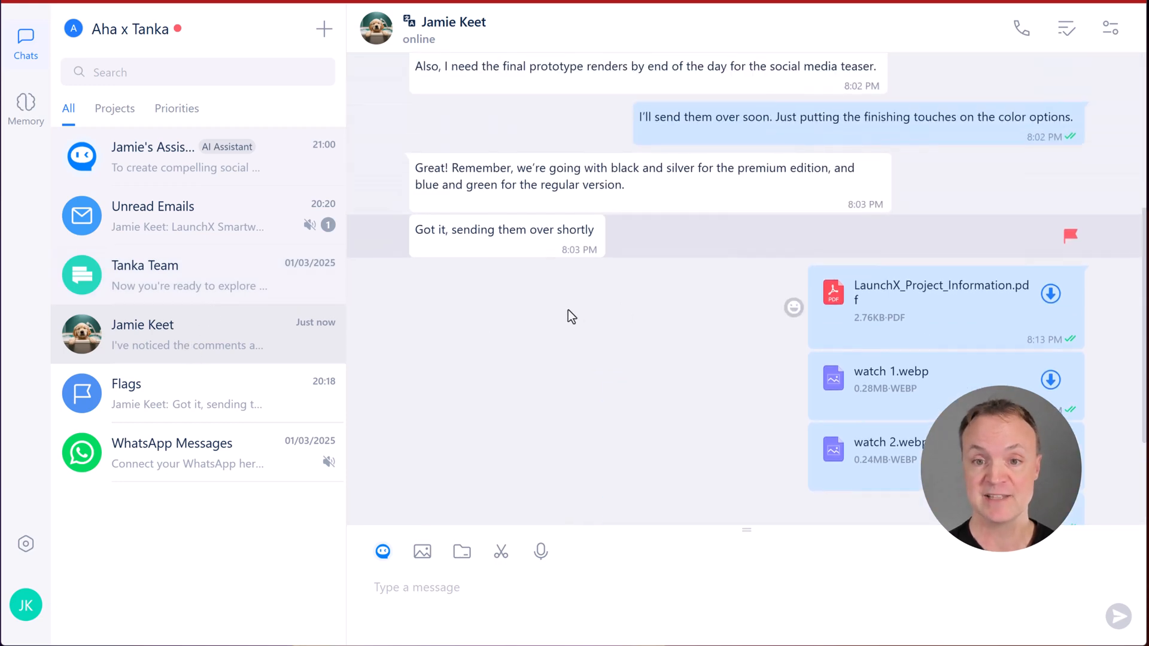
scroll("up", 3)
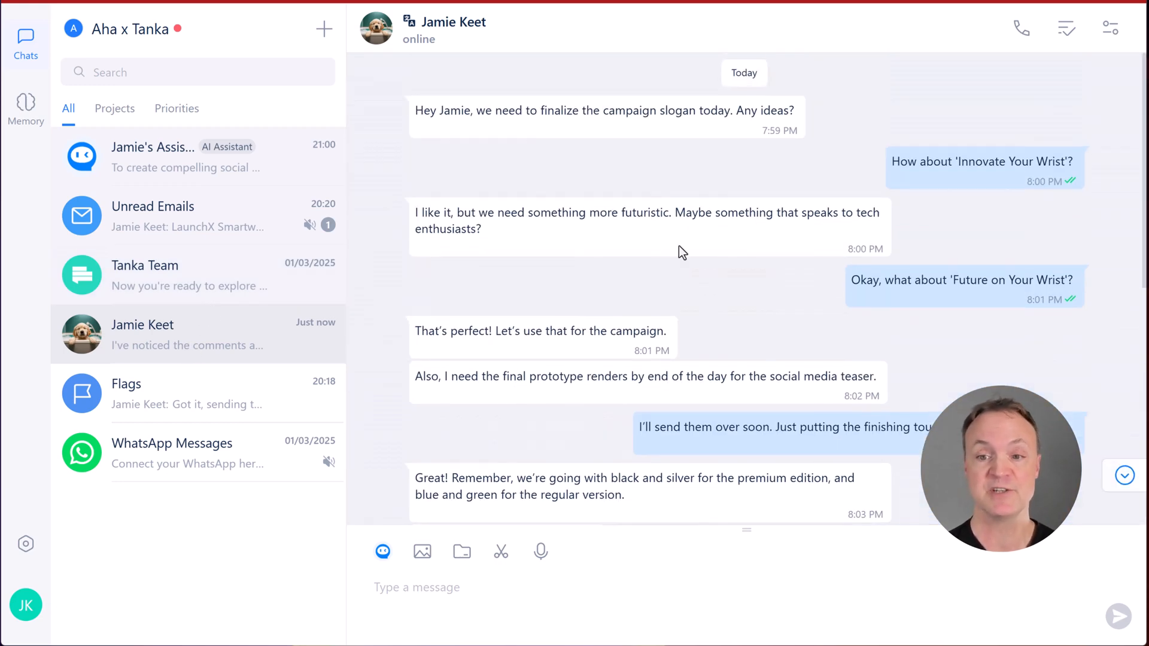
scroll("down", 3)
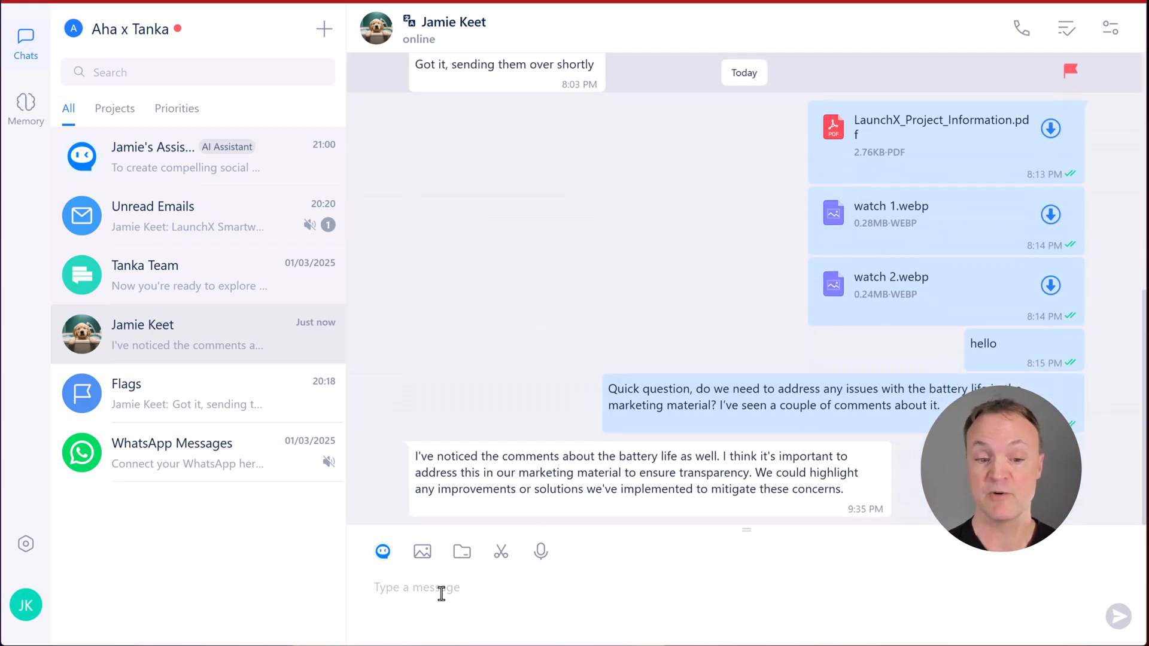
mouse_move(383, 551)
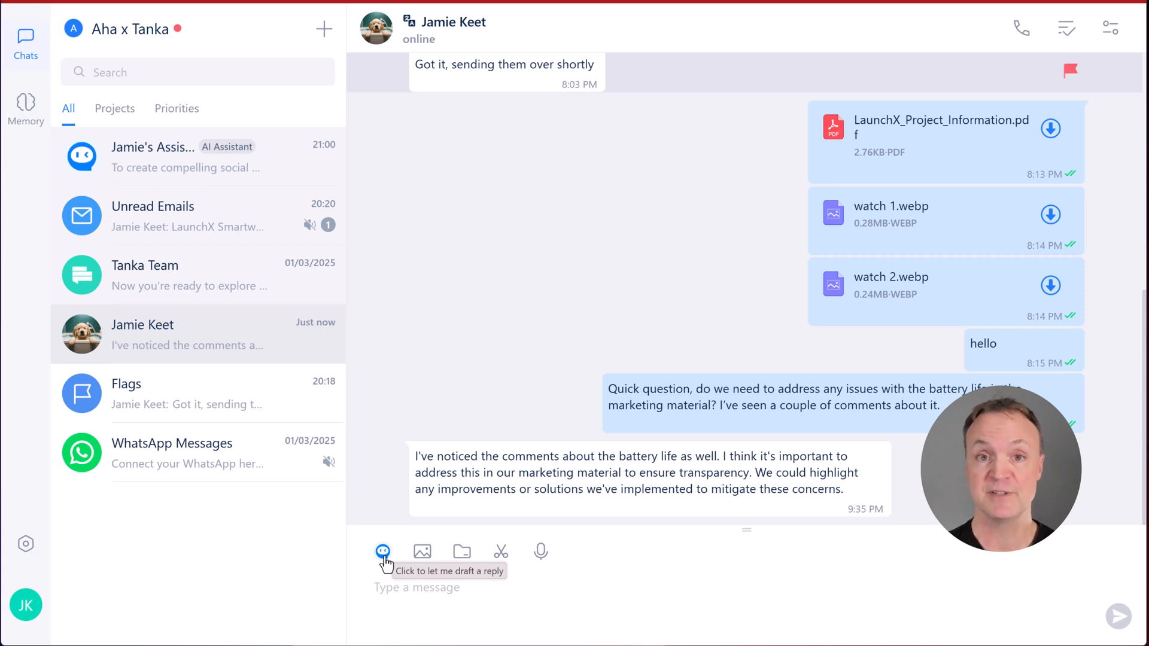
left_click(382, 550)
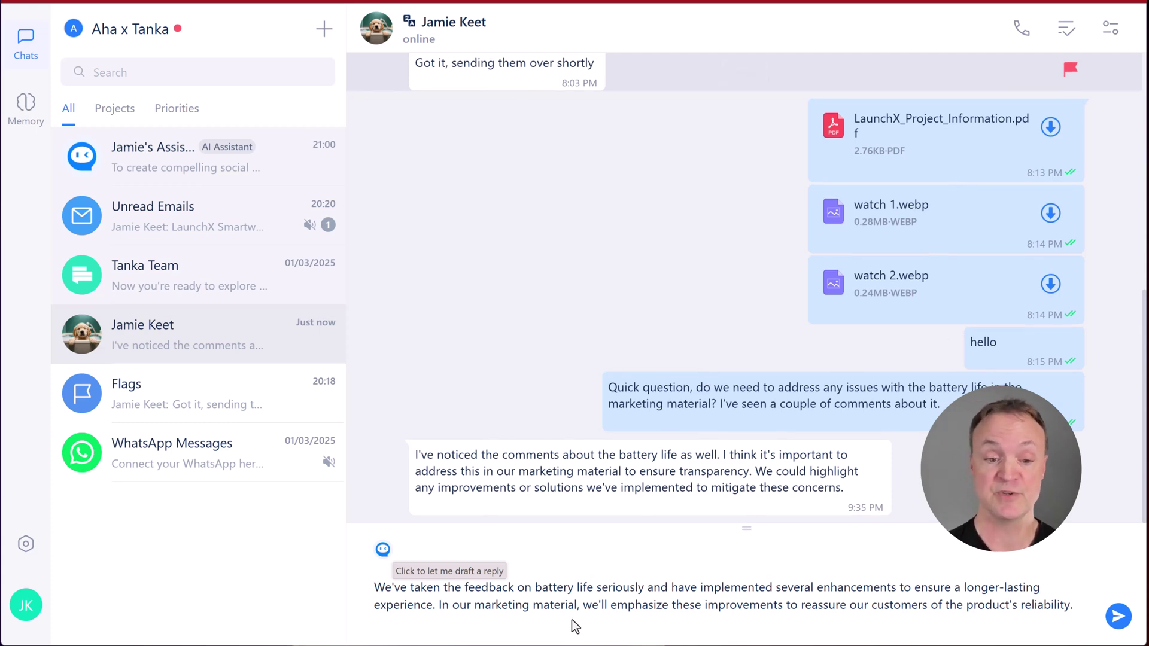
mouse_move(1033, 608)
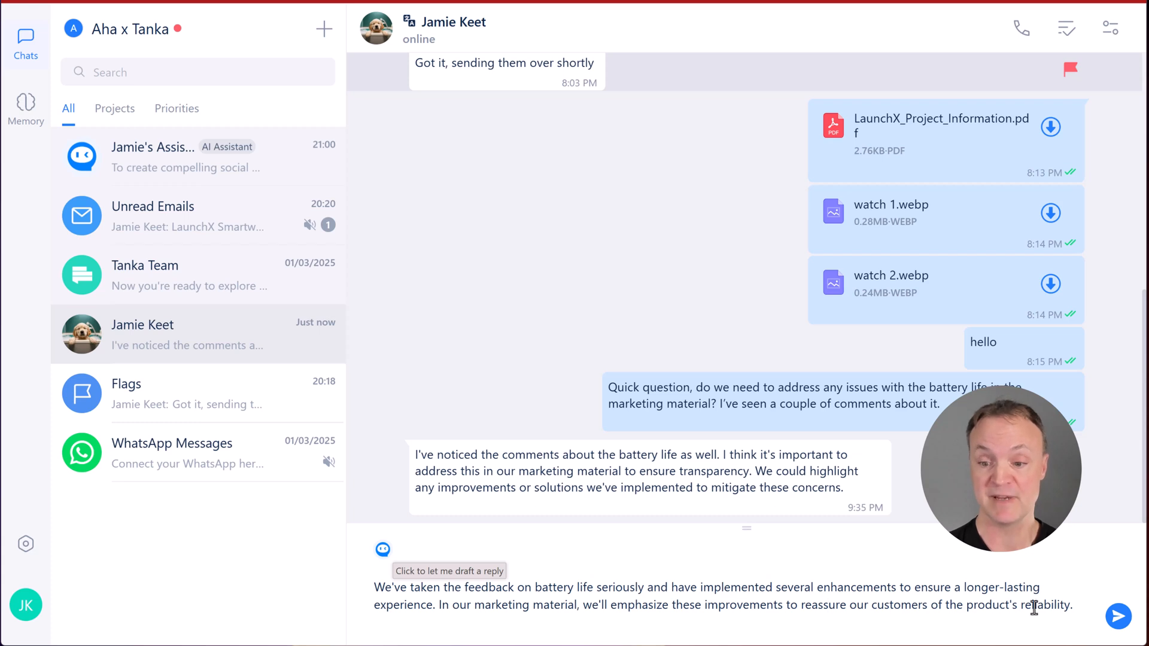
left_click(1117, 616)
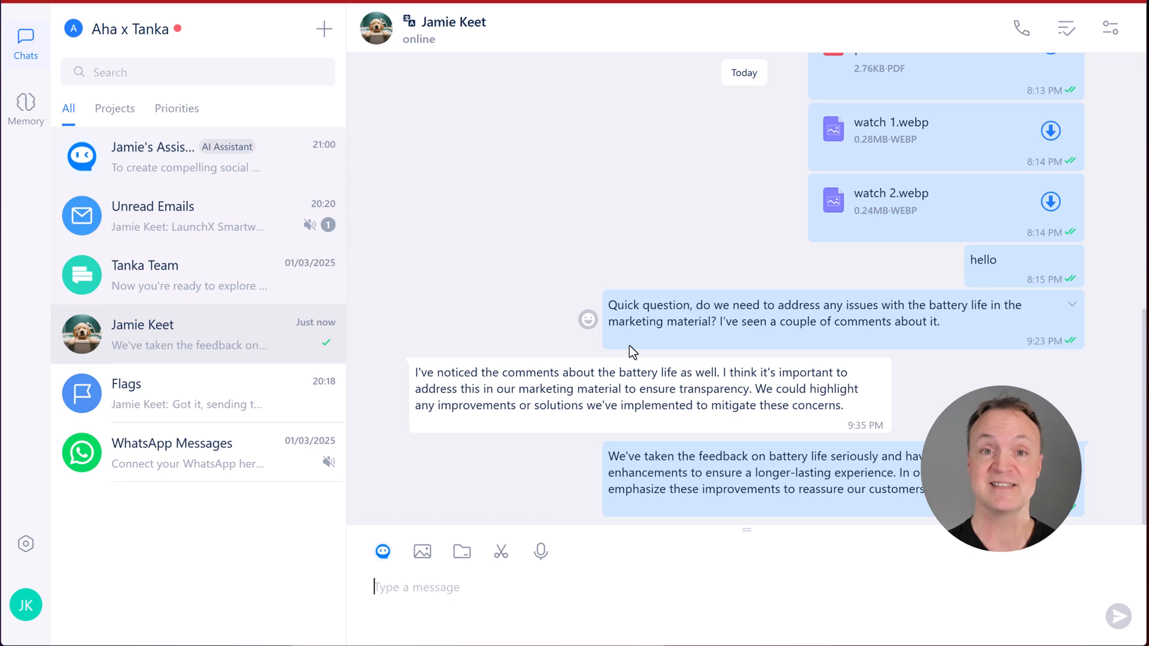
mouse_move(160, 230)
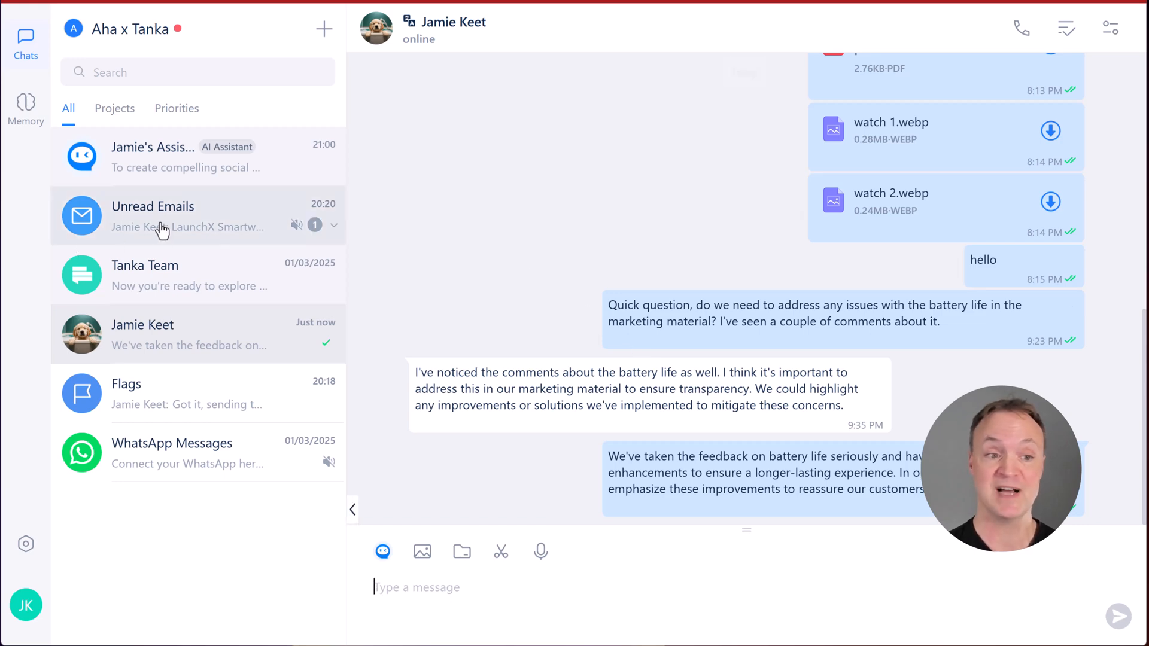
Step: Open the unread LaunchX Smartwatch campaign email from Jamie Keet and read its body
left_click(153, 207)
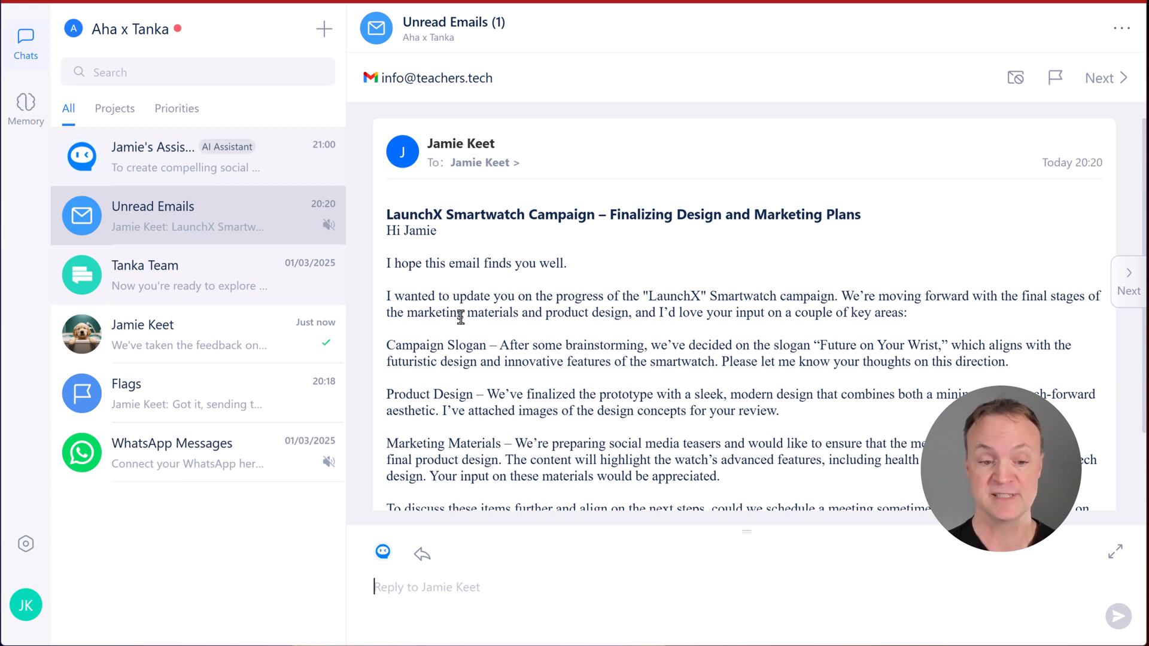
mouse_move(383, 552)
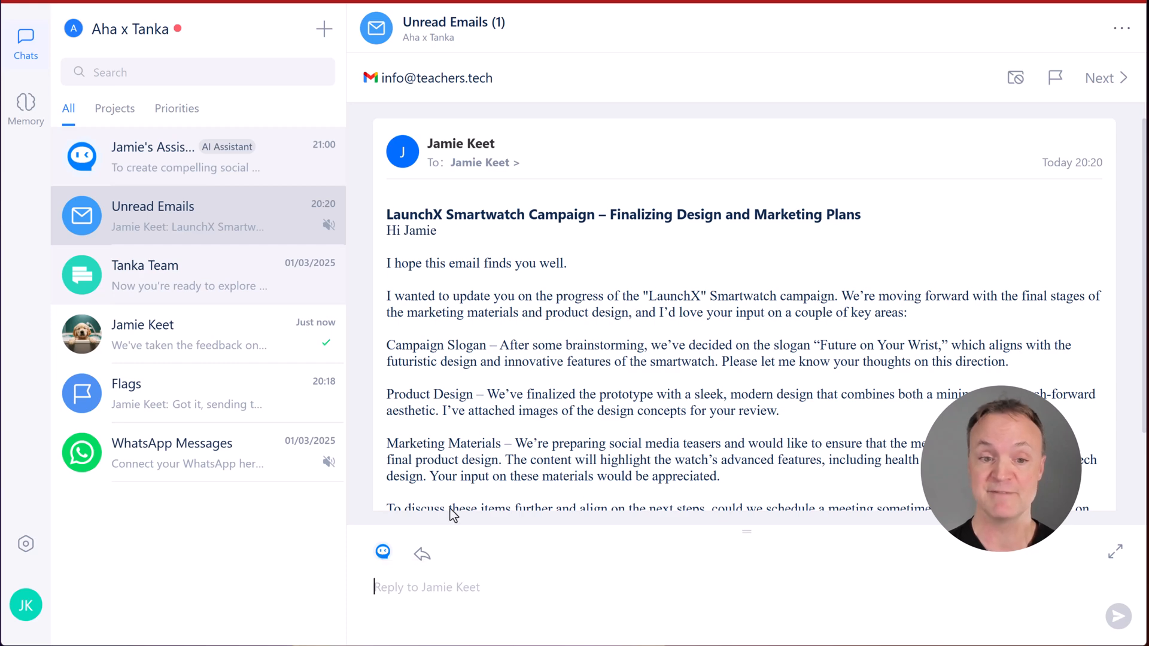
scroll("down", 3)
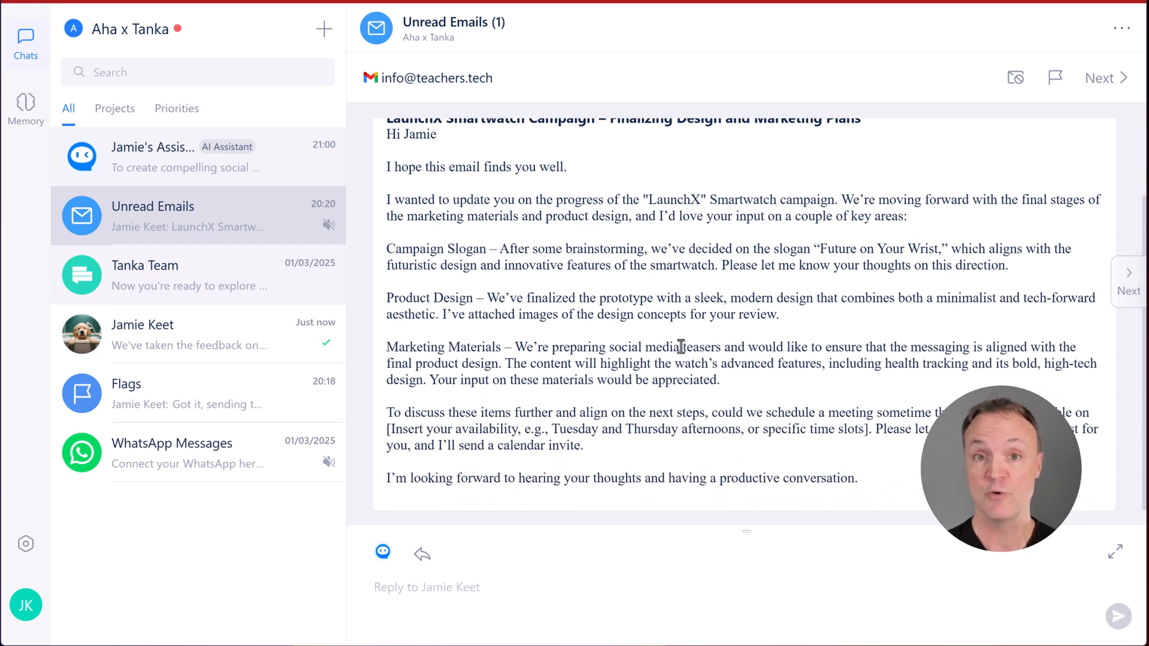
mouse_move(383, 551)
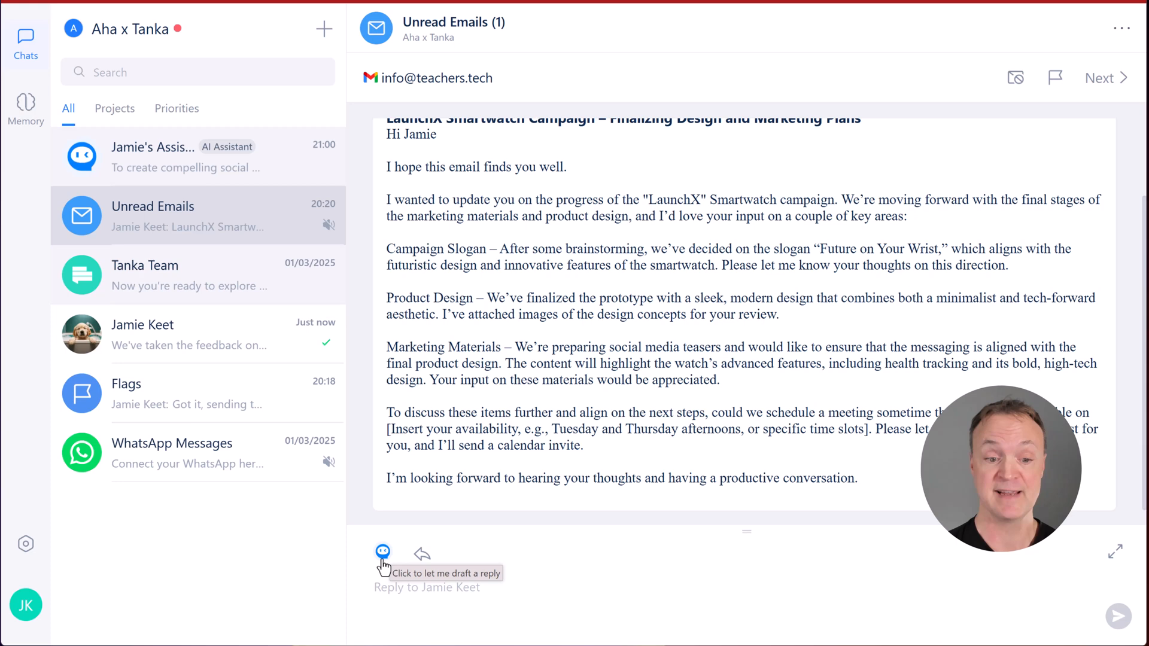
Step: Send an assistant-drafted email reply agreeing to a Thursday meeting, clearing unread emails
left_click(383, 553)
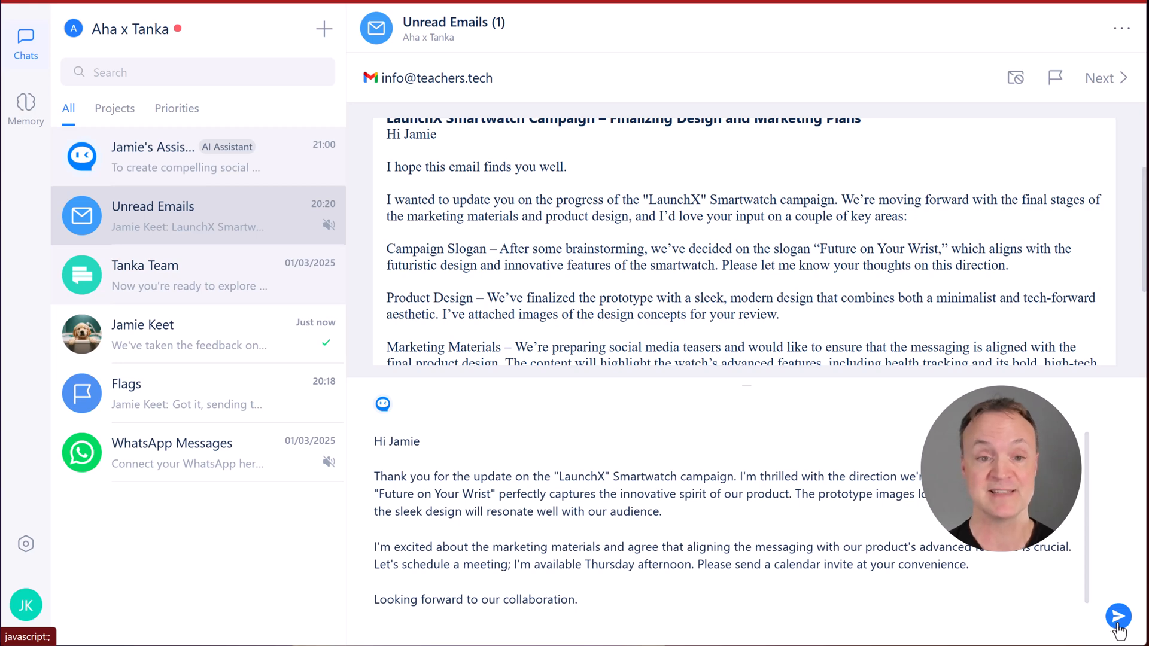
left_click(1119, 616)
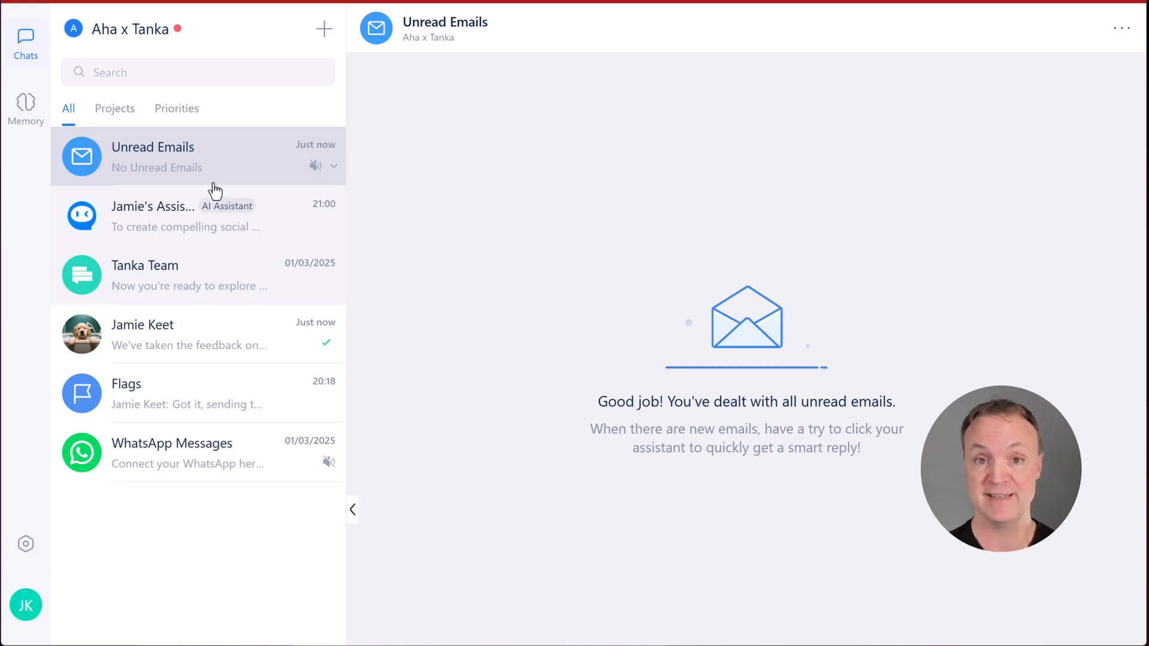
mouse_move(476, 279)
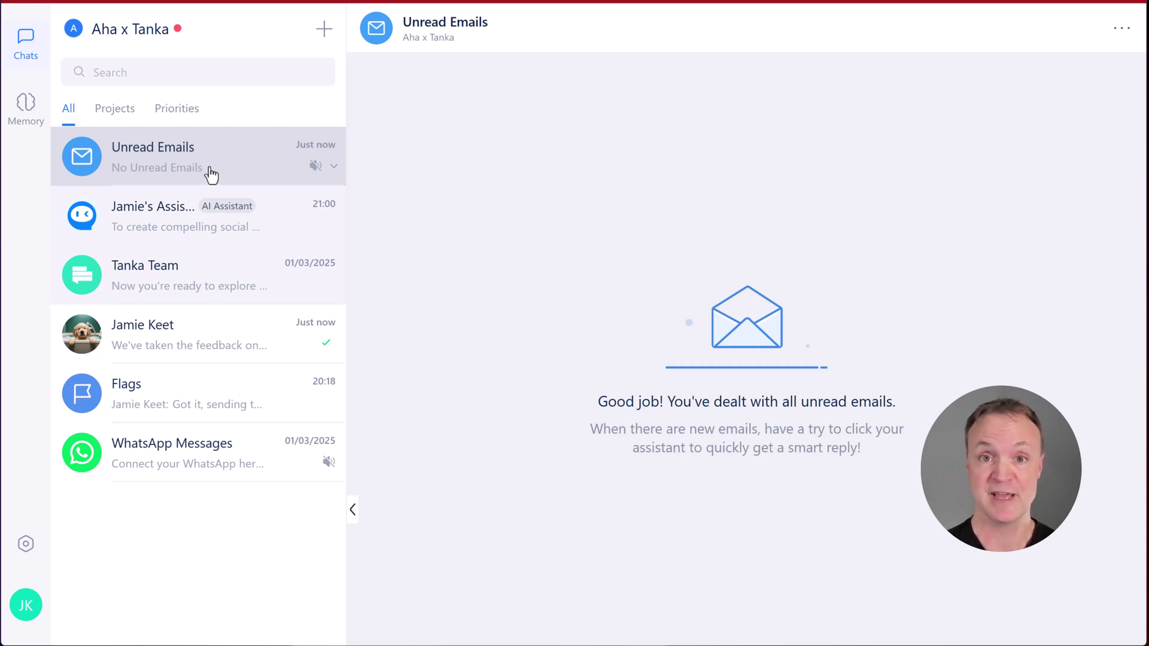
mouse_move(517, 449)
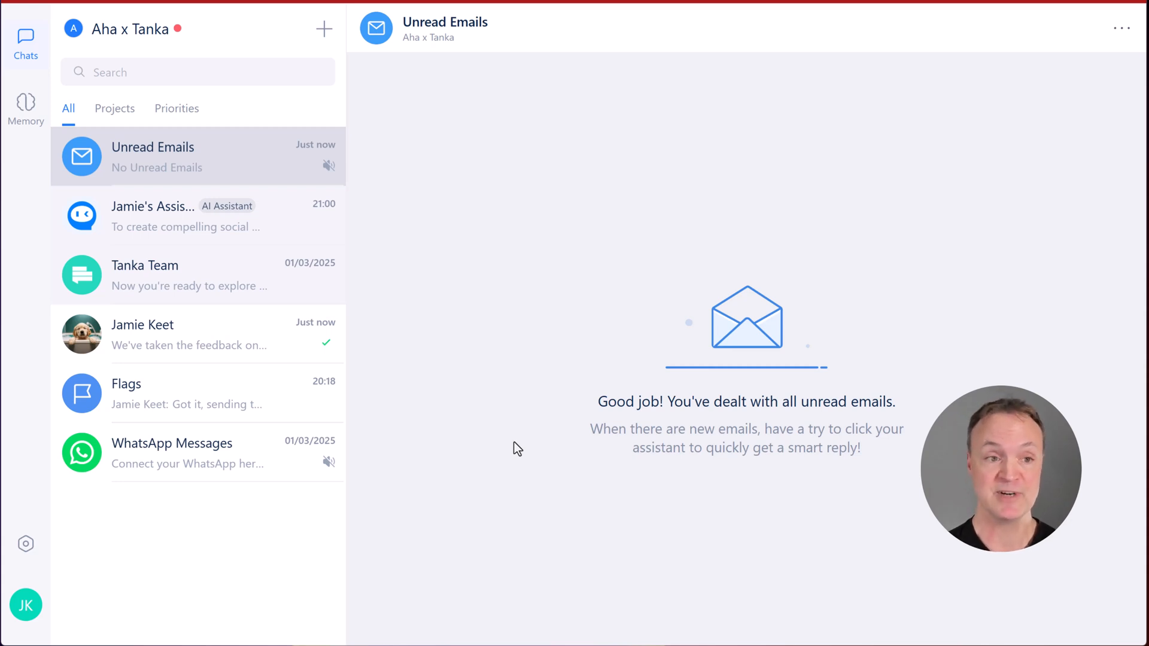
mouse_move(535, 447)
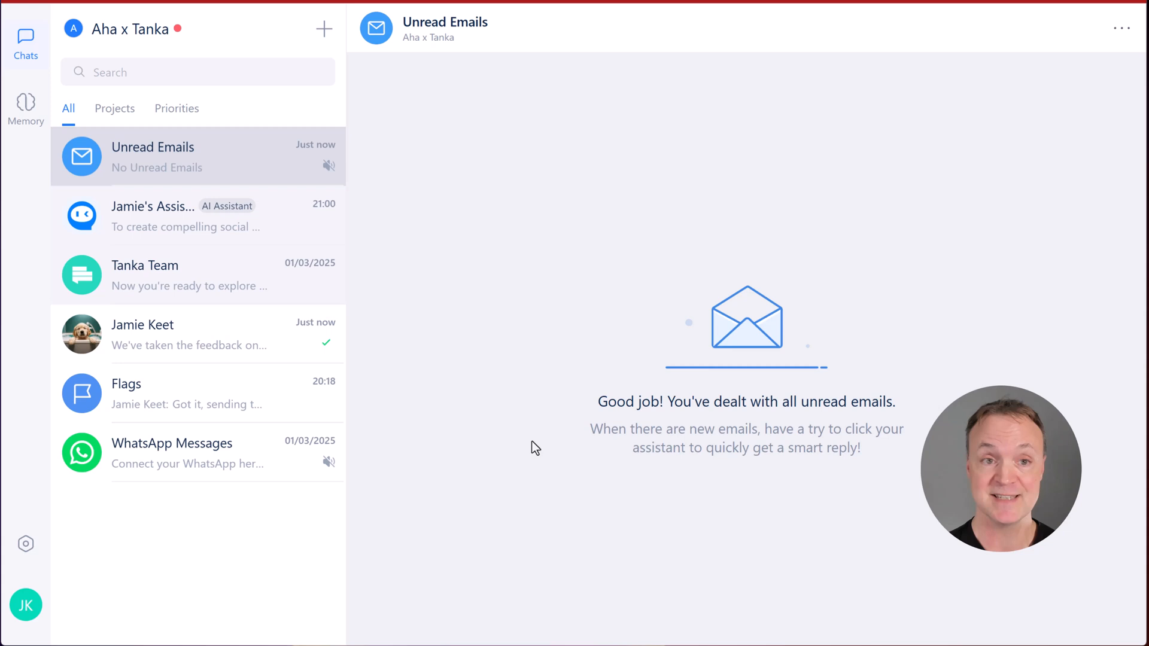
mouse_move(25, 106)
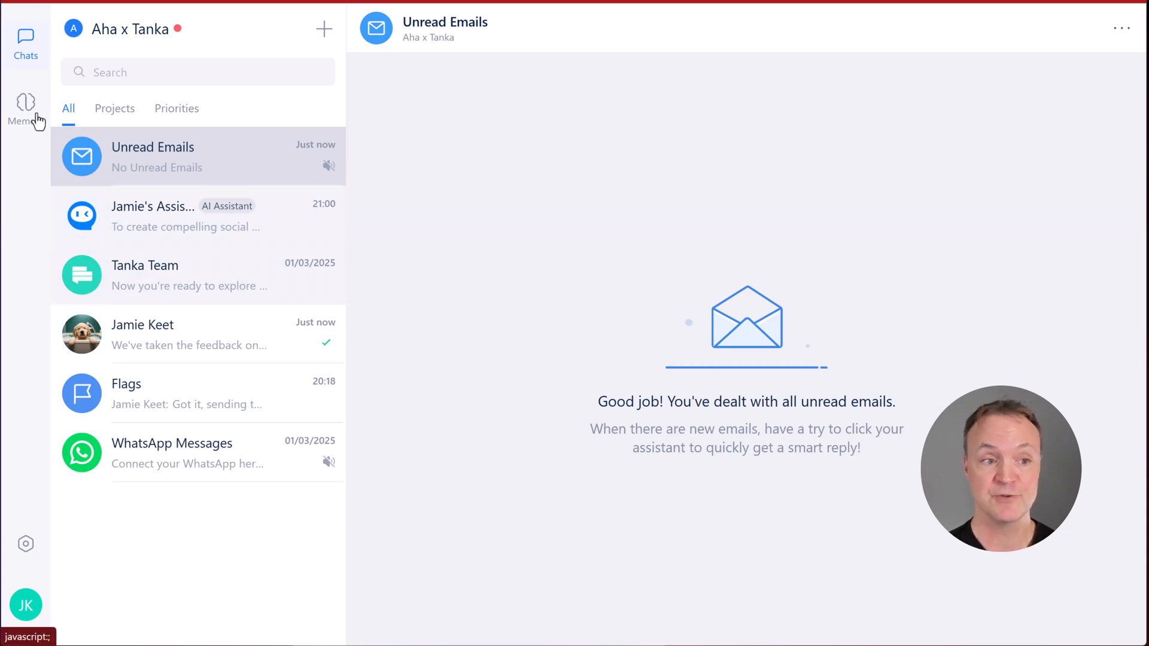
Step: Show the Memory section listing memory cells, contacts, memos, wiki, calendar and connected apps
left_click(25, 106)
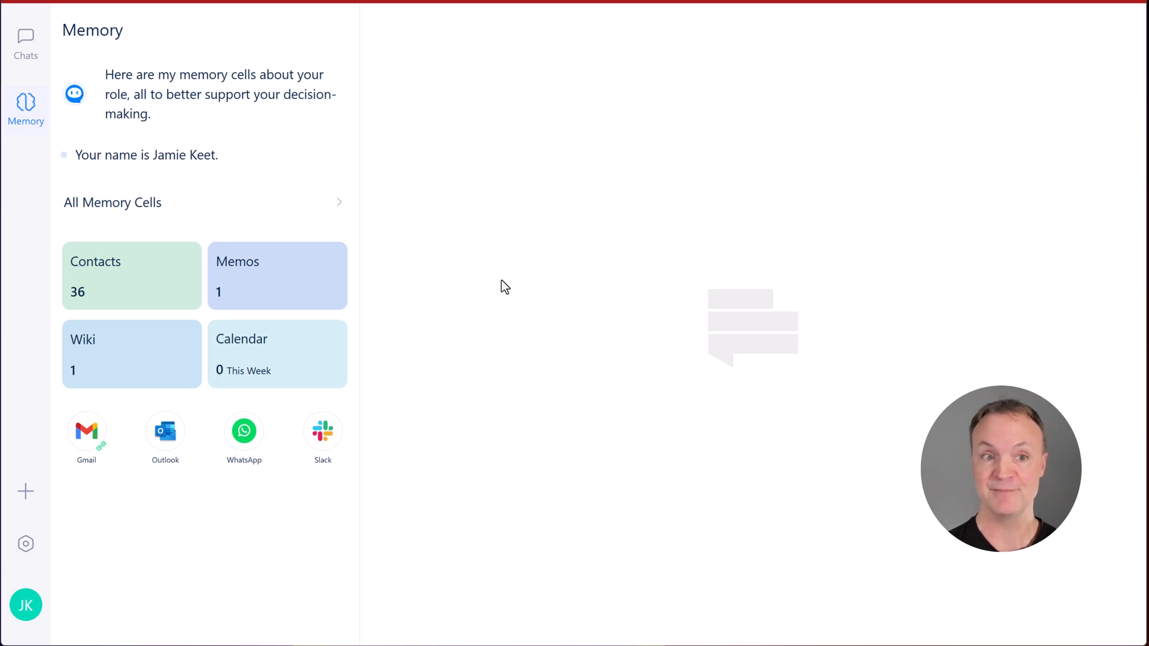
mouse_move(520, 311)
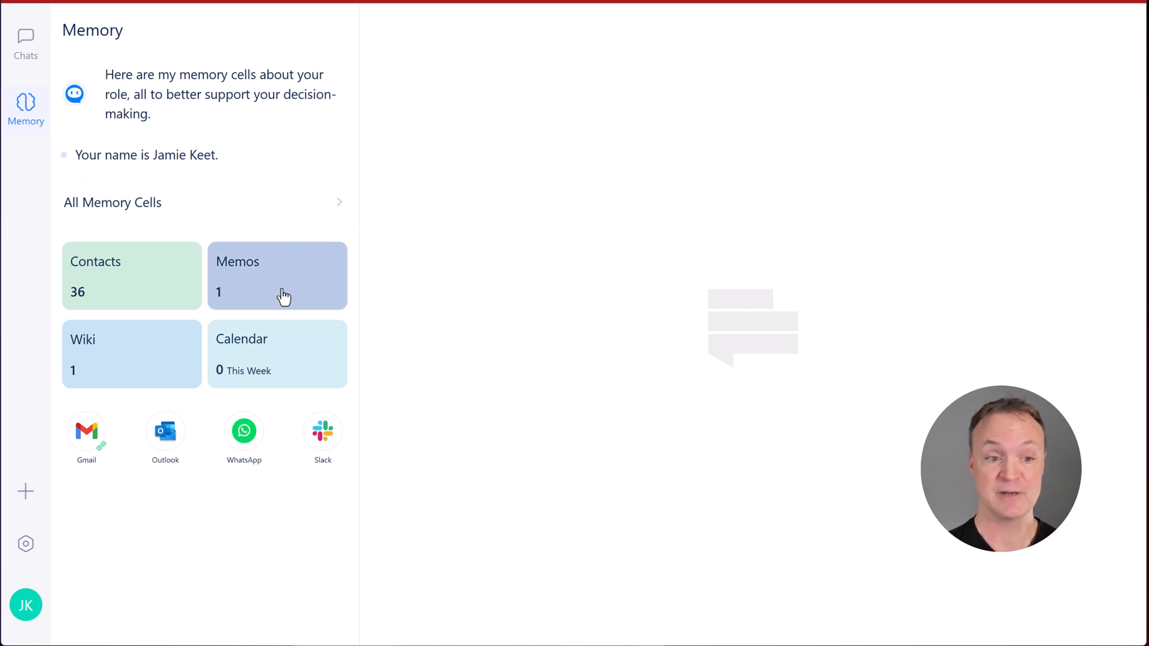
mouse_move(263, 302)
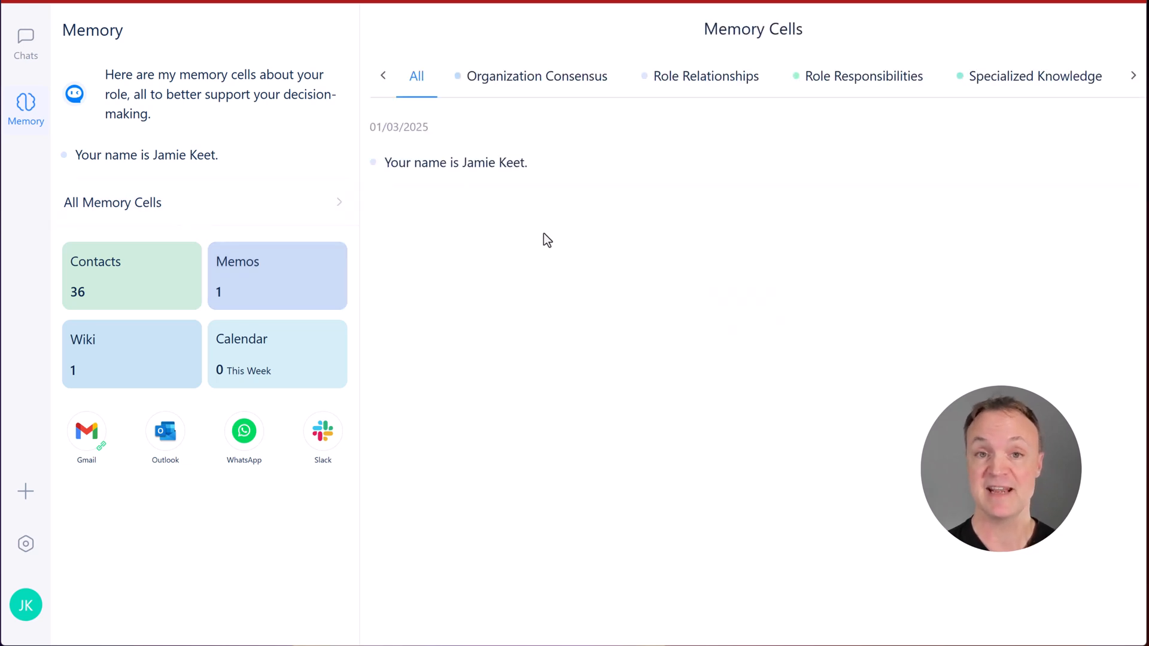
Step: Browse the Organization Consensus, Specialized Knowledge and remaining memory categories, then return to conversations
left_click(536, 75)
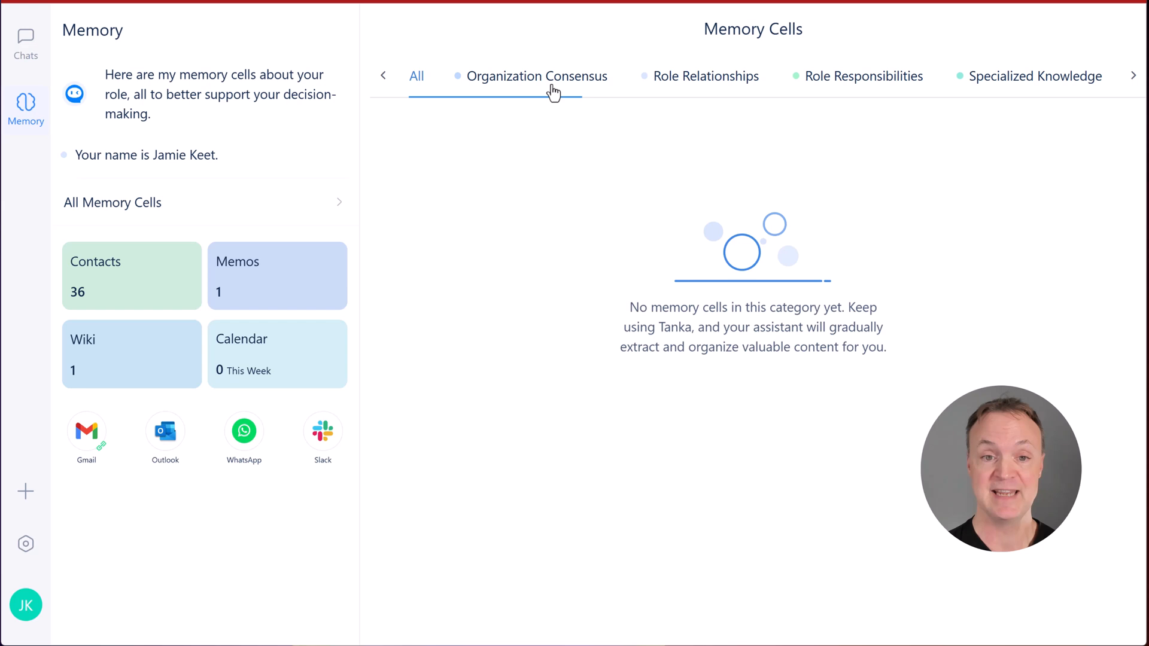
left_click(536, 75)
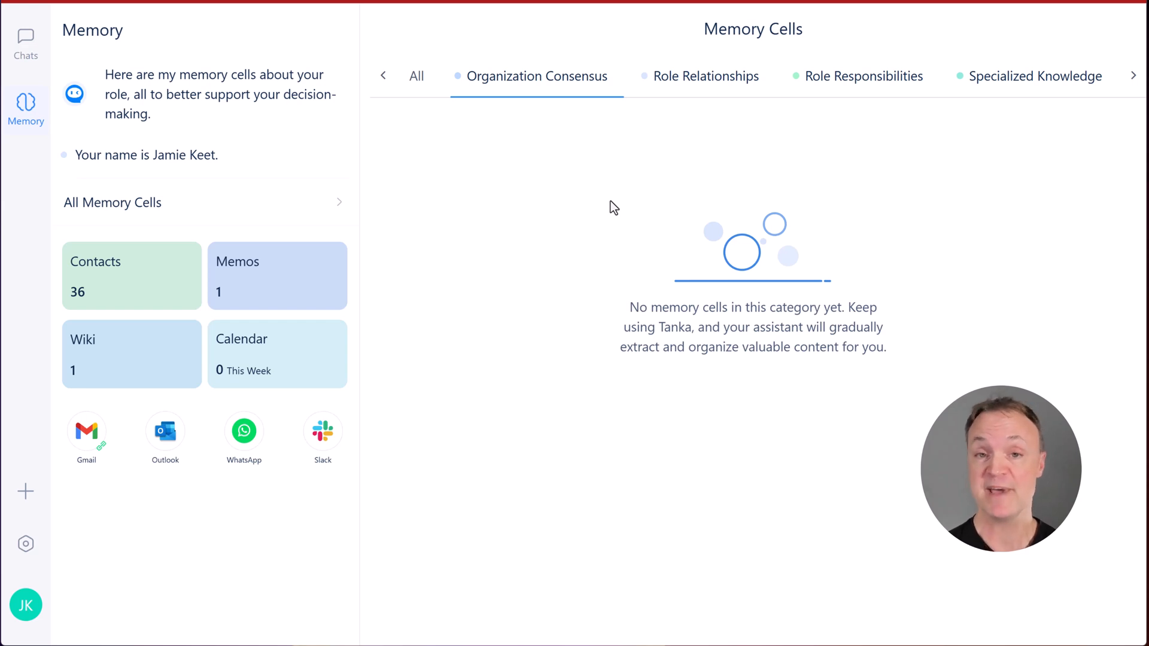
mouse_move(717, 94)
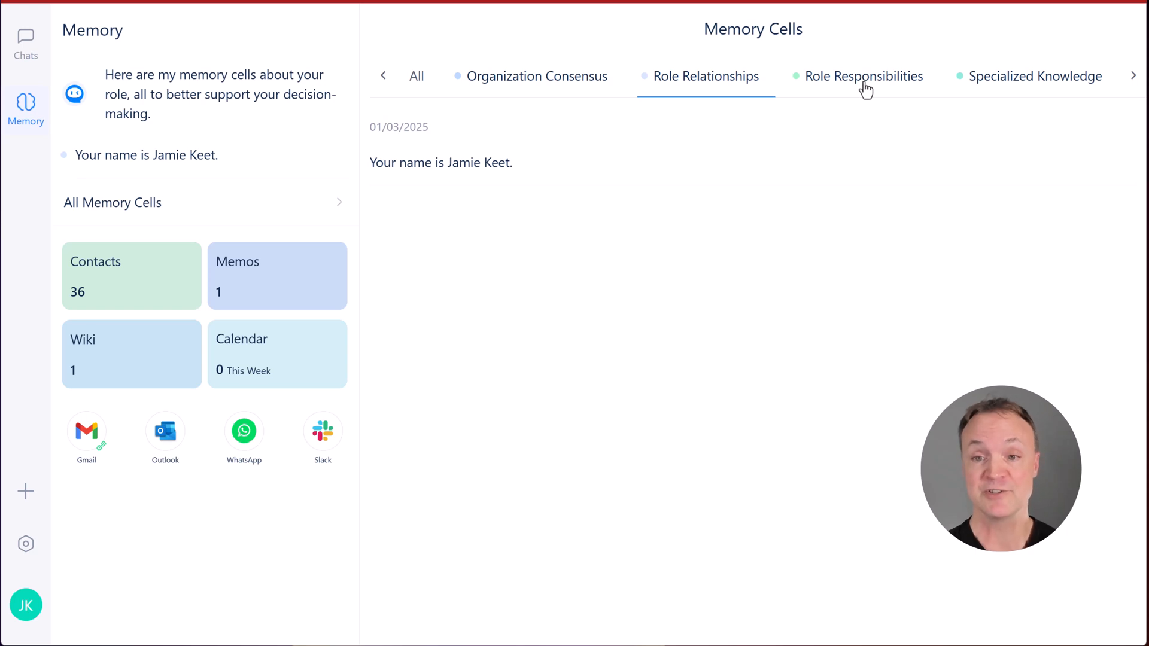
left_click(1036, 75)
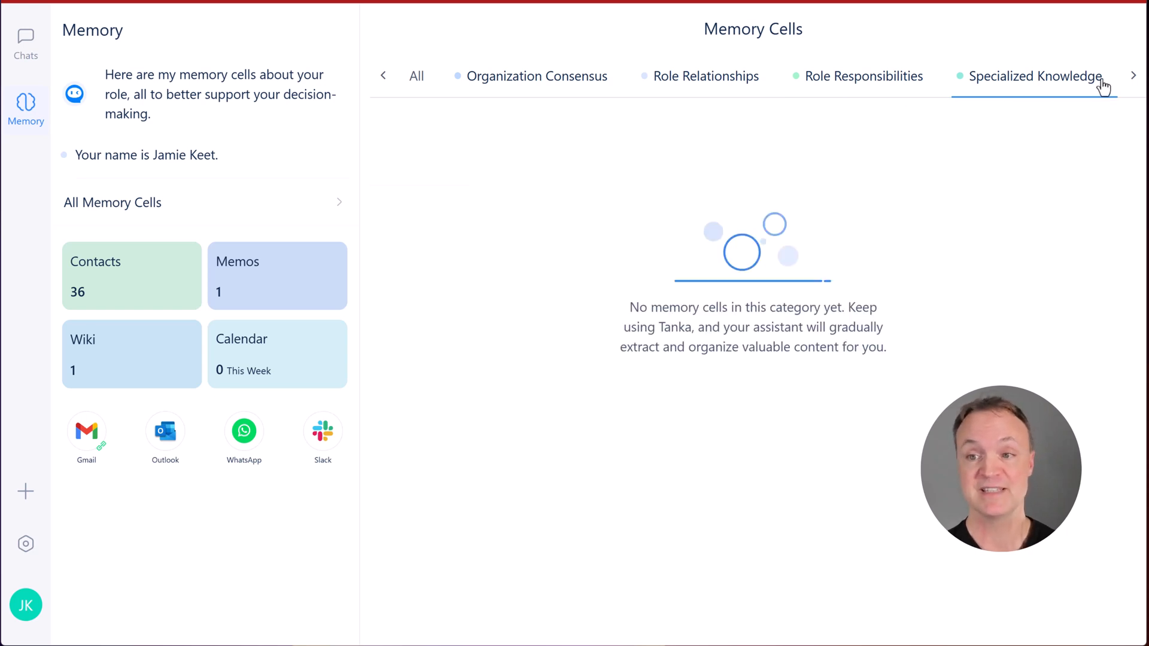
left_click(1135, 75)
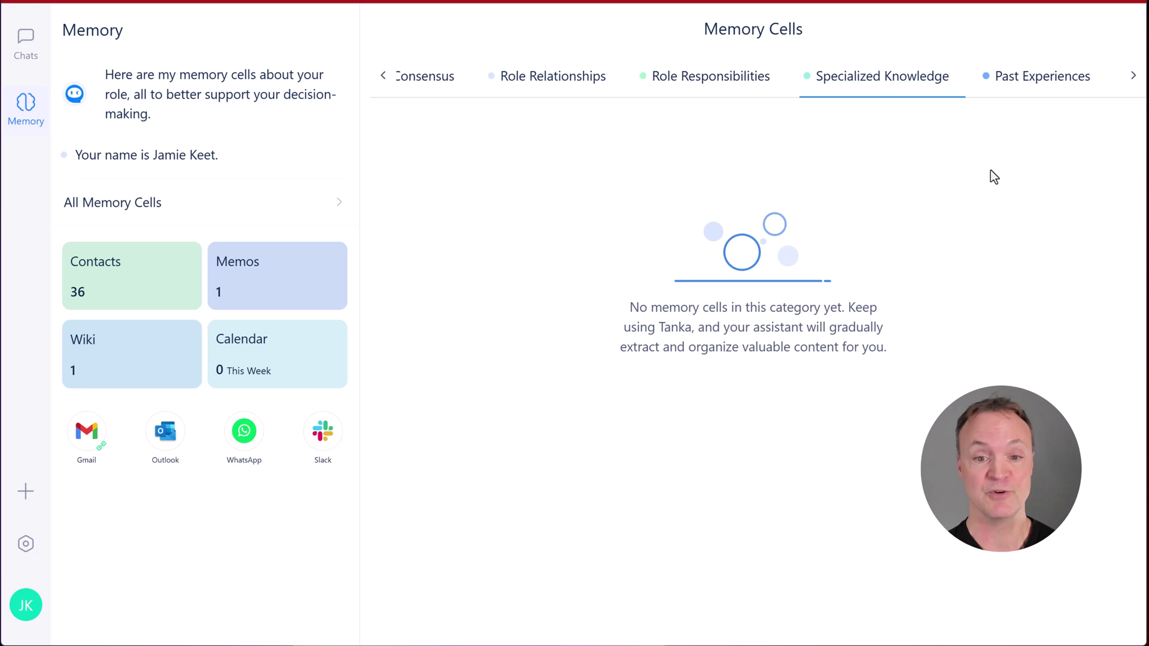
mouse_move(707, 416)
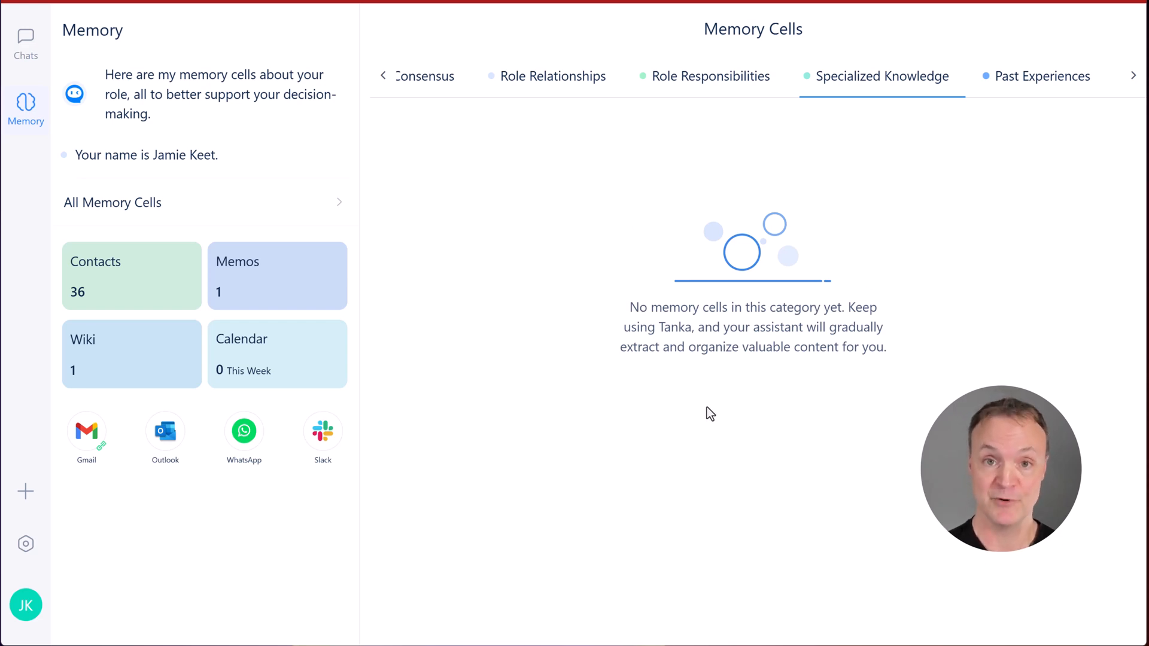
left_click(25, 41)
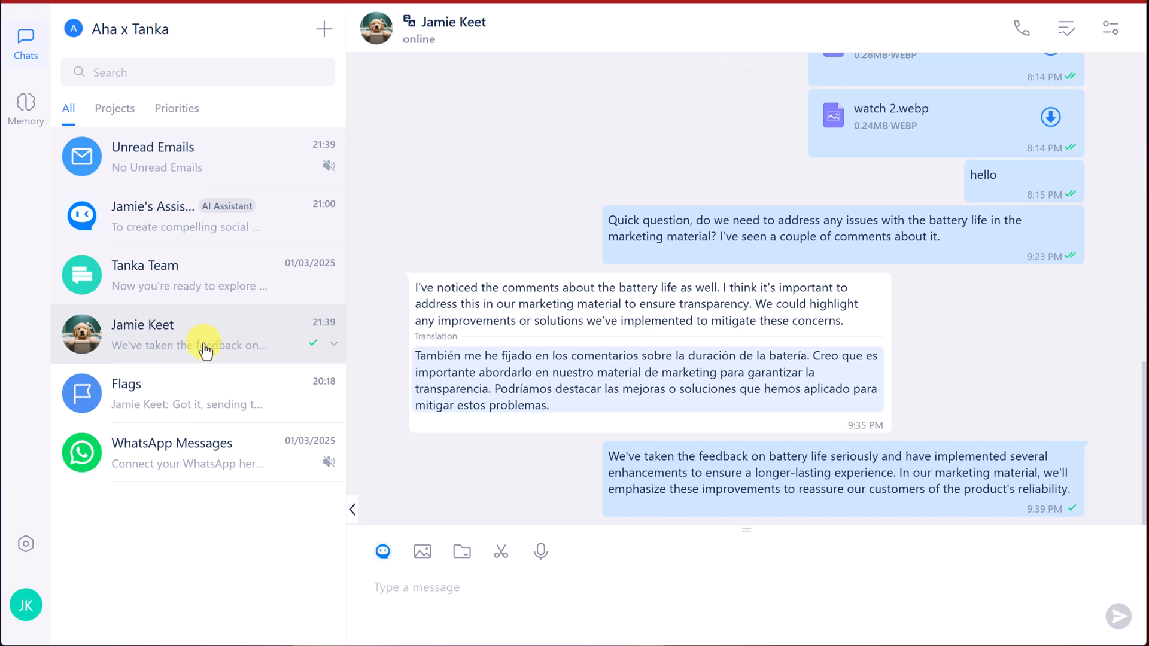
mouse_move(204, 344)
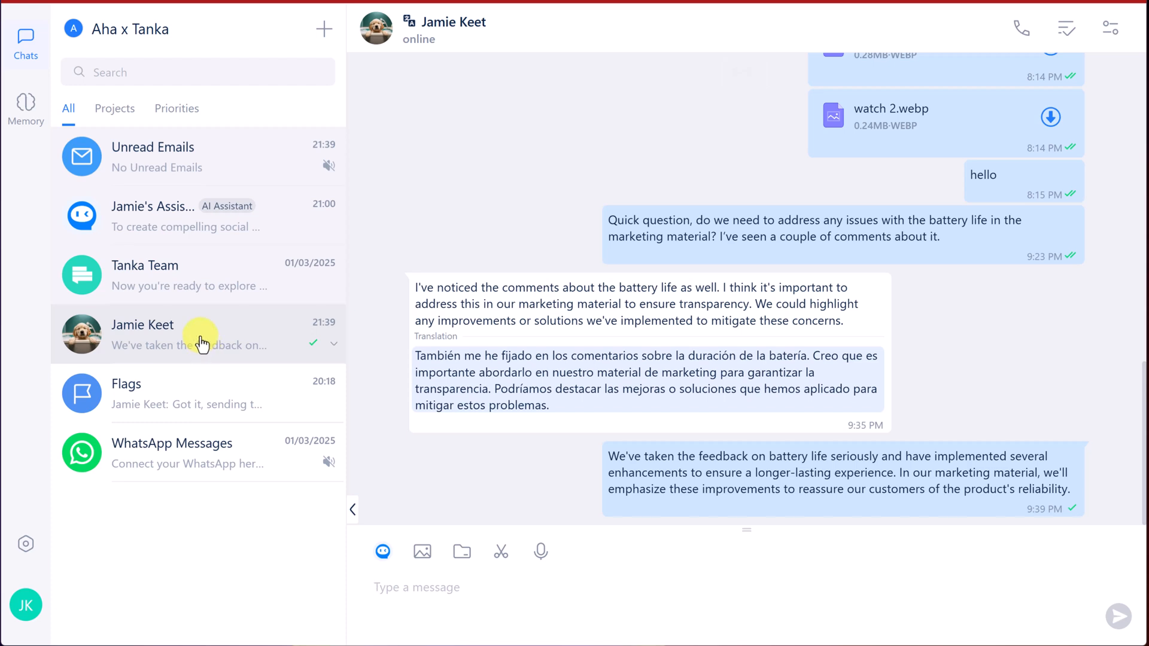
Step: Open Jamie's Assistant conversation showing an empty new session
left_click(197, 215)
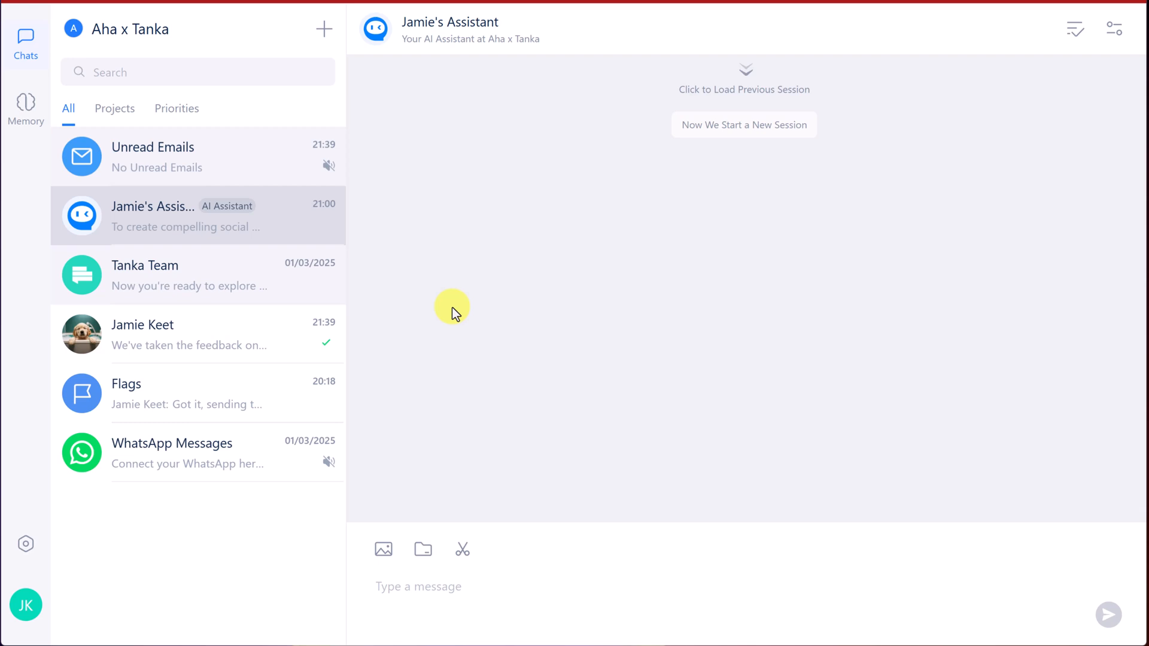
mouse_move(517, 368)
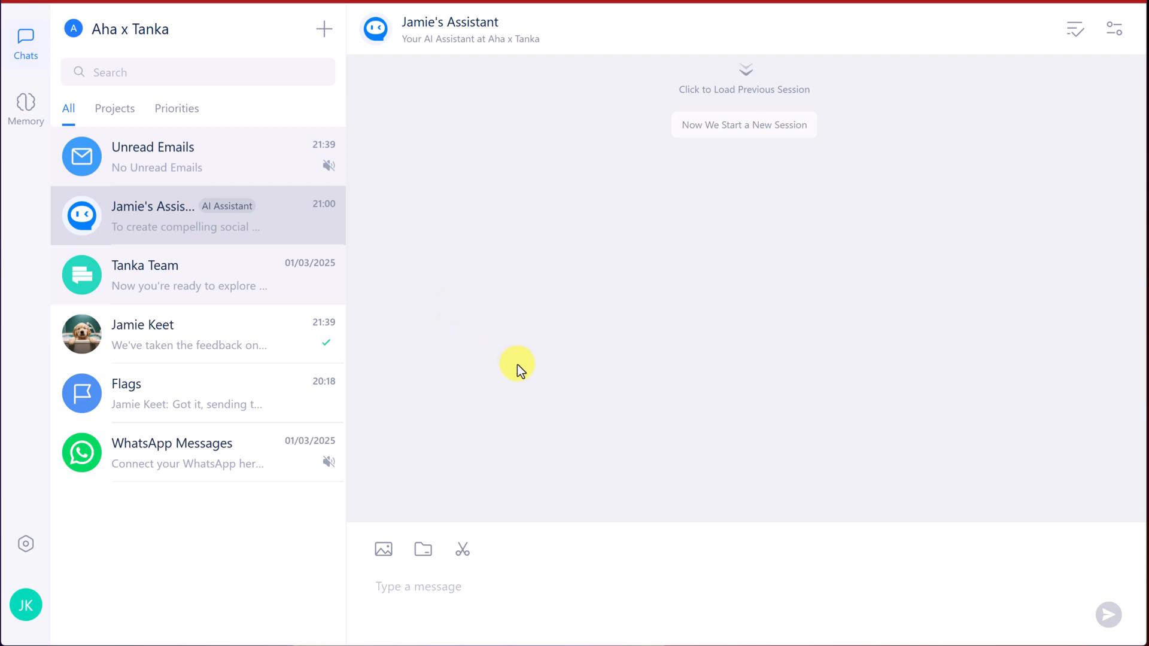
mouse_move(579, 324)
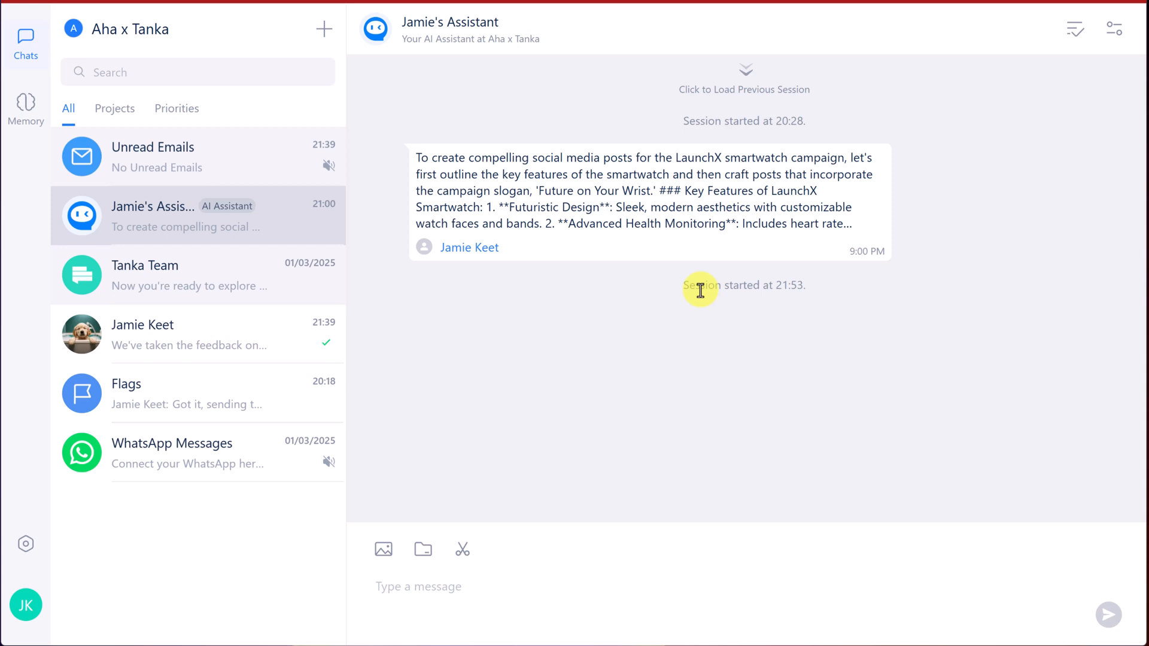
mouse_move(590, 300)
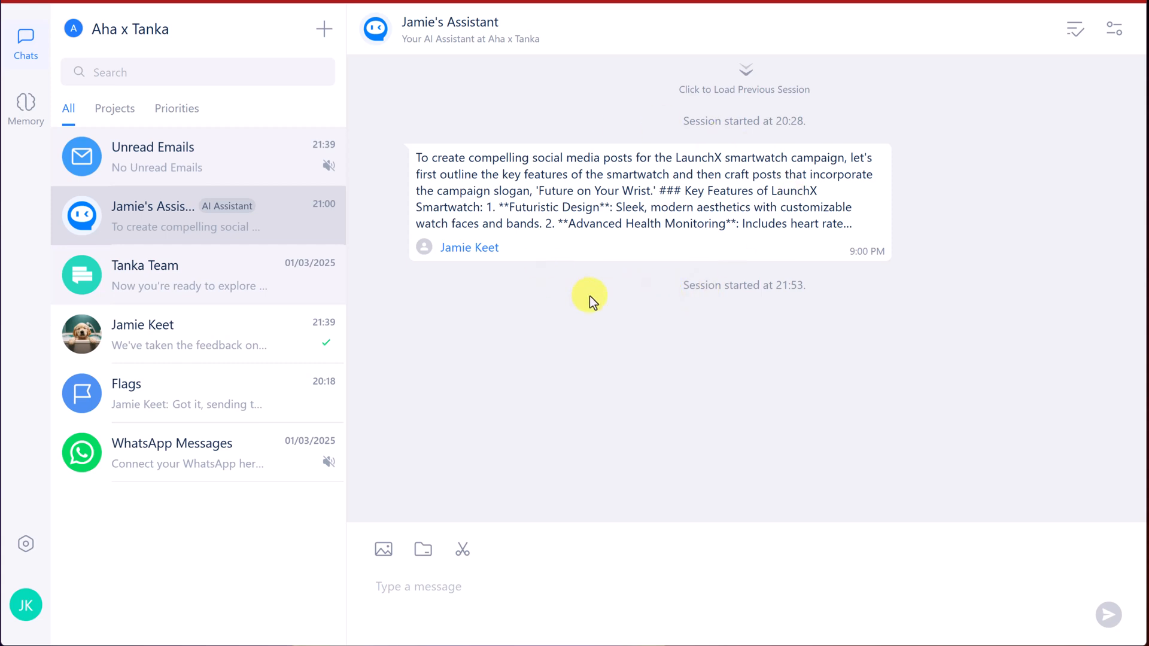
mouse_move(175, 356)
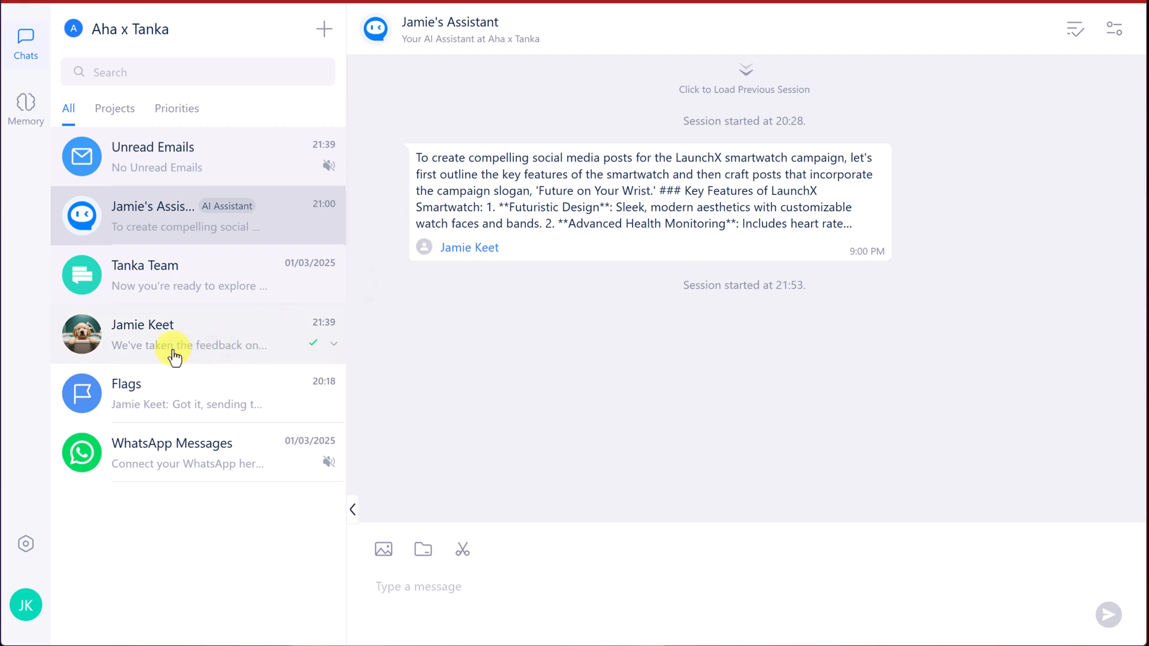
Step: View the assistant's earlier LaunchX feature list and social posts beside the Jamie Keet chat, then close the panel
left_click(172, 334)
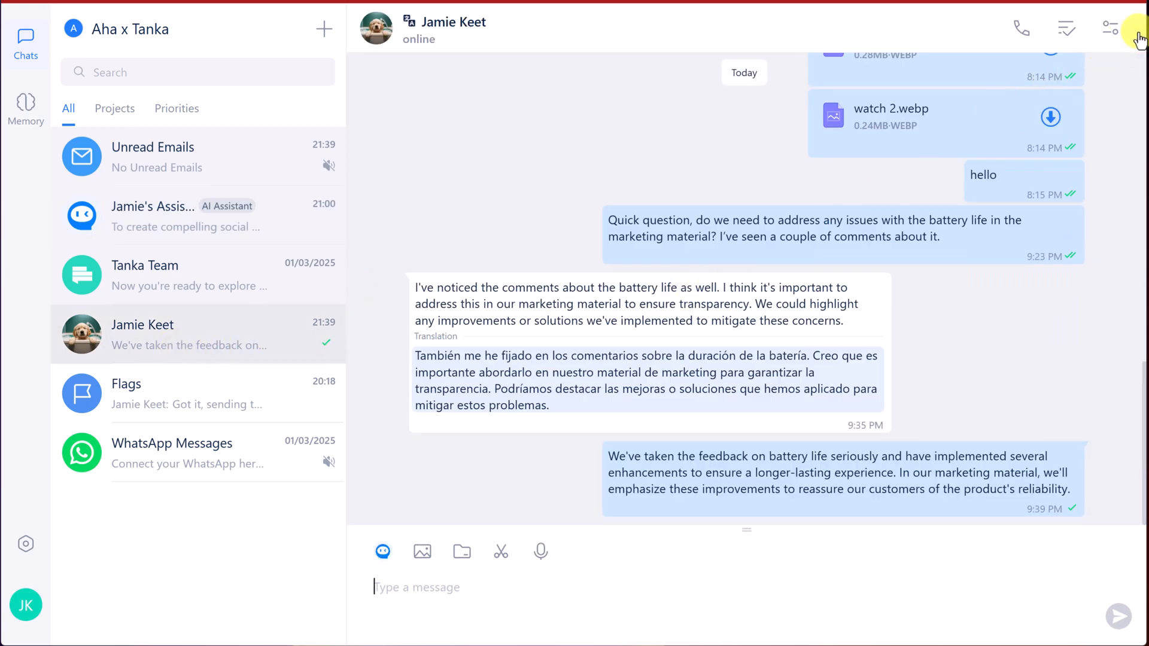
left_click(1110, 29)
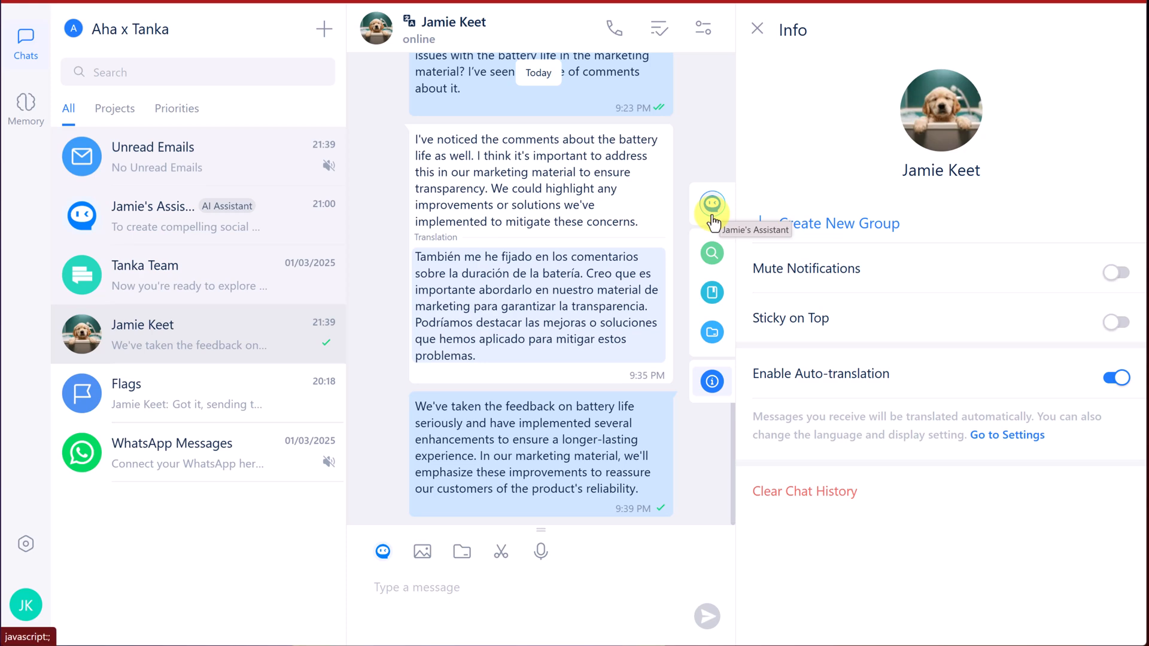
left_click(711, 203)
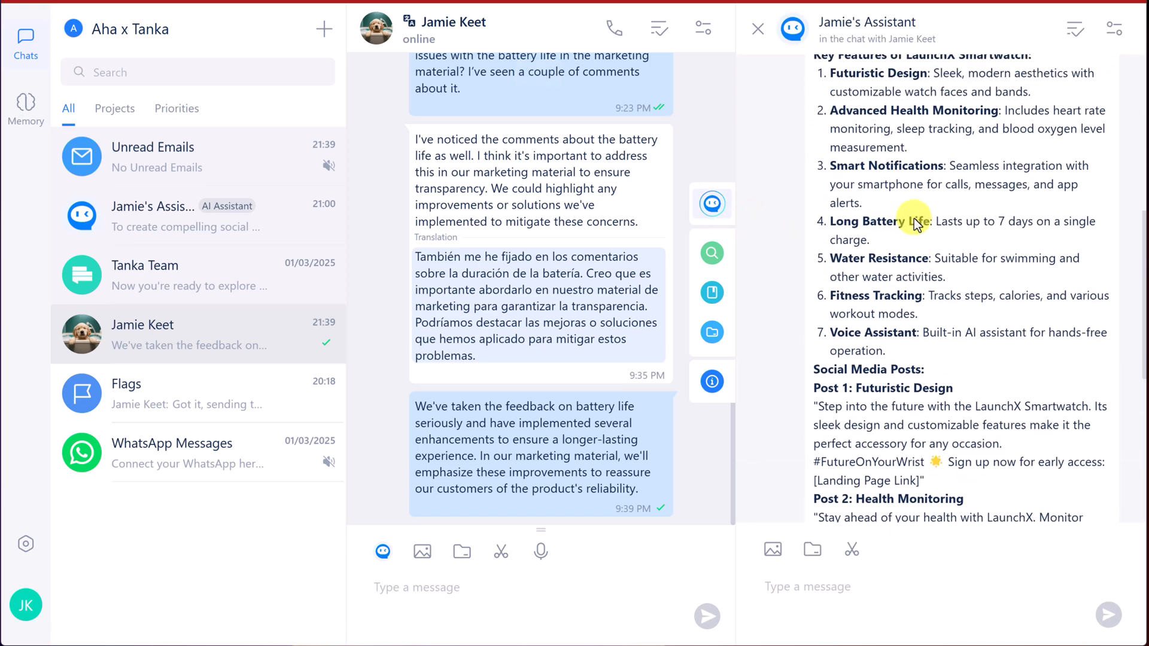
scroll("up", 3)
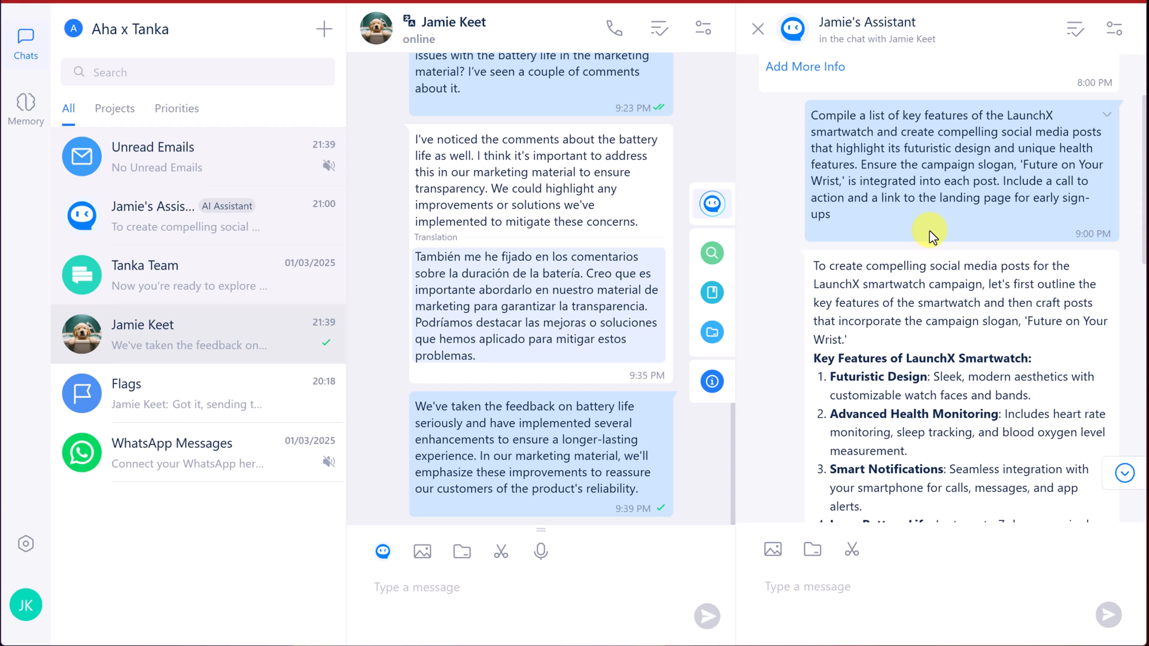
left_click(757, 29)
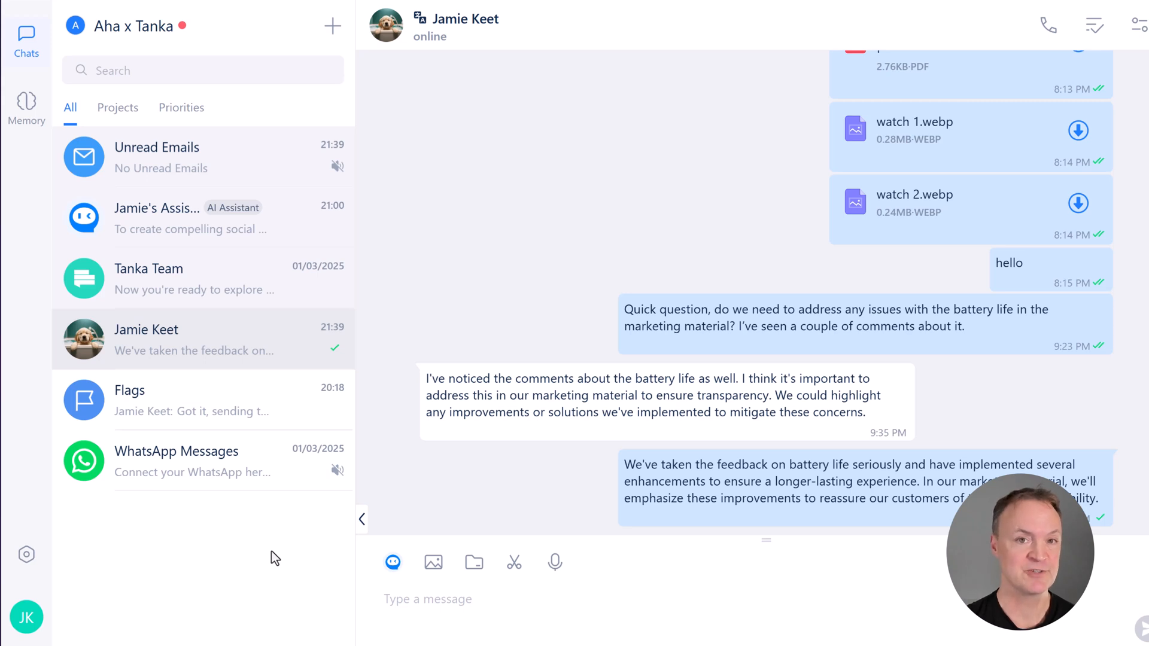
mouse_move(263, 536)
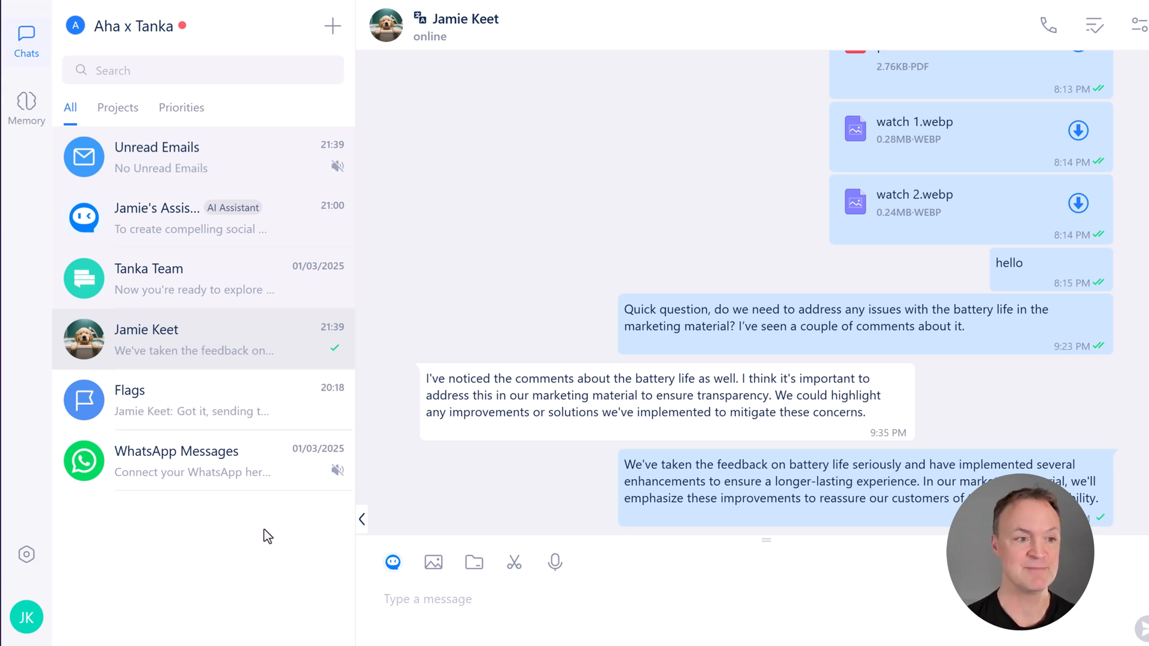
Step: Show the Memory overview with contacts, memos, wiki and calendar counts and integrations
left_click(25, 107)
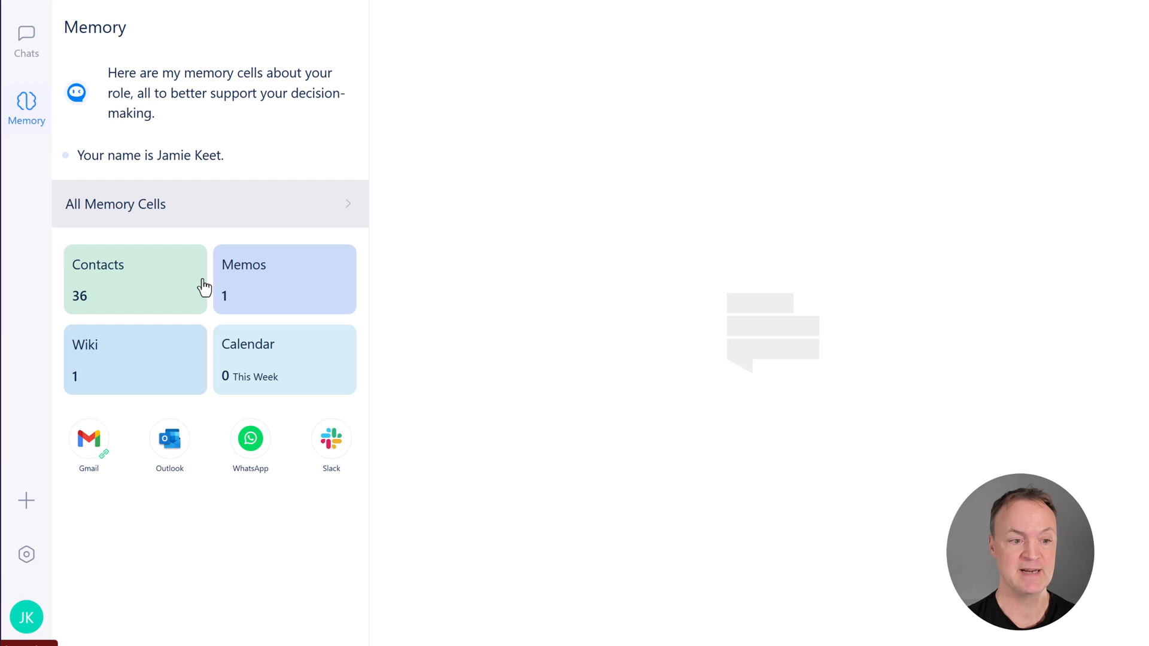
mouse_move(159, 487)
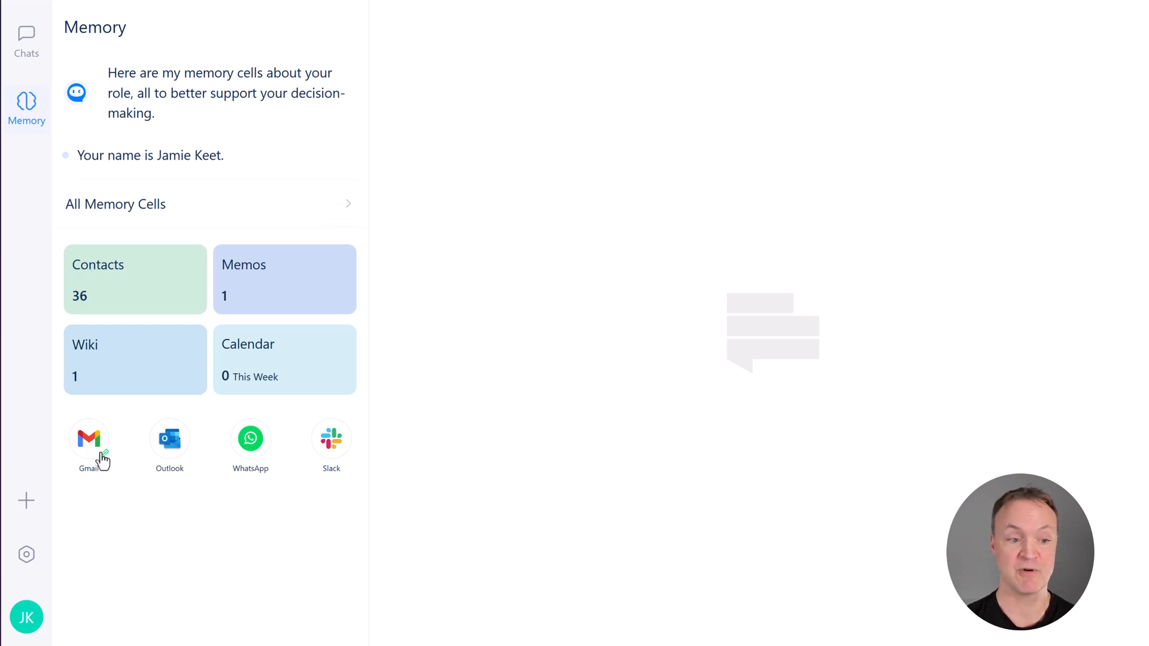
mouse_move(106, 476)
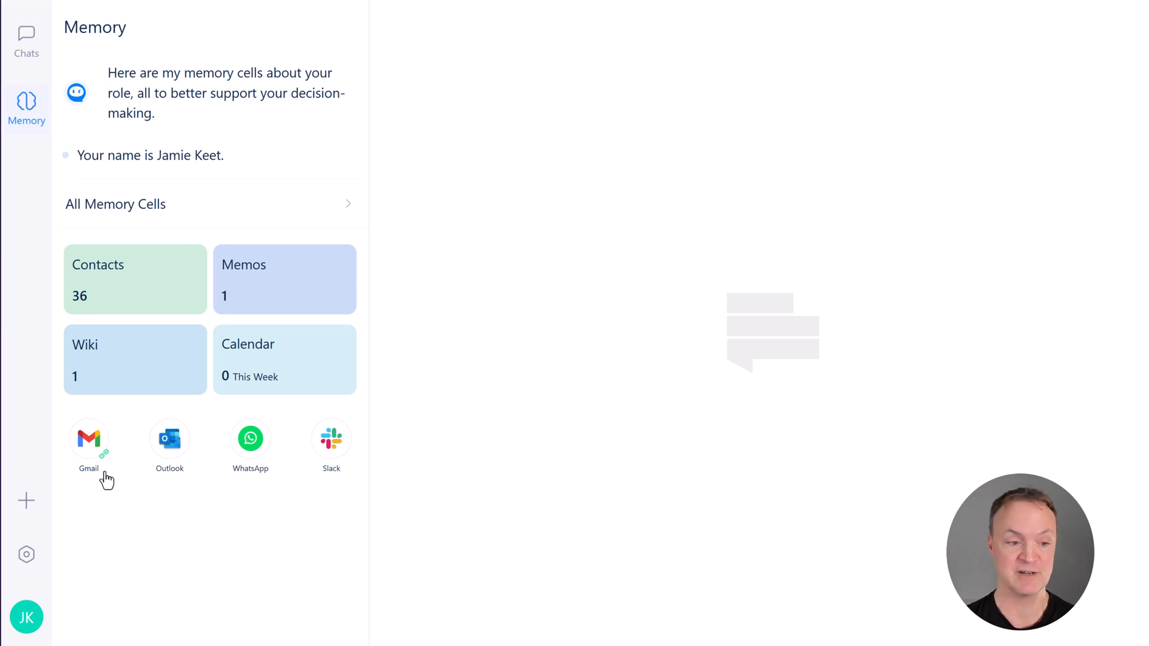
mouse_move(251, 475)
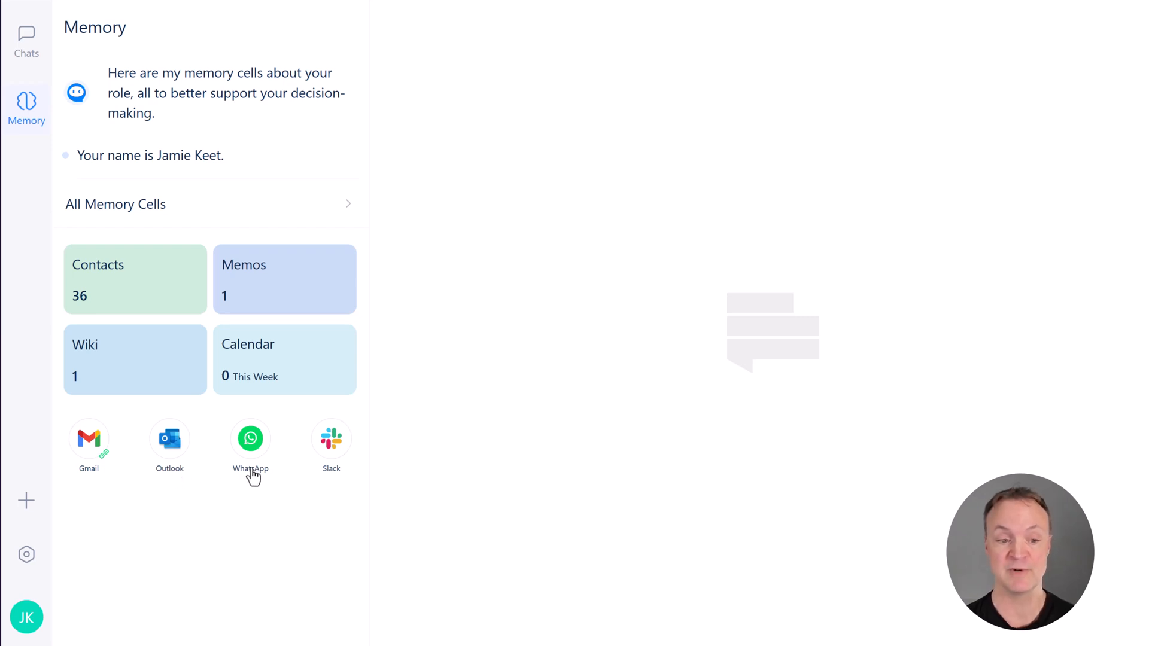
mouse_move(308, 528)
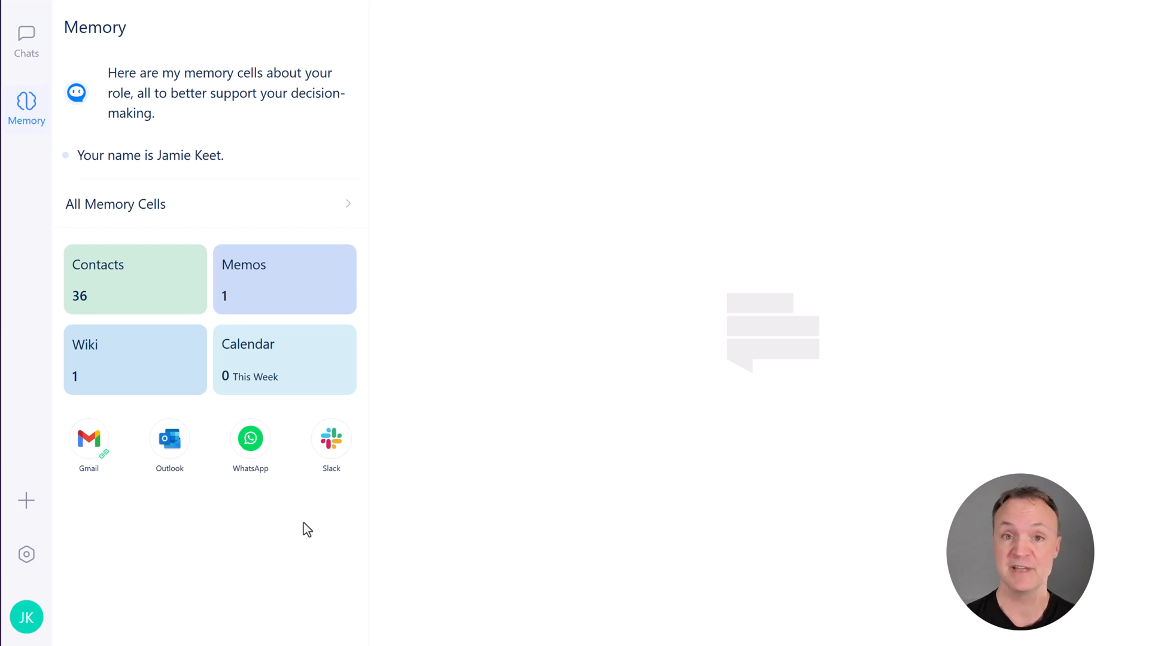
mouse_move(26, 554)
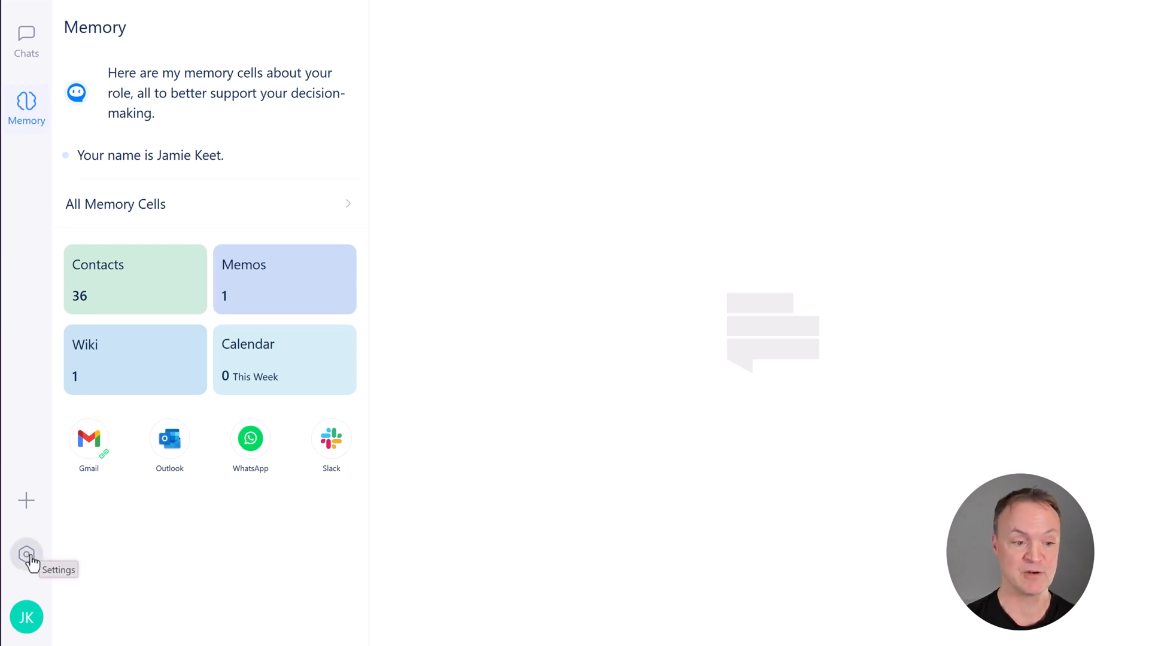
Step: Set the translation target language to Español in Settings, then return to the Jamie Keet chat
left_click(27, 555)
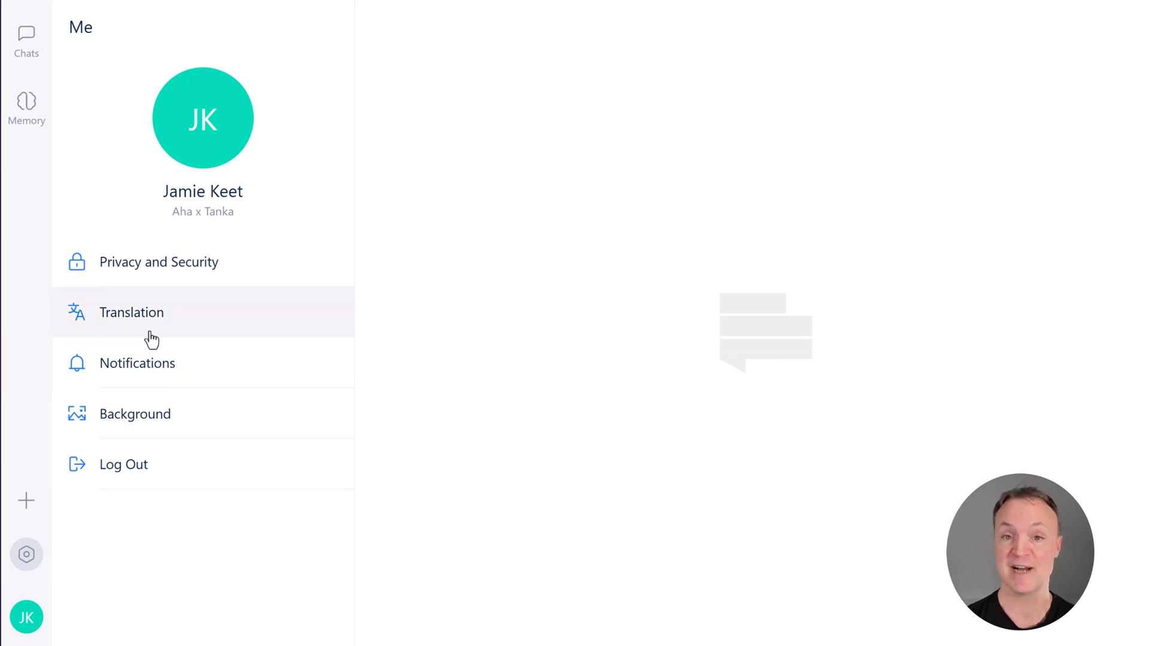
mouse_move(169, 326)
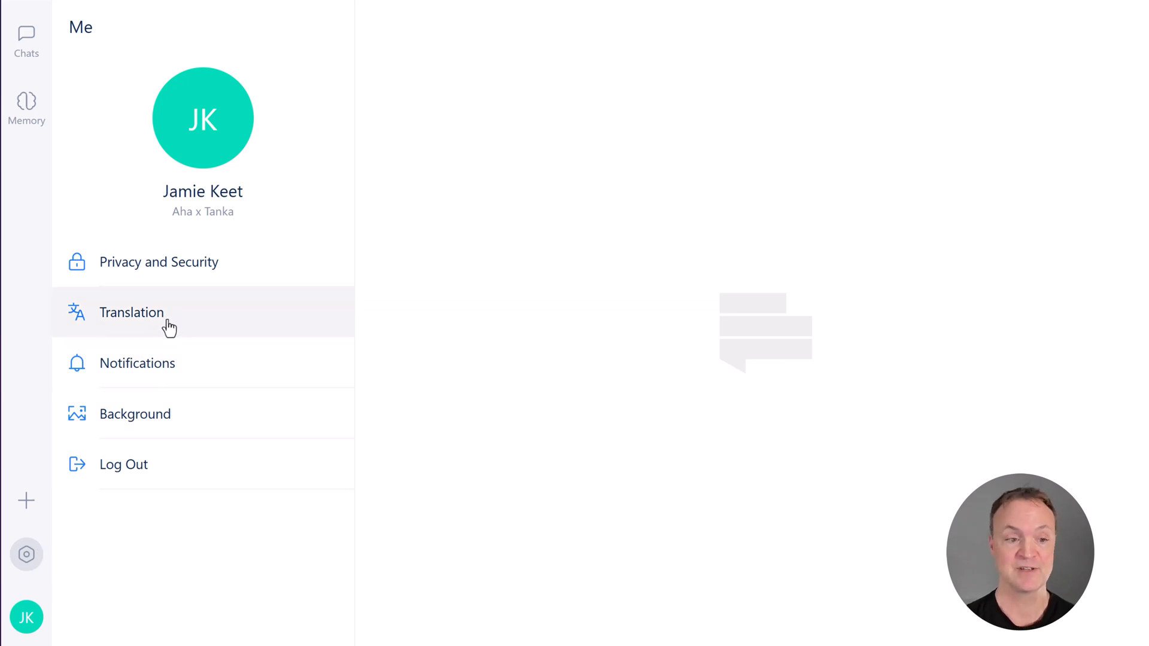
left_click(132, 312)
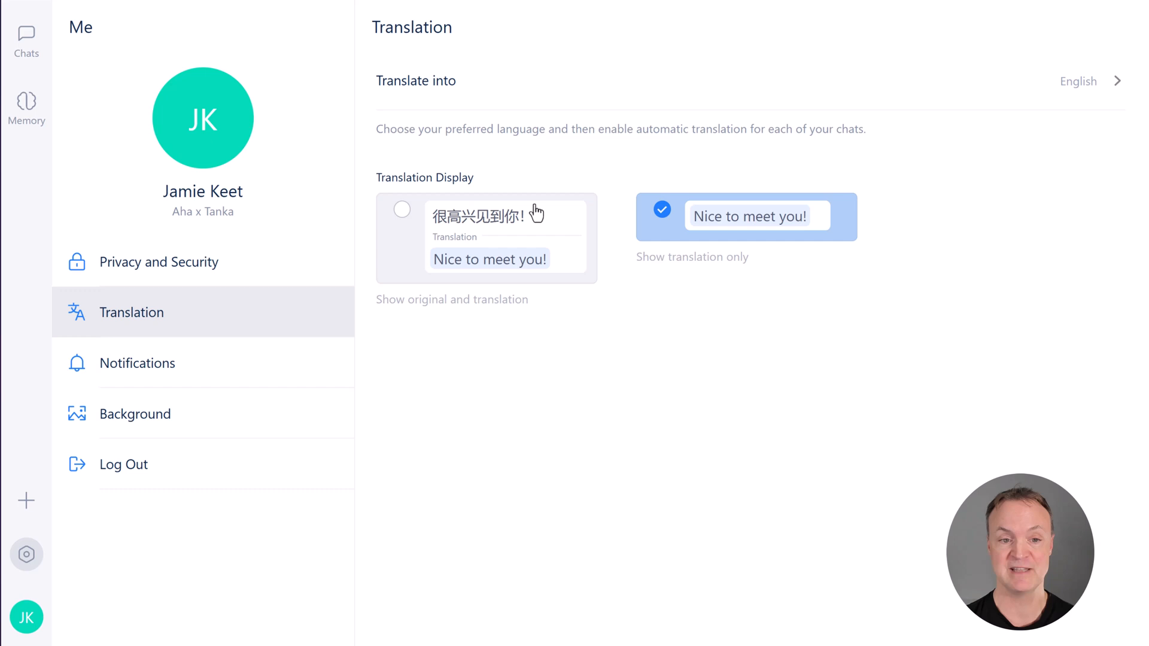
mouse_move(631, 231)
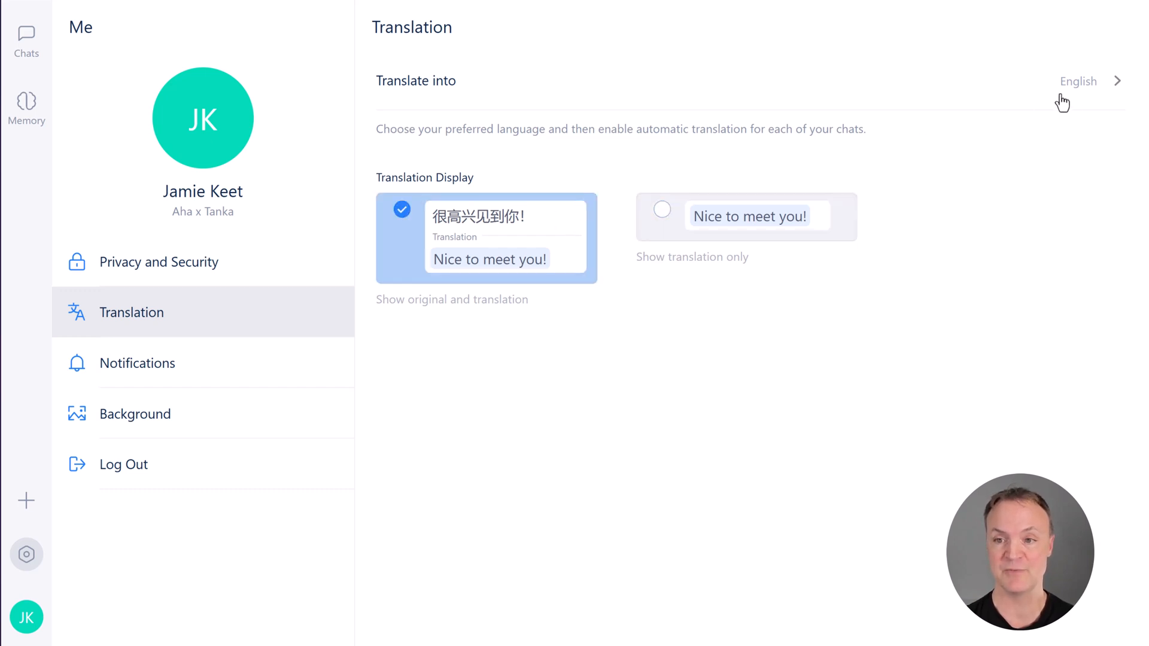
left_click(1079, 81)
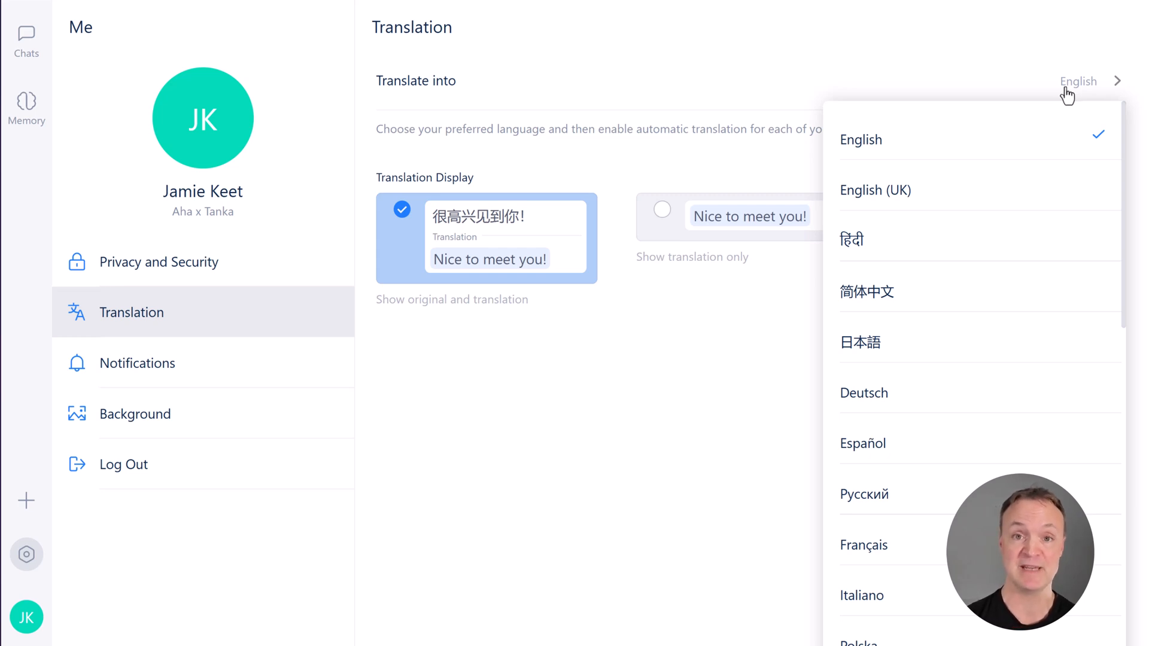
mouse_move(930, 450)
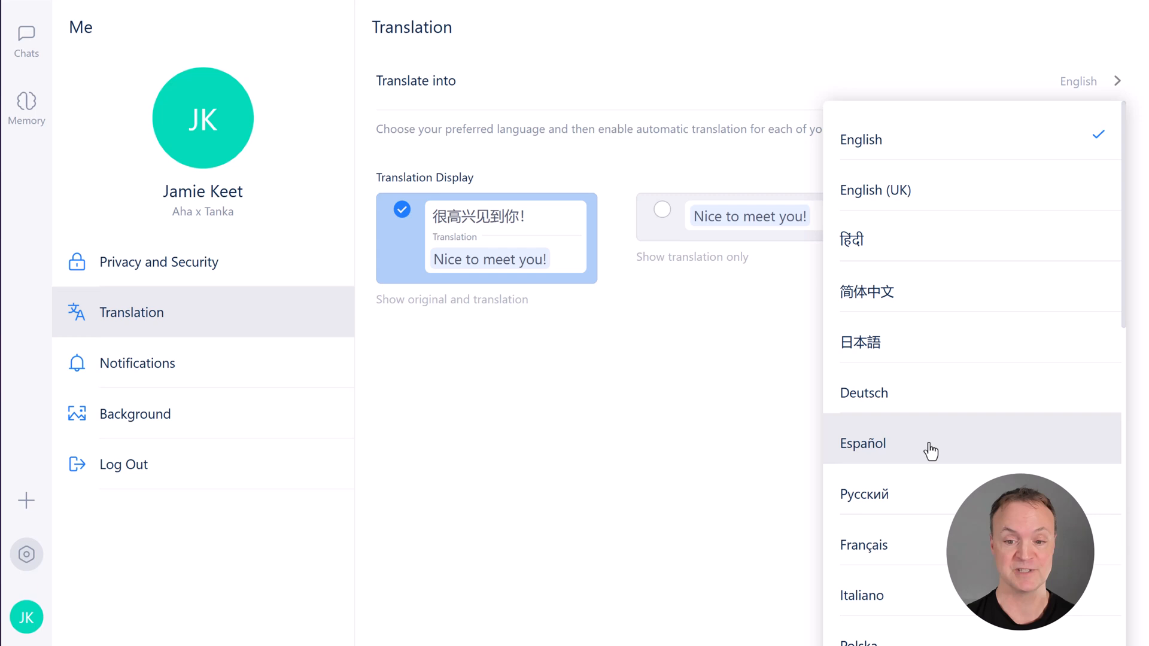
left_click(863, 443)
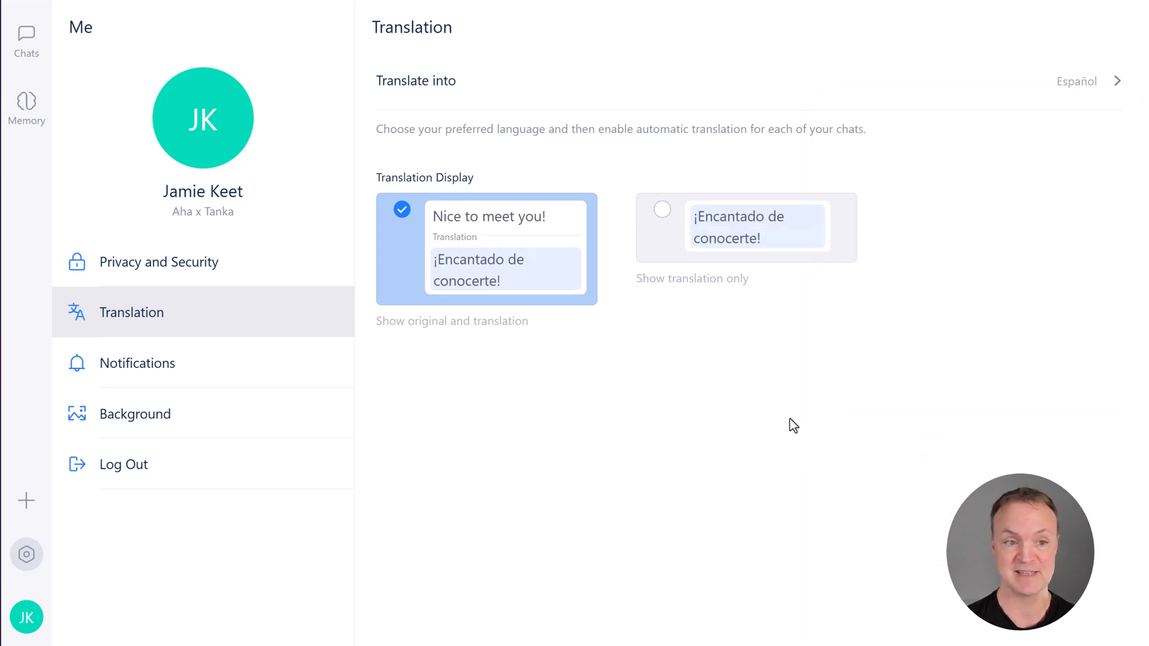
left_click(25, 41)
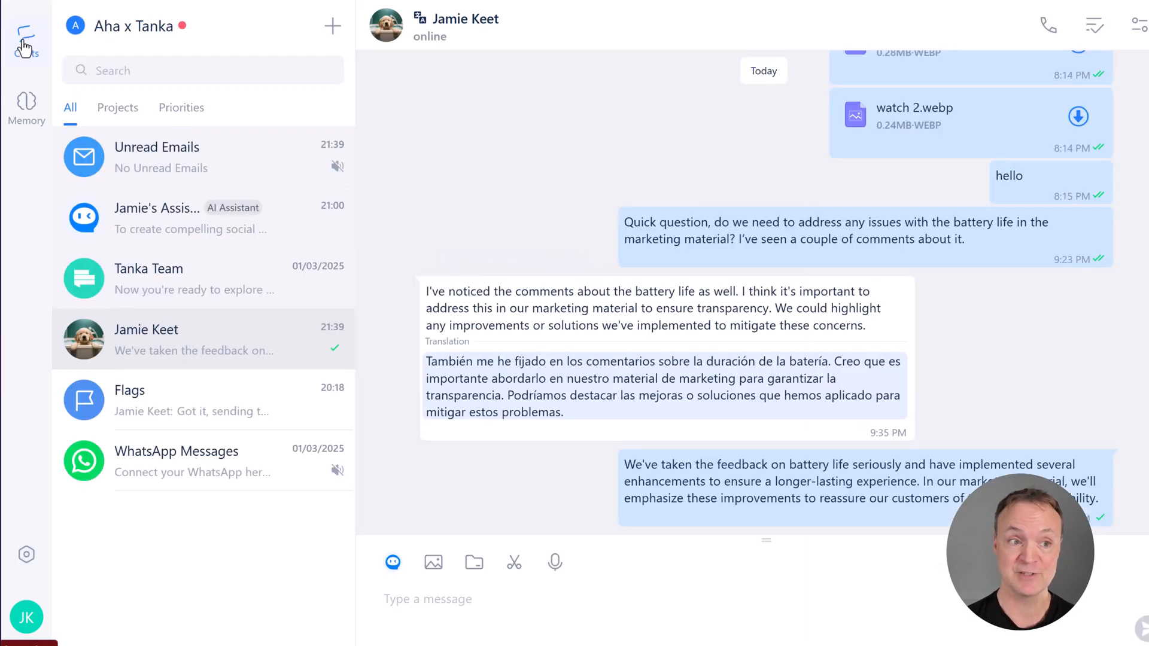
mouse_move(614, 357)
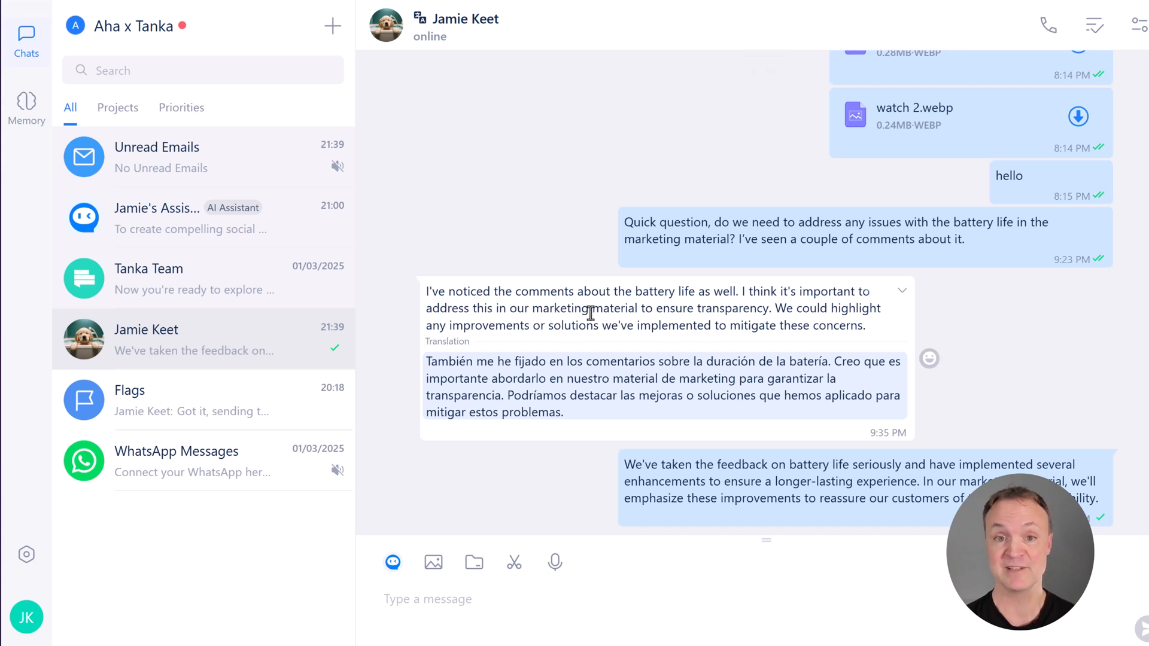
mouse_move(673, 579)
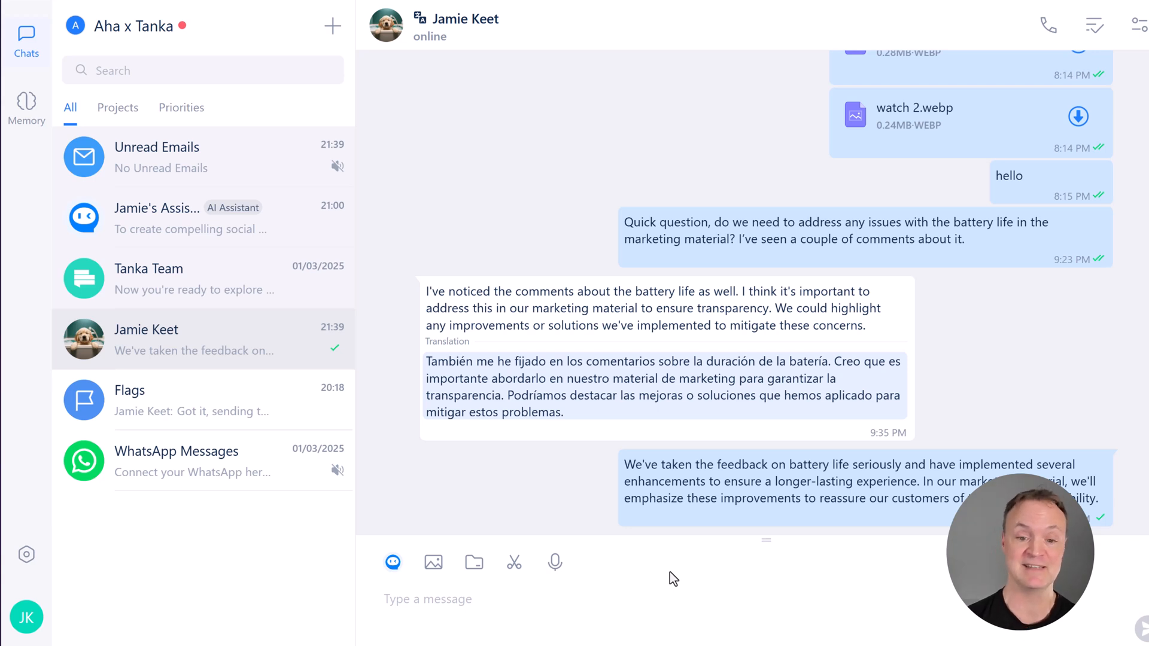
mouse_move(478, 313)
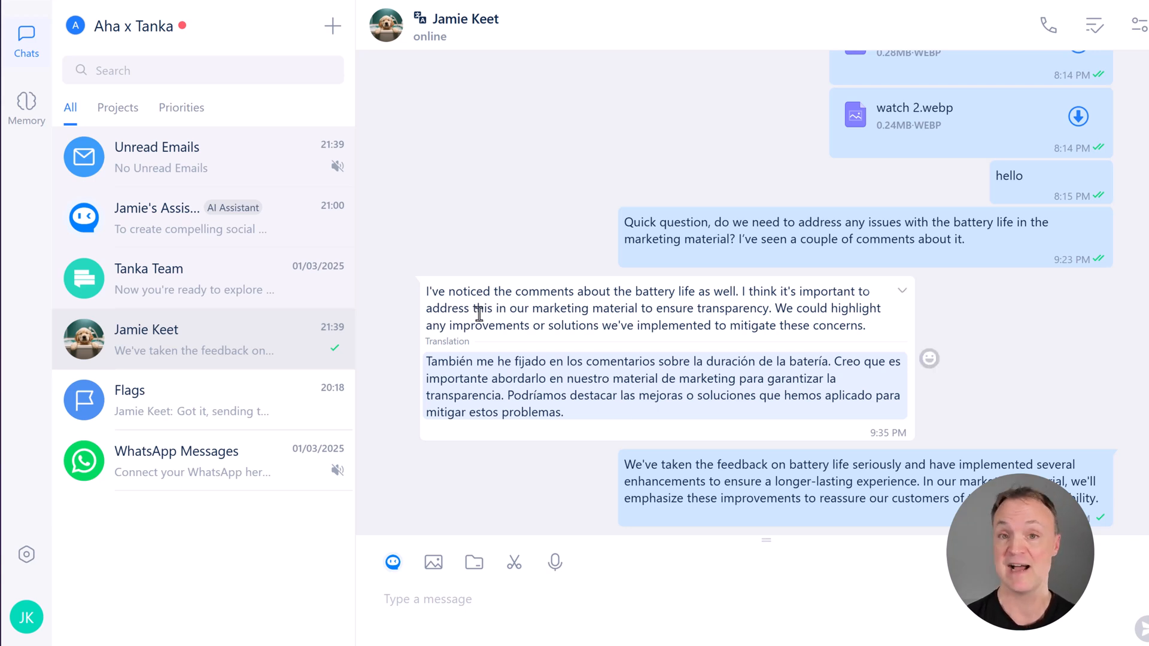
mouse_move(529, 348)
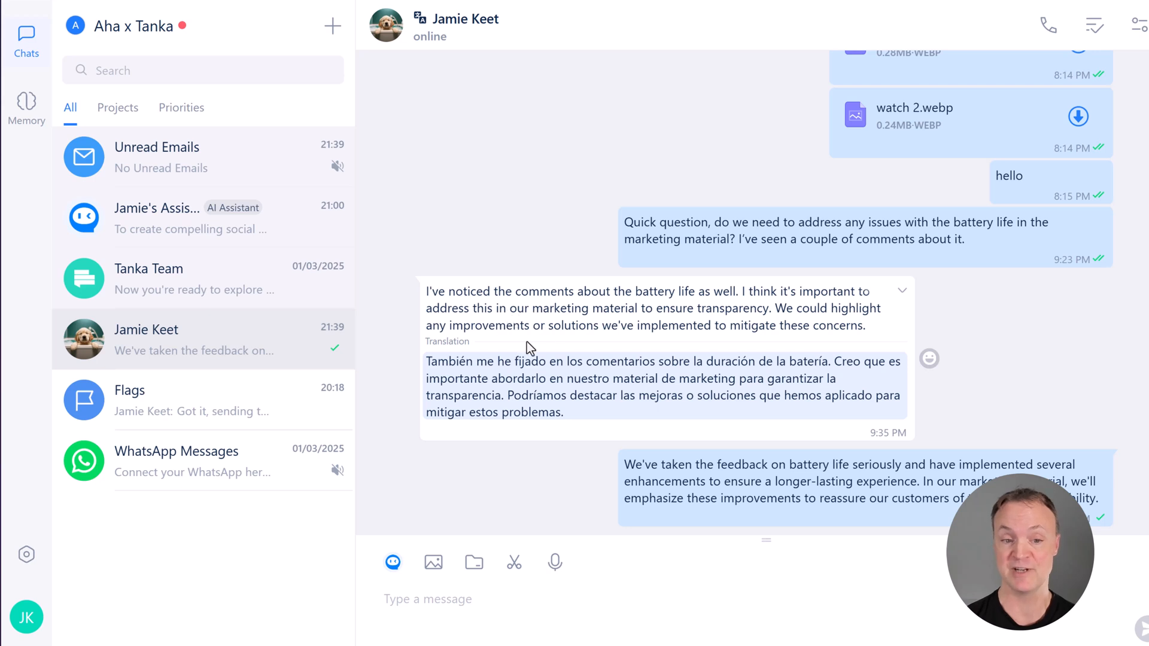
mouse_move(515, 479)
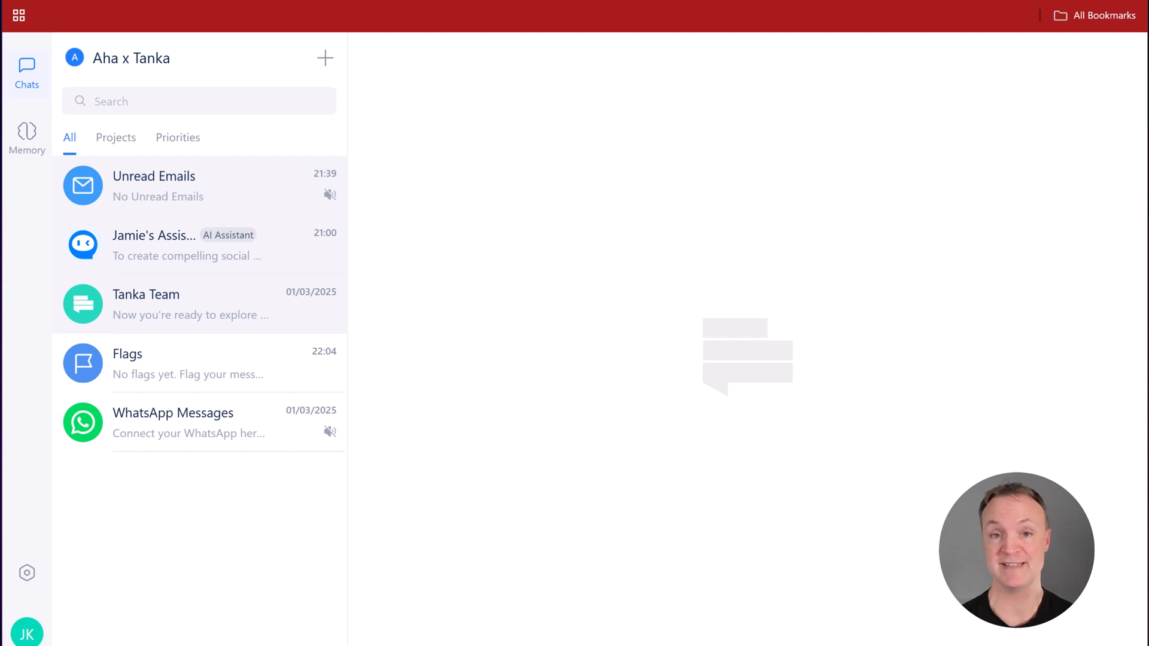
mouse_move(546, 292)
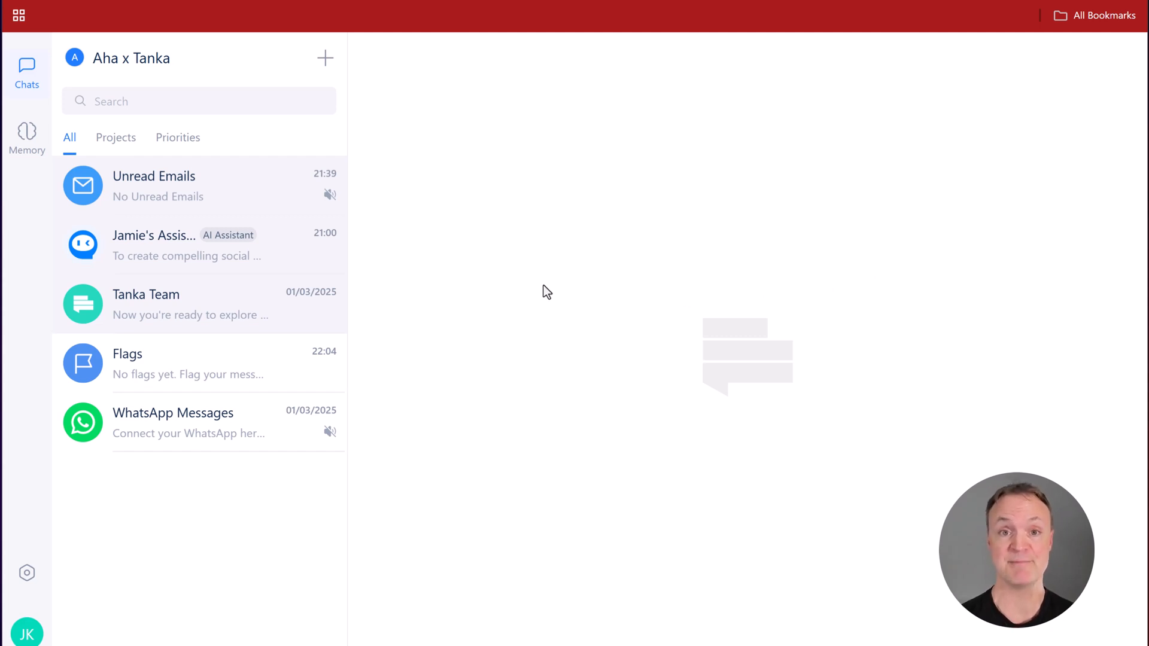
mouse_move(514, 303)
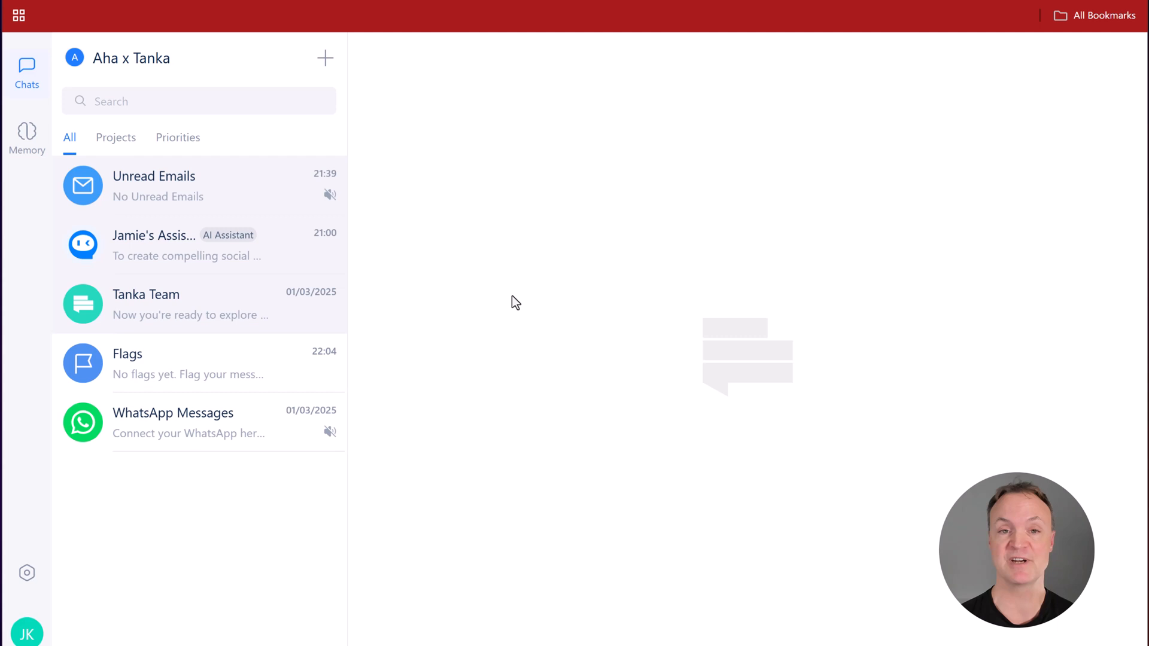
mouse_move(381, 65)
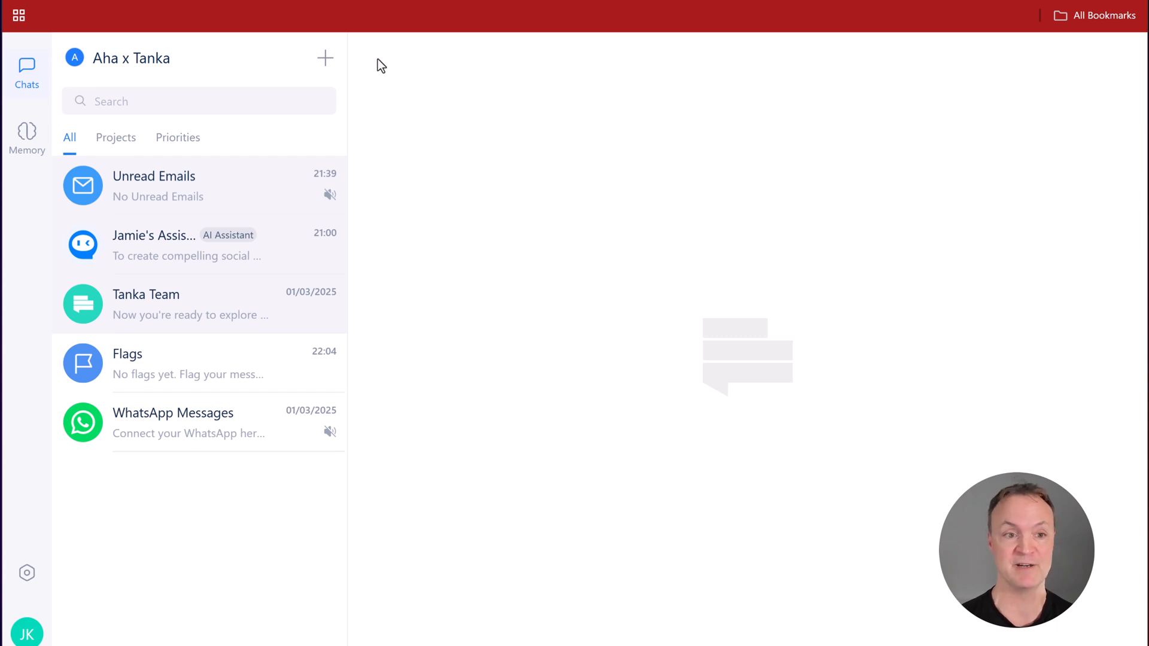
Step: Bring up the Create New Chat dialog listing organization contacts
left_click(326, 58)
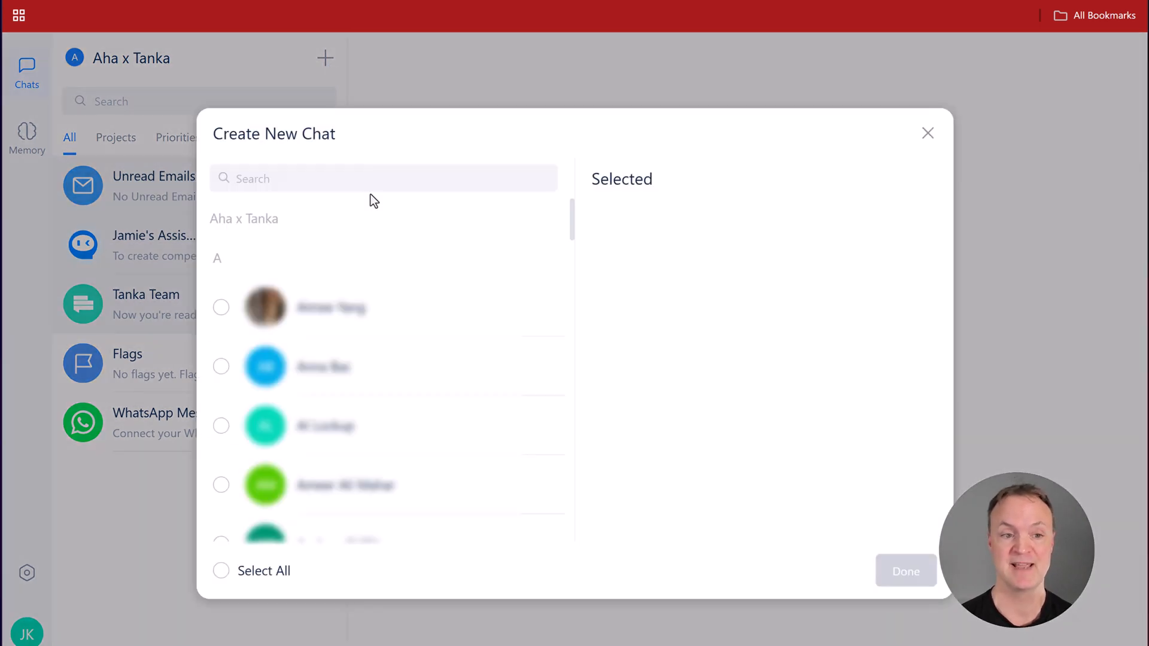
Step: Search 'jamie', tick Jamie Keet and create the new one-to-one chat
type("jamie")
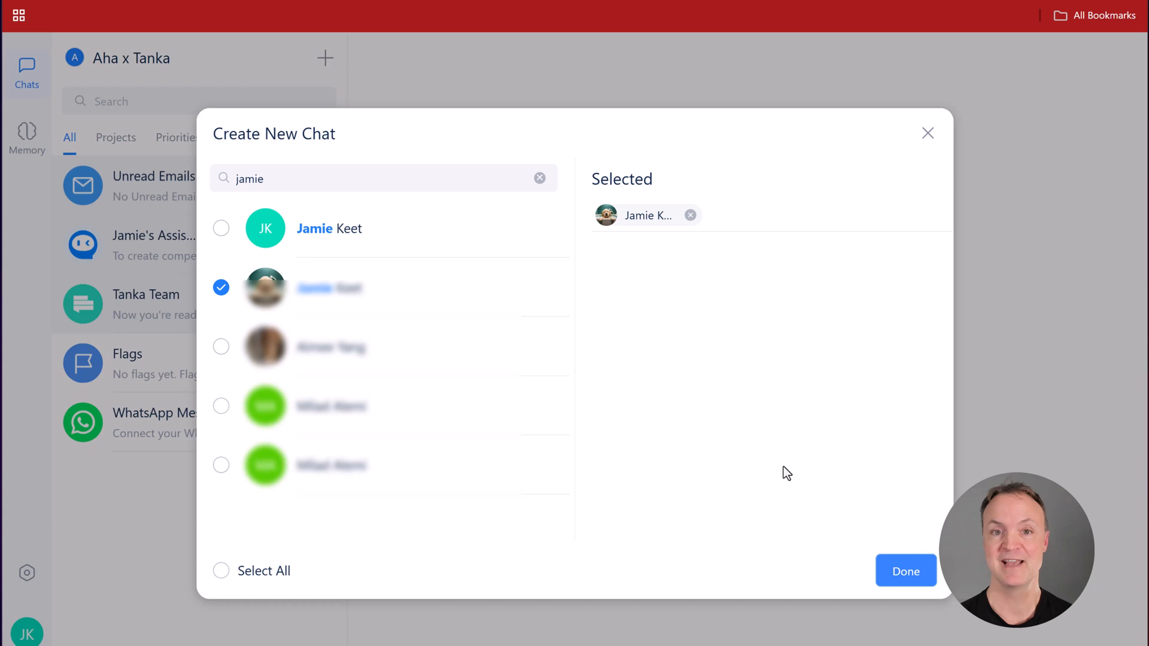
left_click(904, 571)
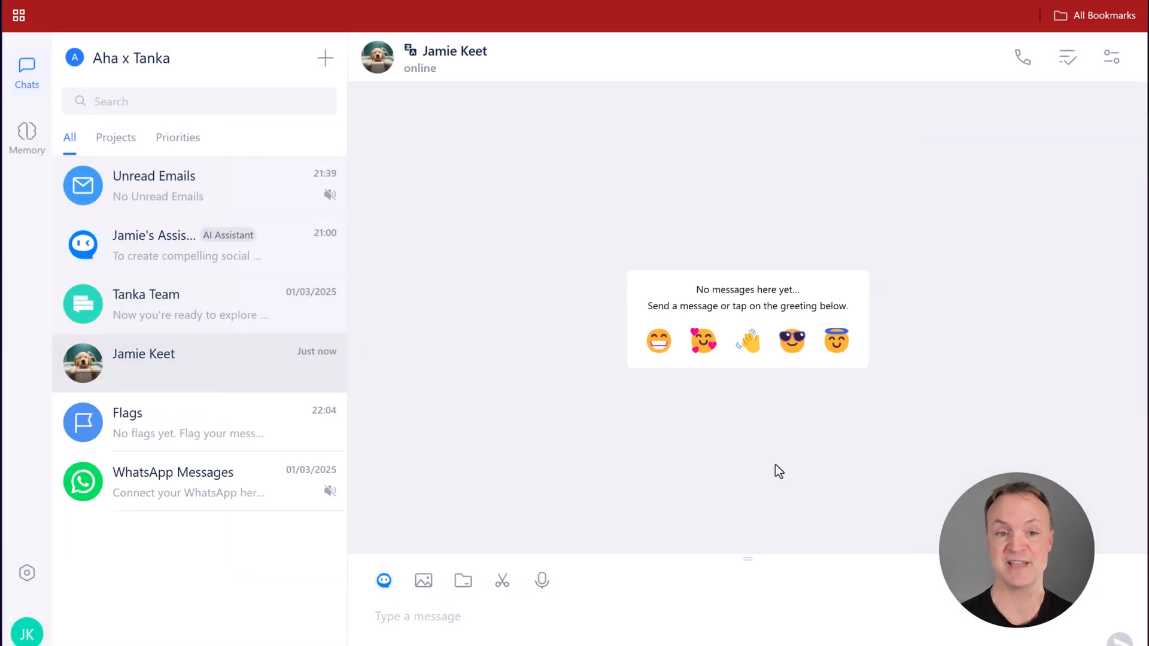
mouse_move(707, 453)
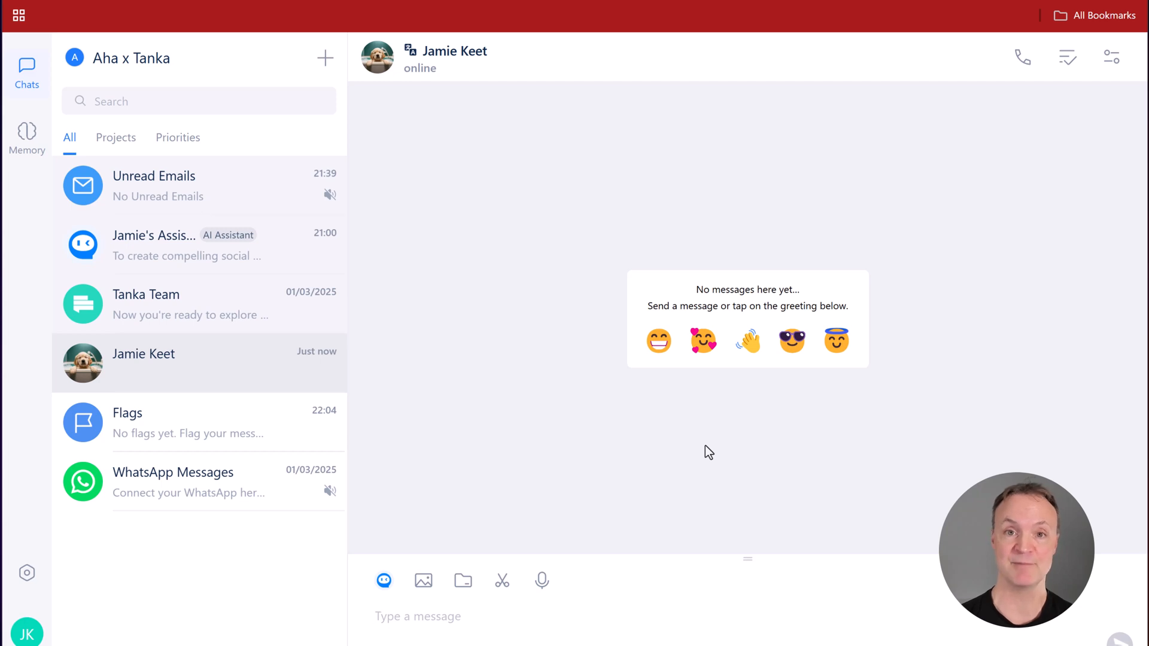
left_click(417, 617)
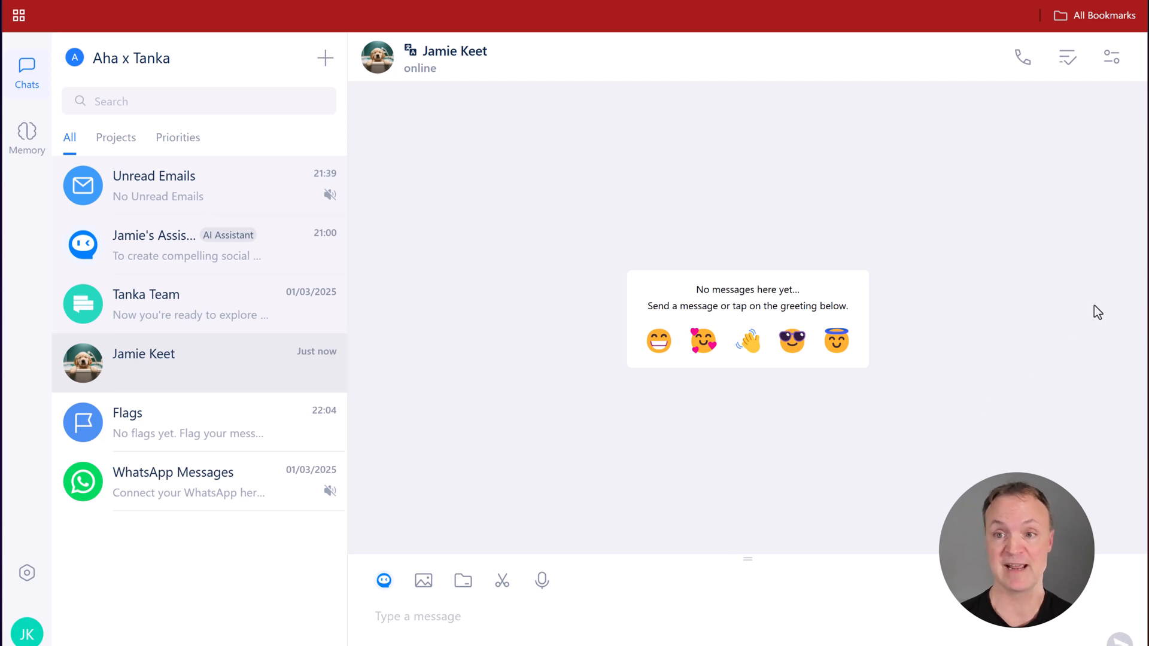
mouse_move(1111, 58)
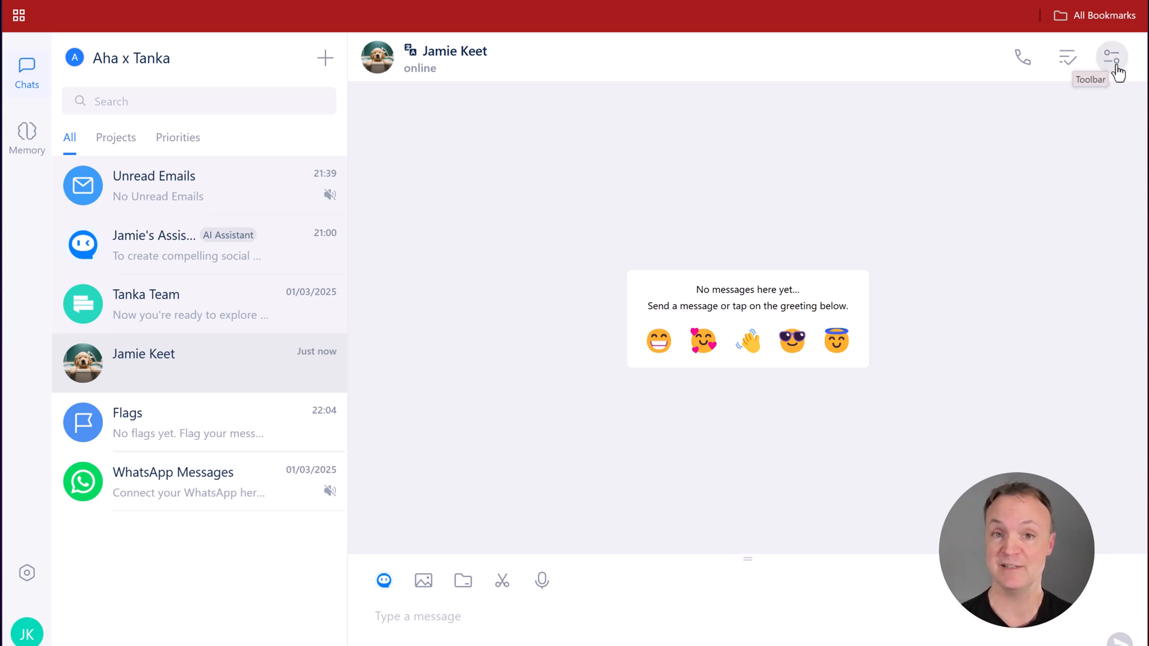
Step: Open the Jamie Keet chat's info panel showing mute, sticky and auto-translation settings
left_click(1111, 57)
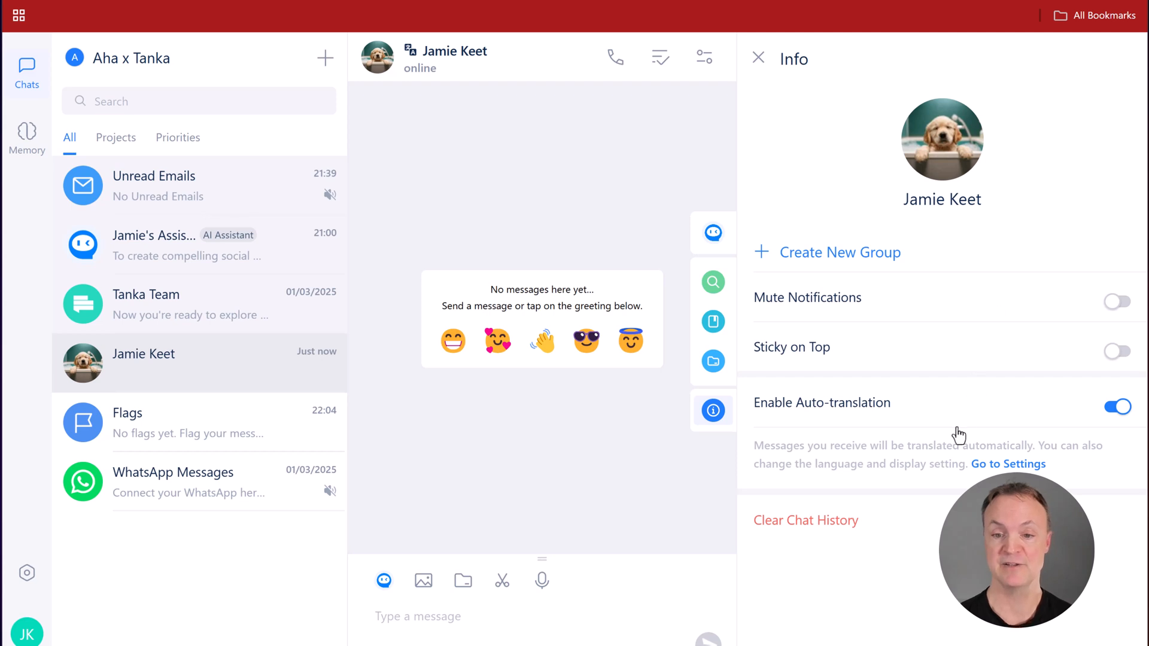
mouse_move(1043, 422)
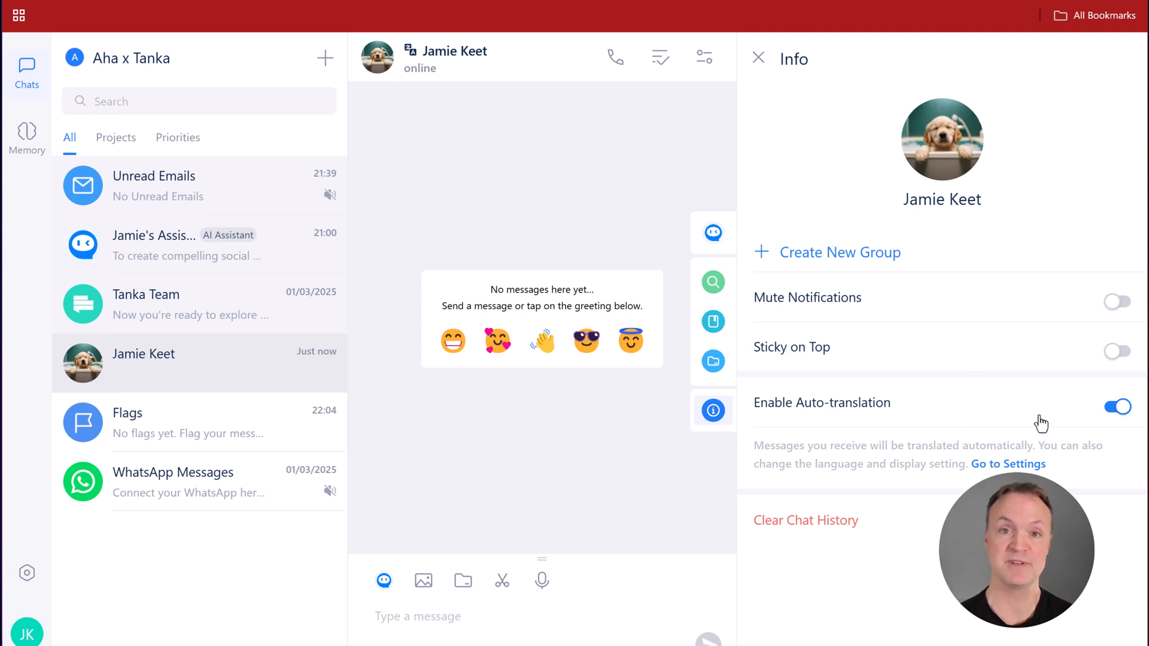
mouse_move(1067, 428)
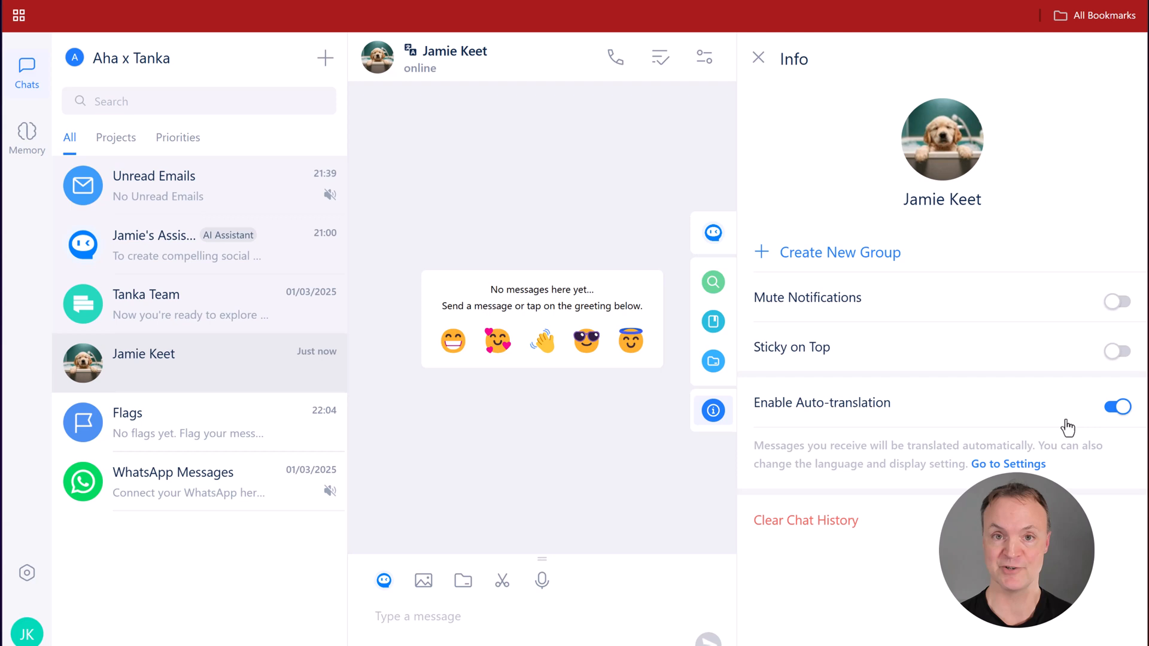
mouse_move(1120, 425)
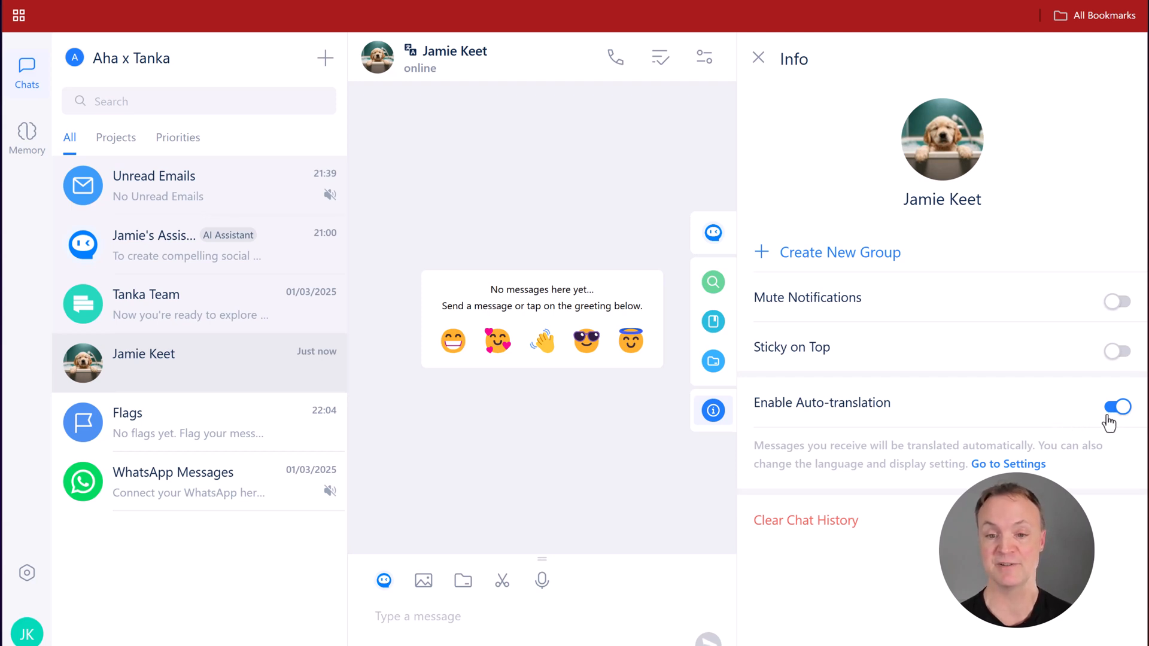
mouse_move(712, 233)
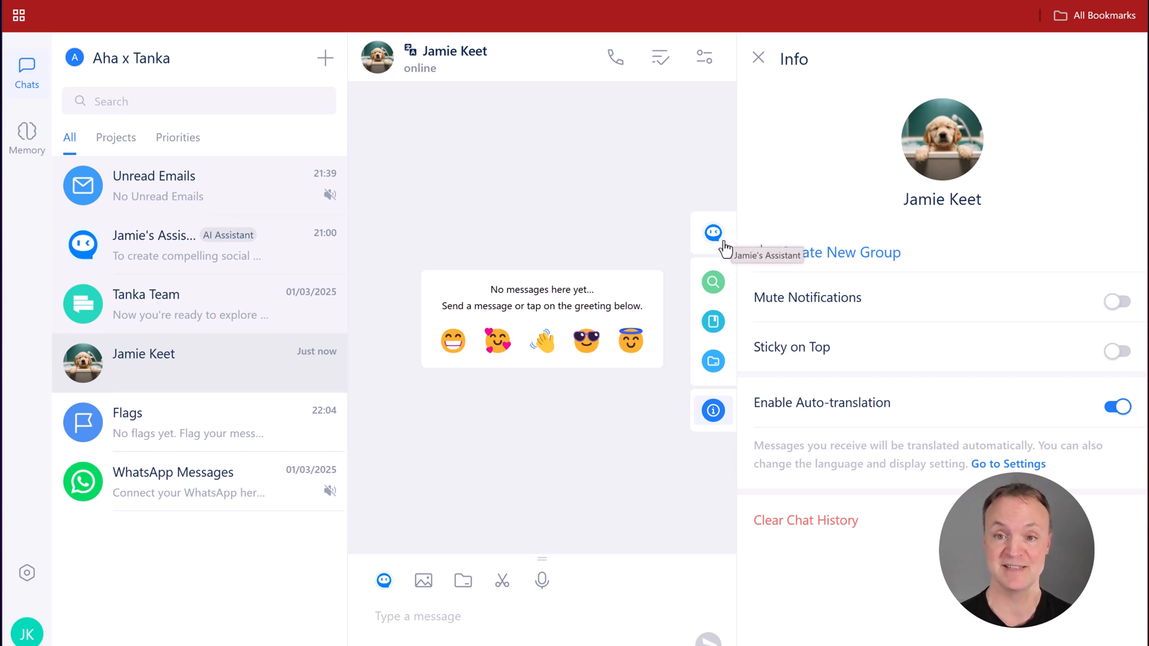
Step: Save Jamie's Assistant goal about streamlining LaunchX smartwatch campaign communication
left_click(713, 233)
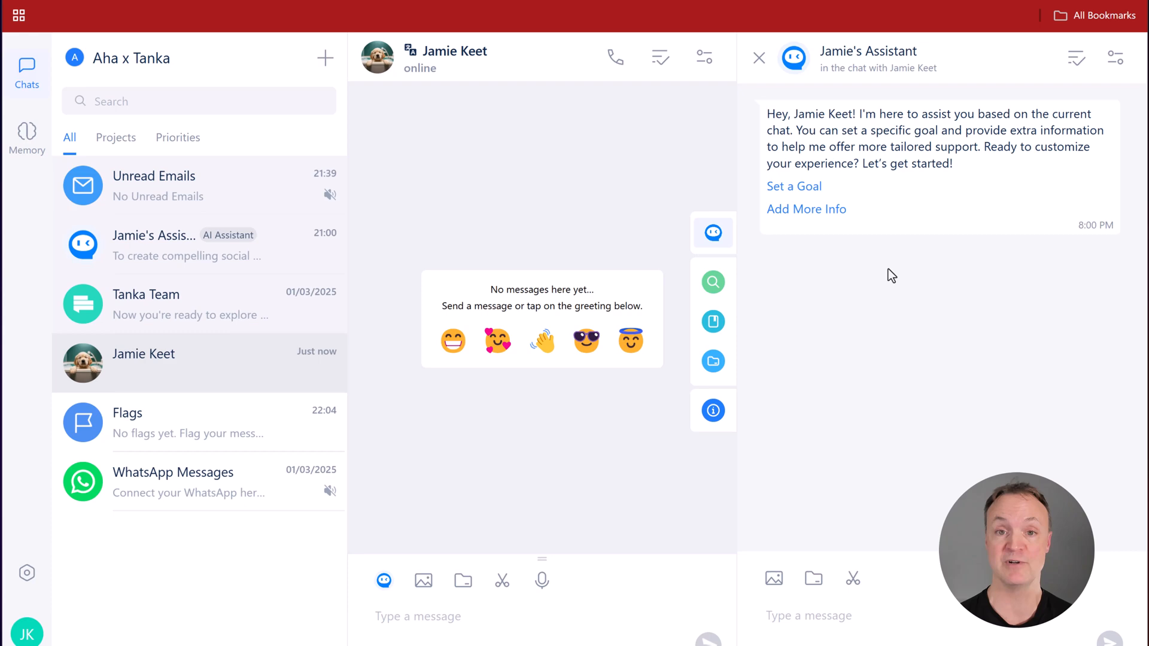
mouse_move(785, 203)
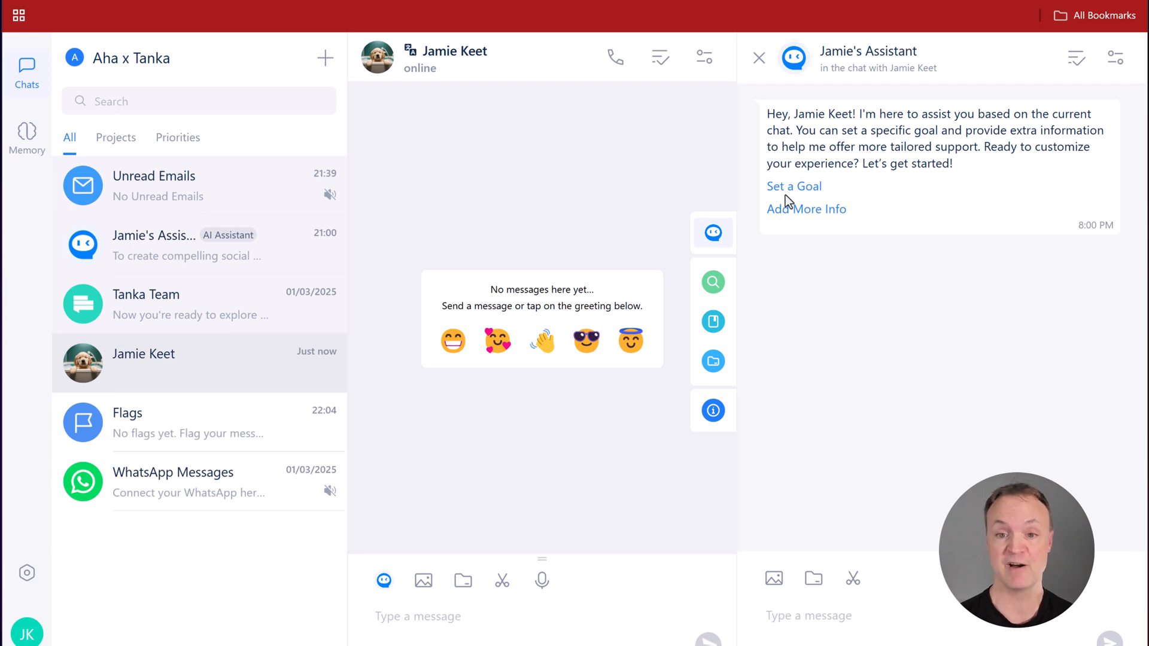
left_click(794, 186)
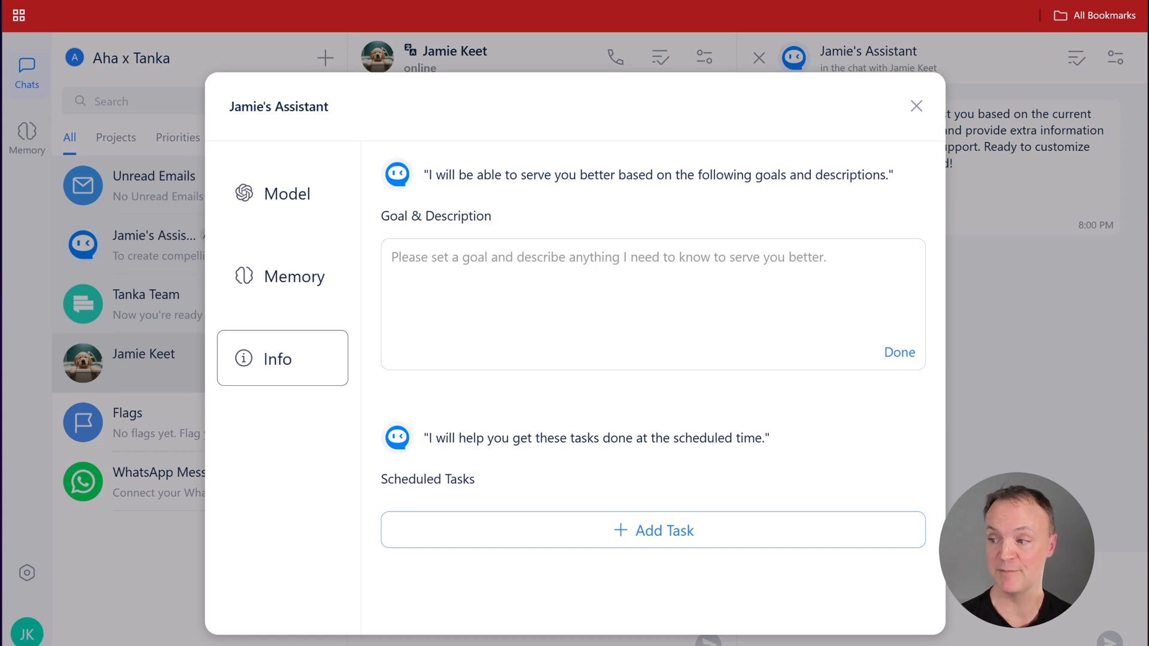
mouse_move(614, 275)
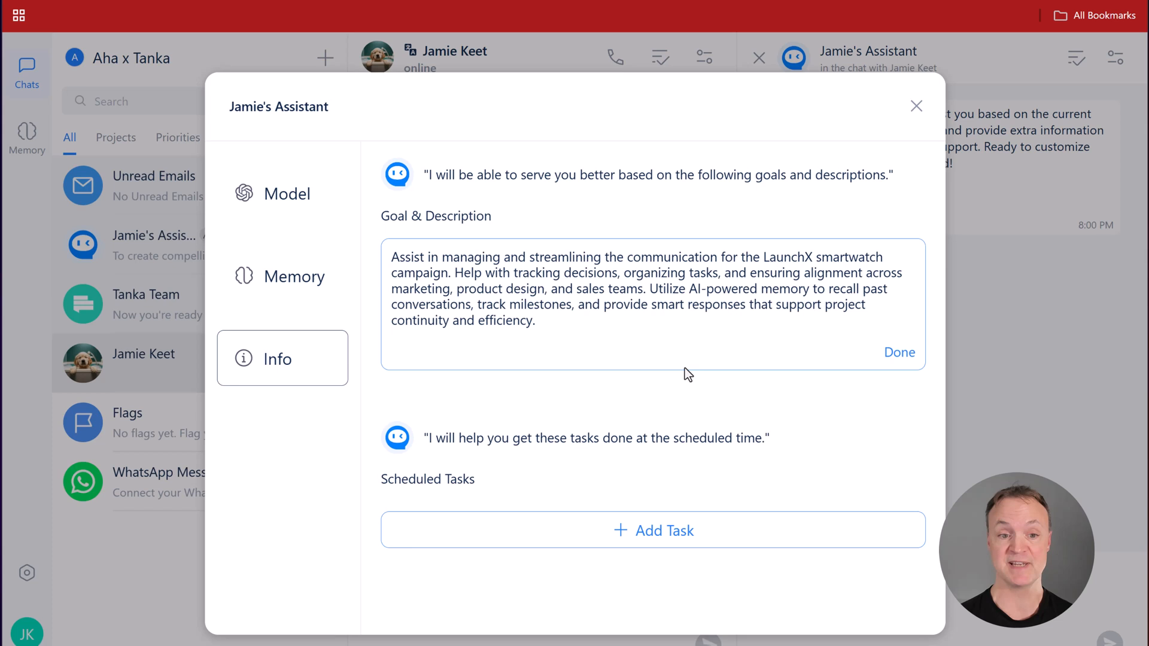
left_click(514, 335)
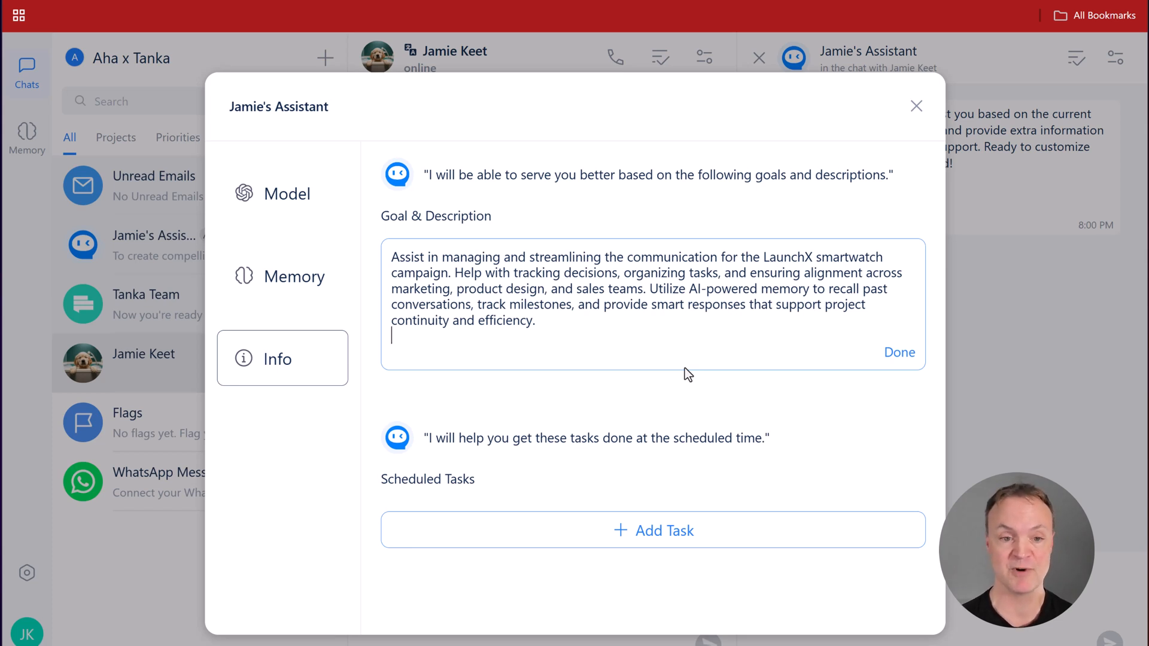
mouse_move(899, 365)
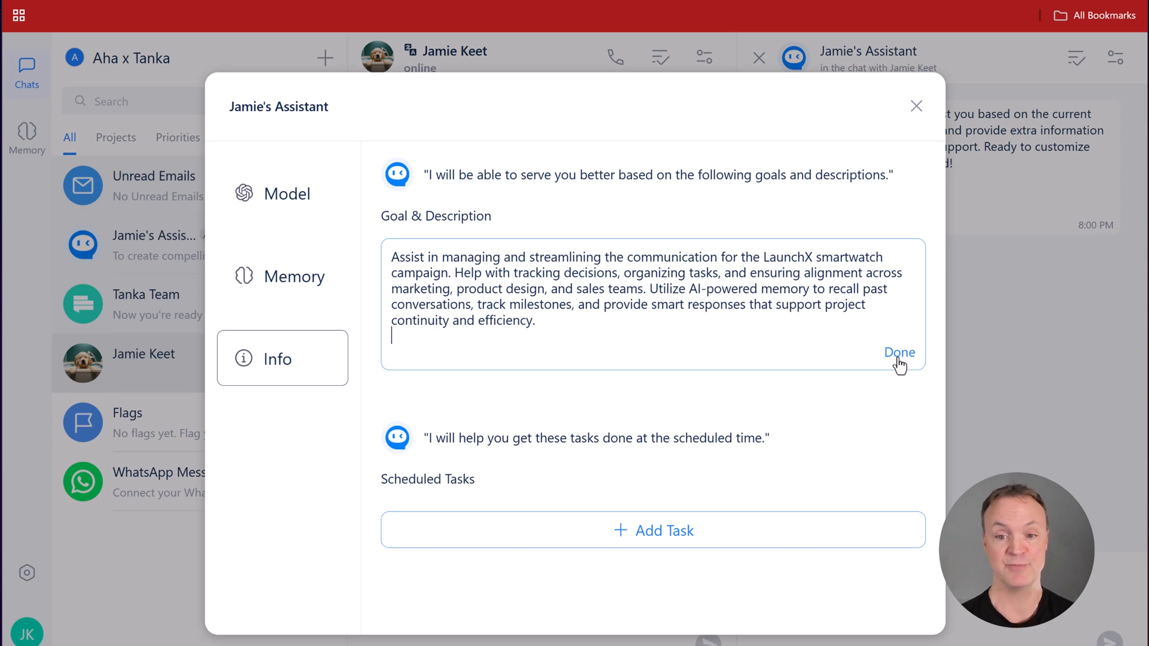
left_click(899, 352)
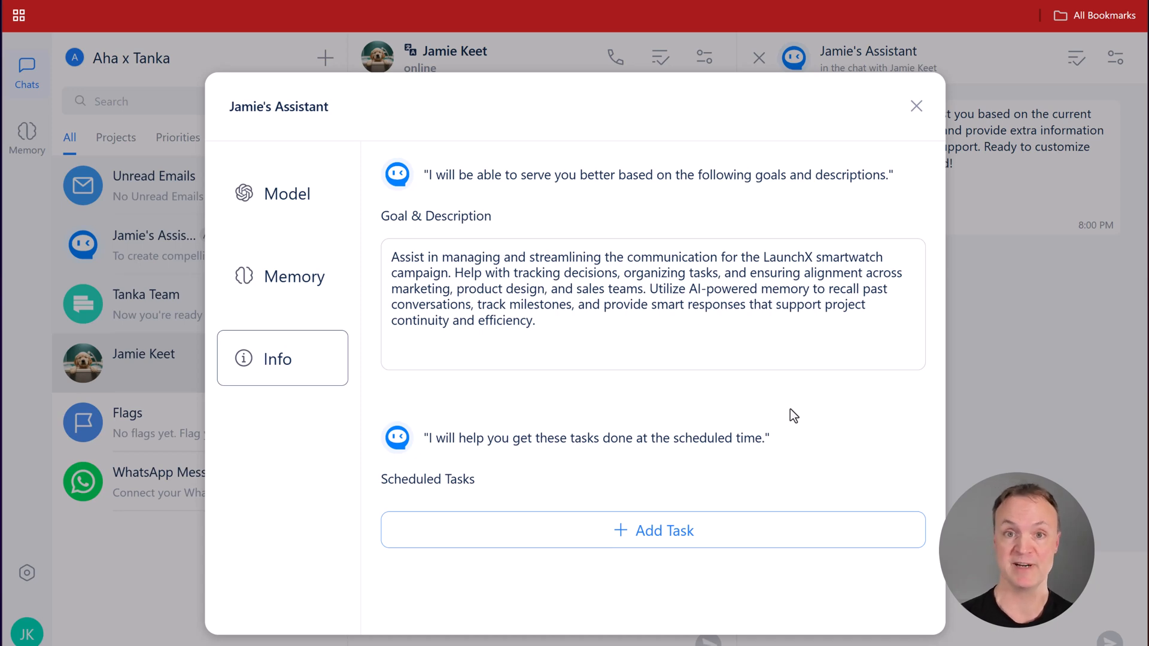
Step: Draft a 22:30, never-repeating task: 'Assist in managing and streamlining the communication for the LaunchX smartwatch camp...'
left_click(653, 530)
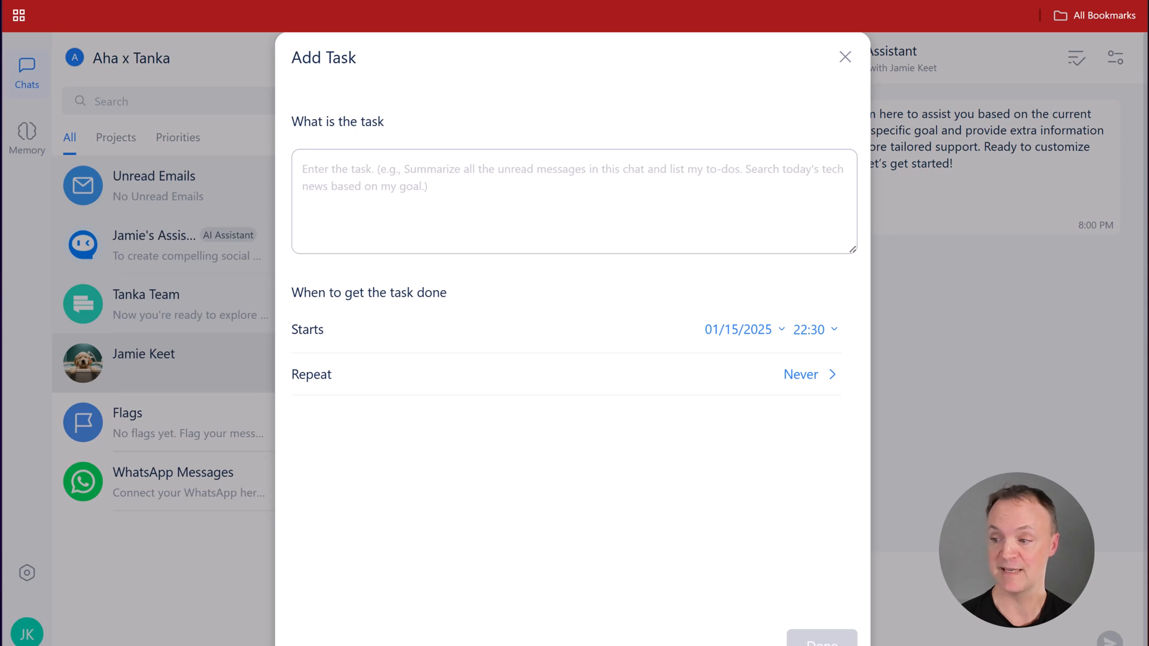
type("Assist in managing and streamlining the communication for the LaunchX smartwatch campaign. Help with tracking decisions, organizing tasks, and ensuring alignment across marketing, product design, and sales teams.")
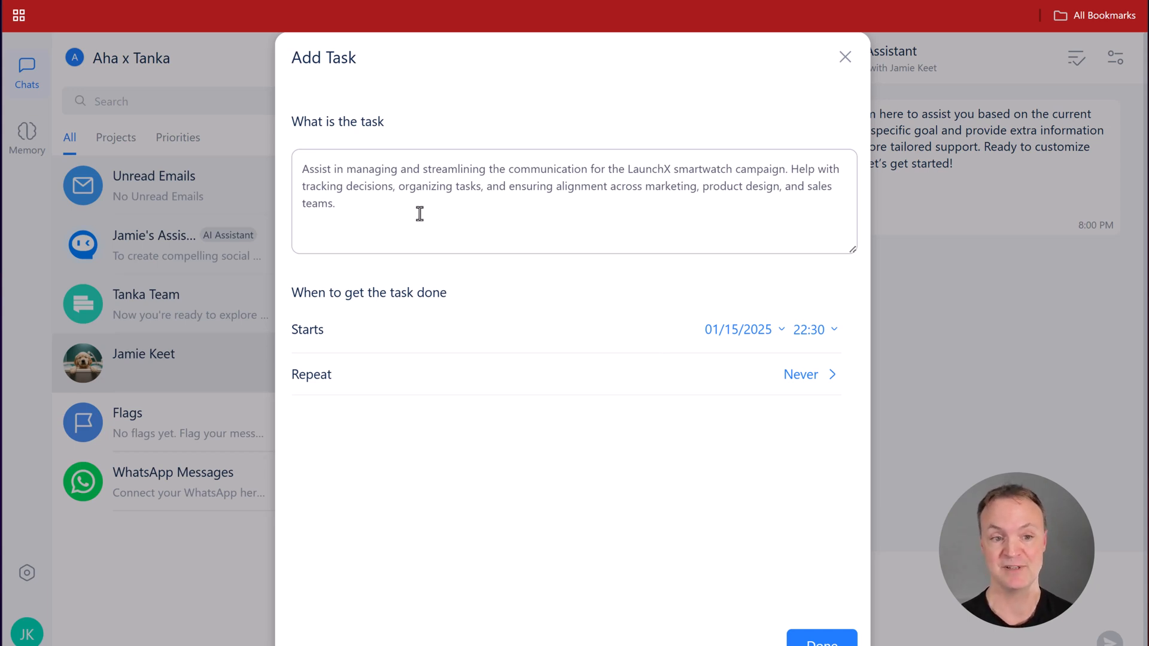
mouse_move(582, 348)
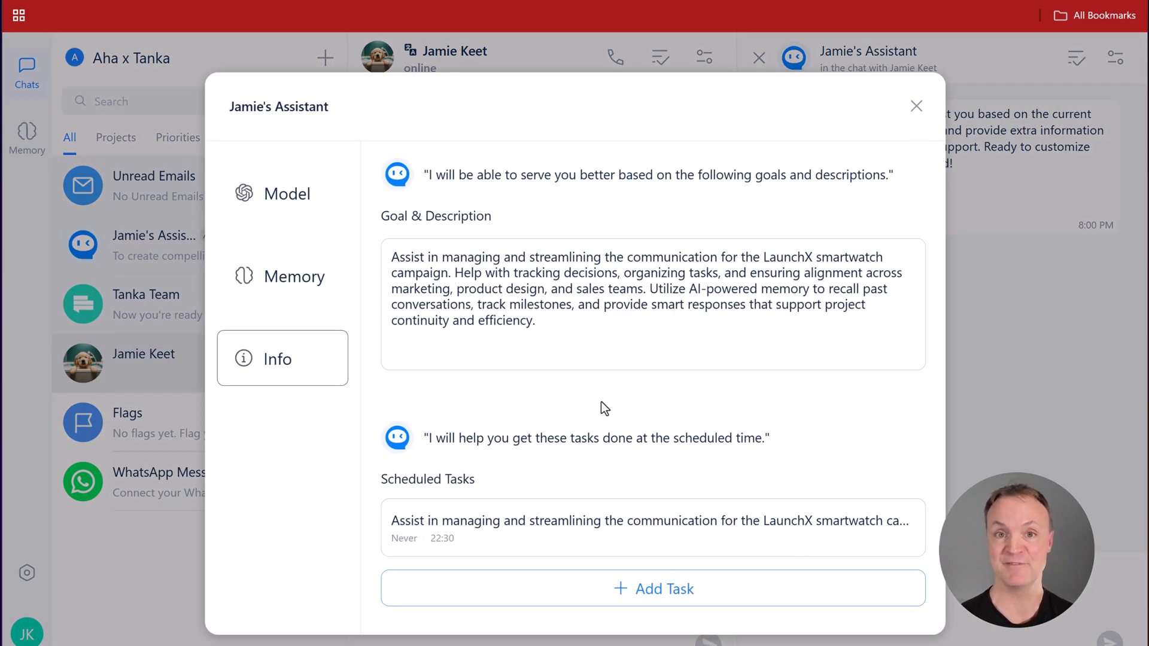
Step: Add LaunchX_Project_Information.pdf from the computer to the assistant's memory
left_click(283, 275)
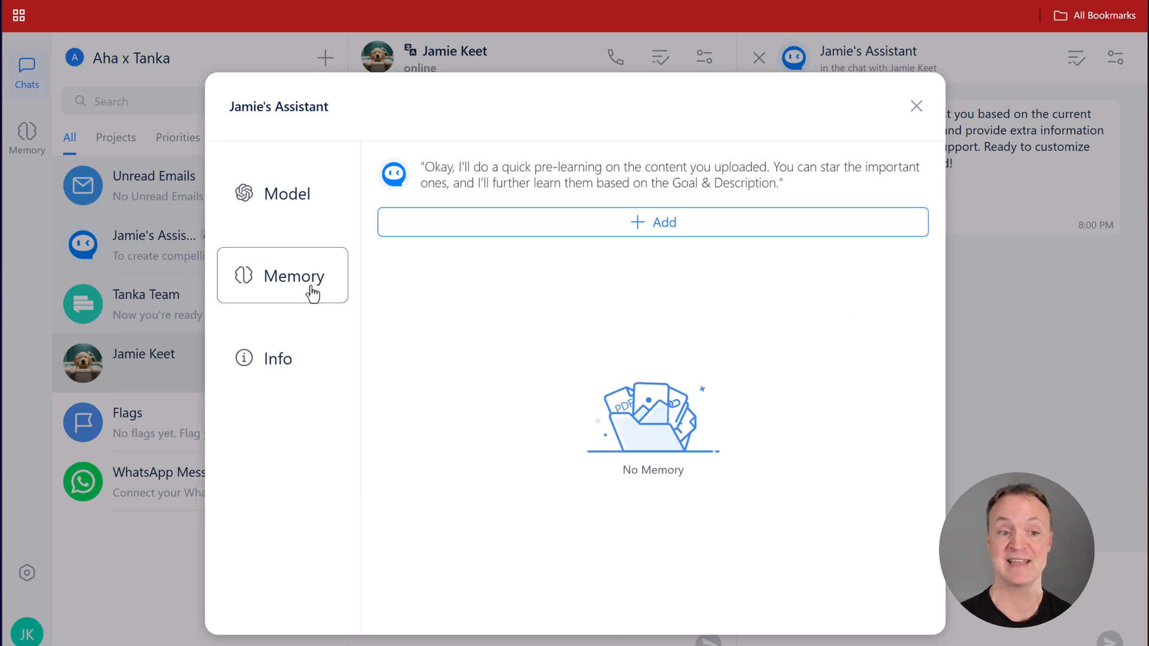
mouse_move(497, 334)
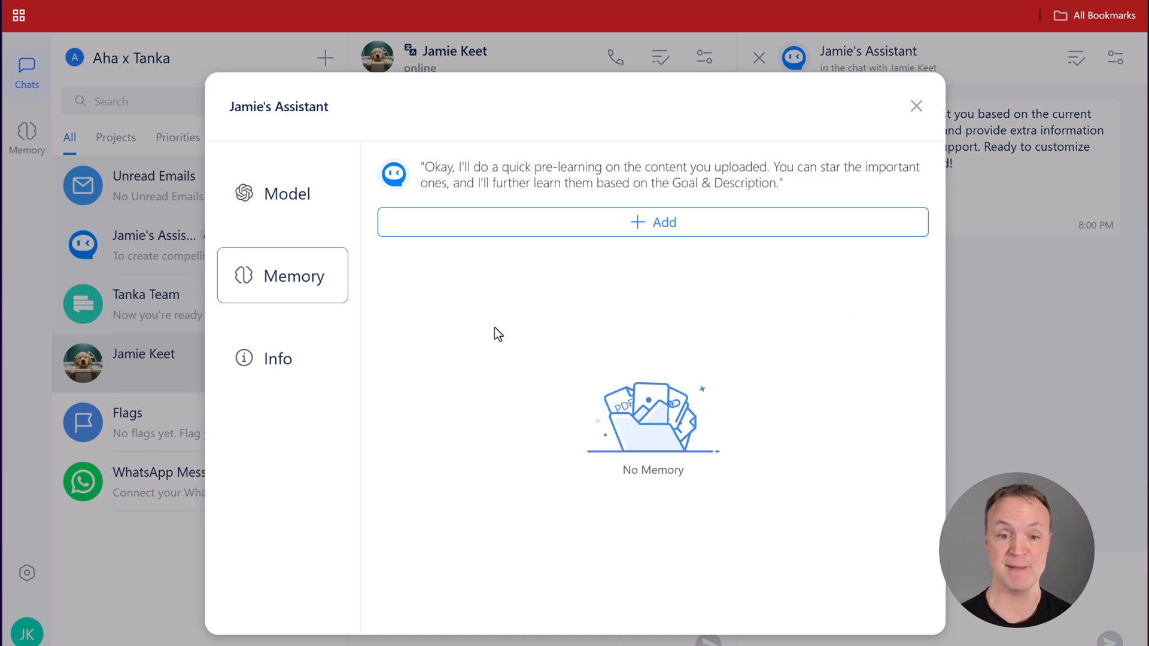
left_click(652, 222)
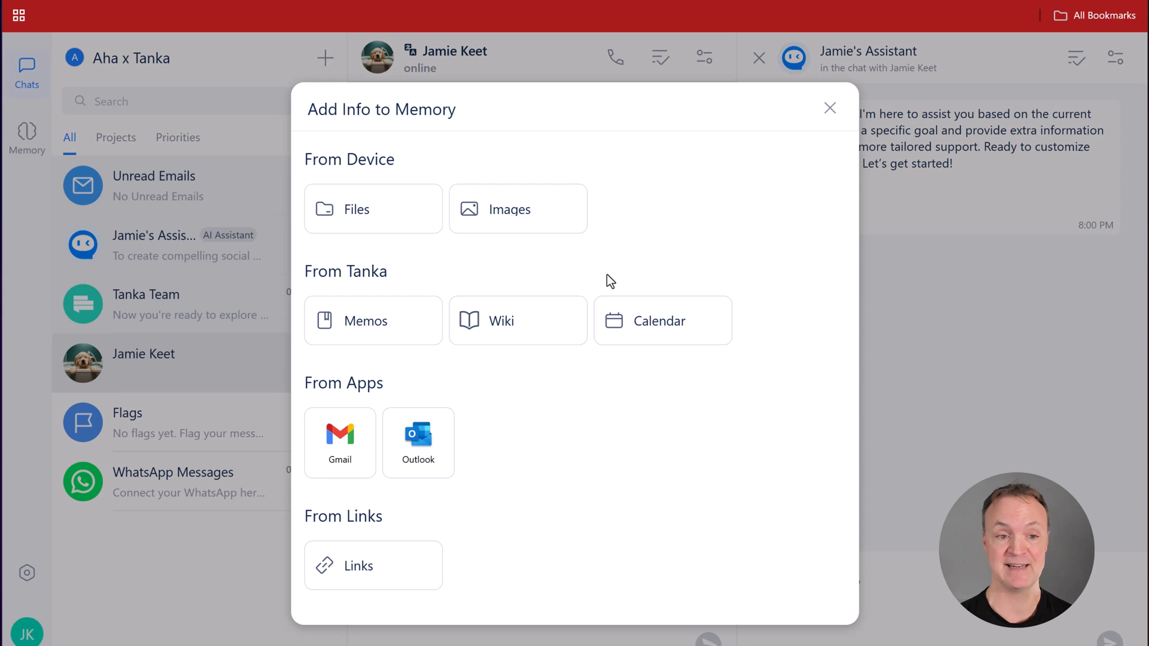
mouse_move(534, 221)
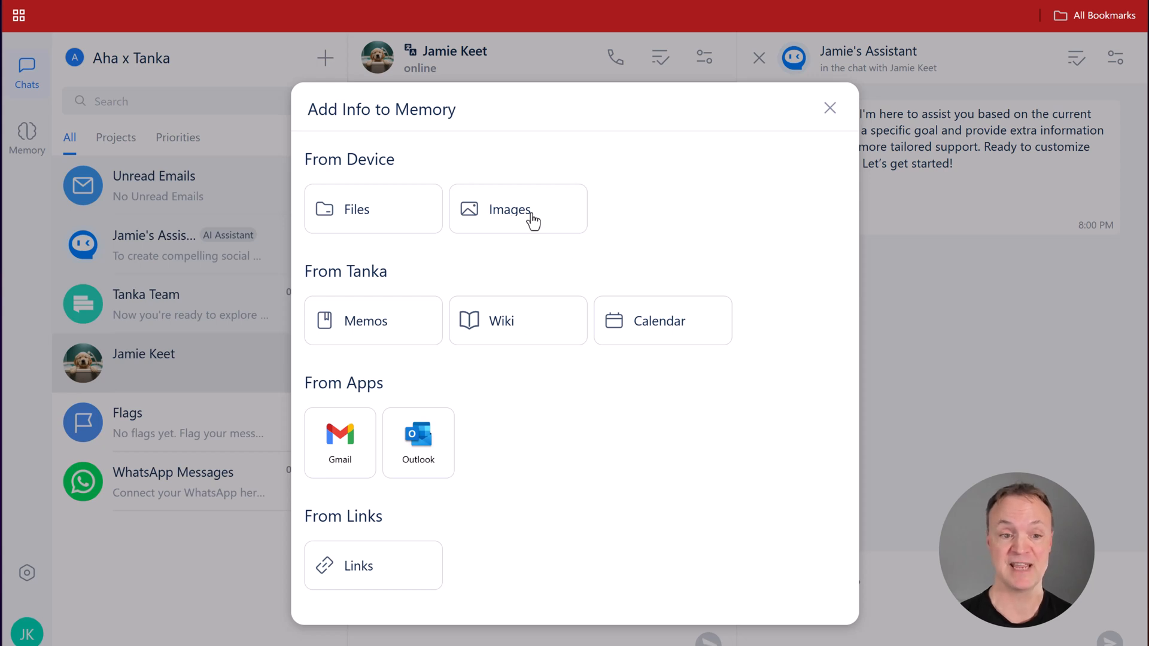
mouse_move(664, 334)
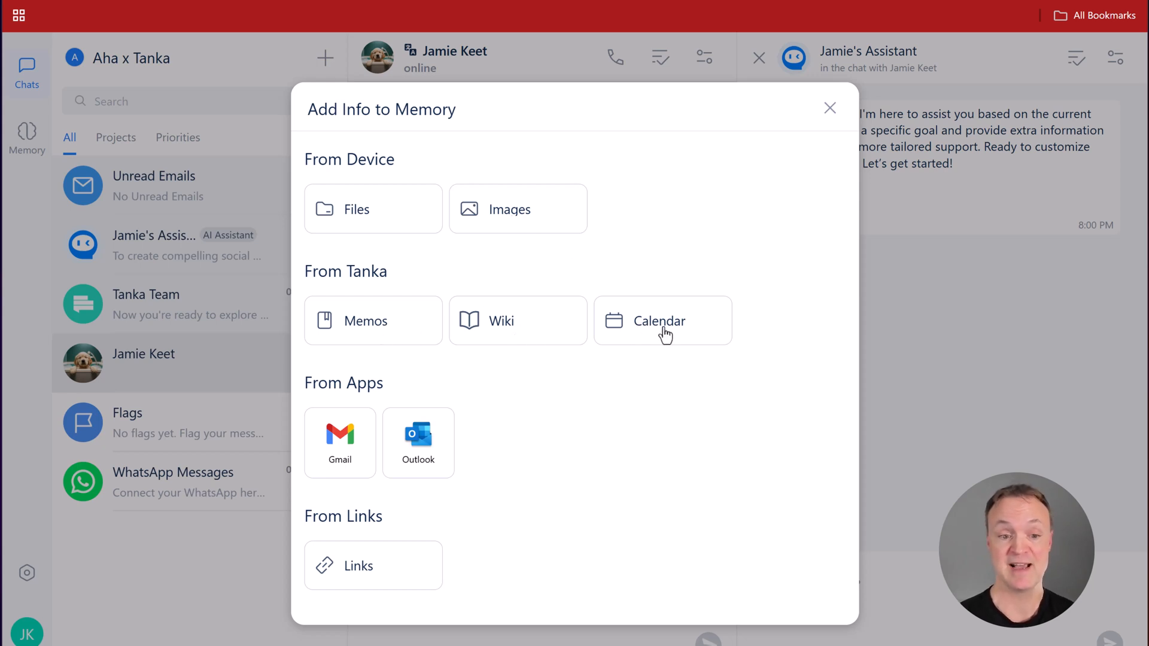
mouse_move(476, 570)
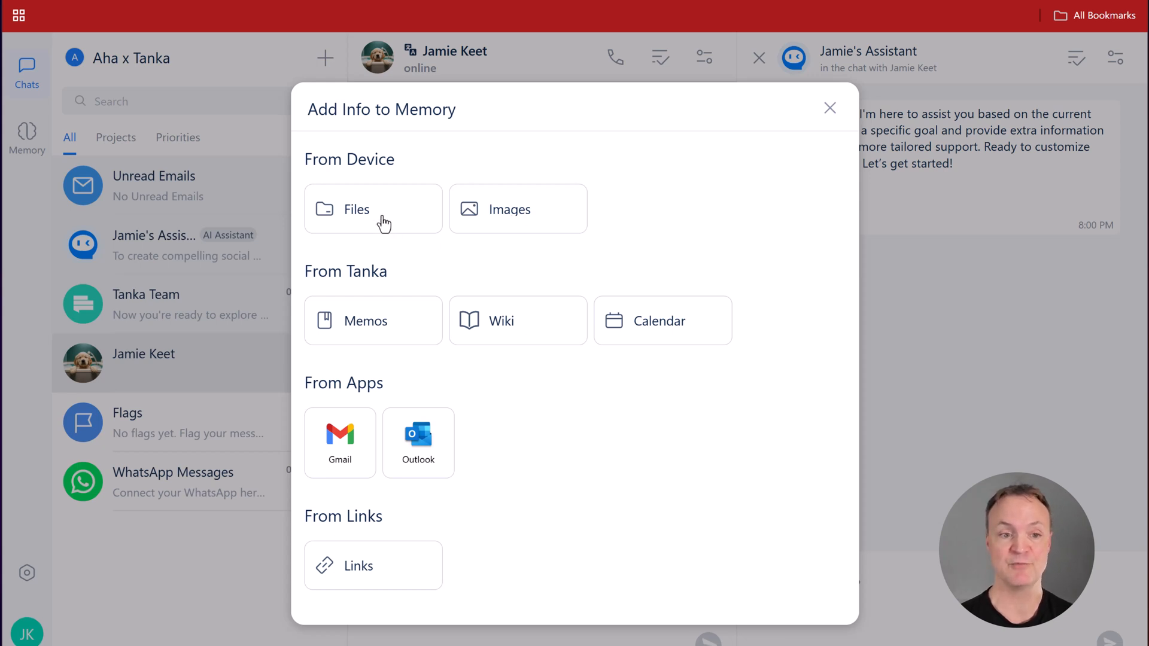
left_click(373, 208)
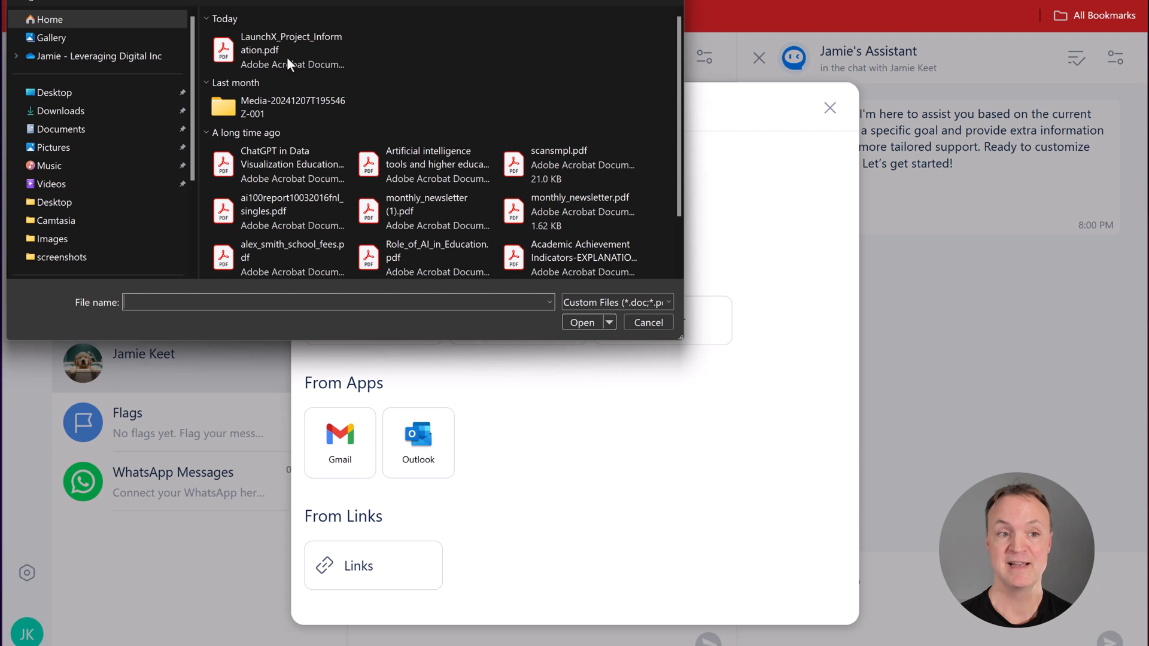
left_click(291, 50)
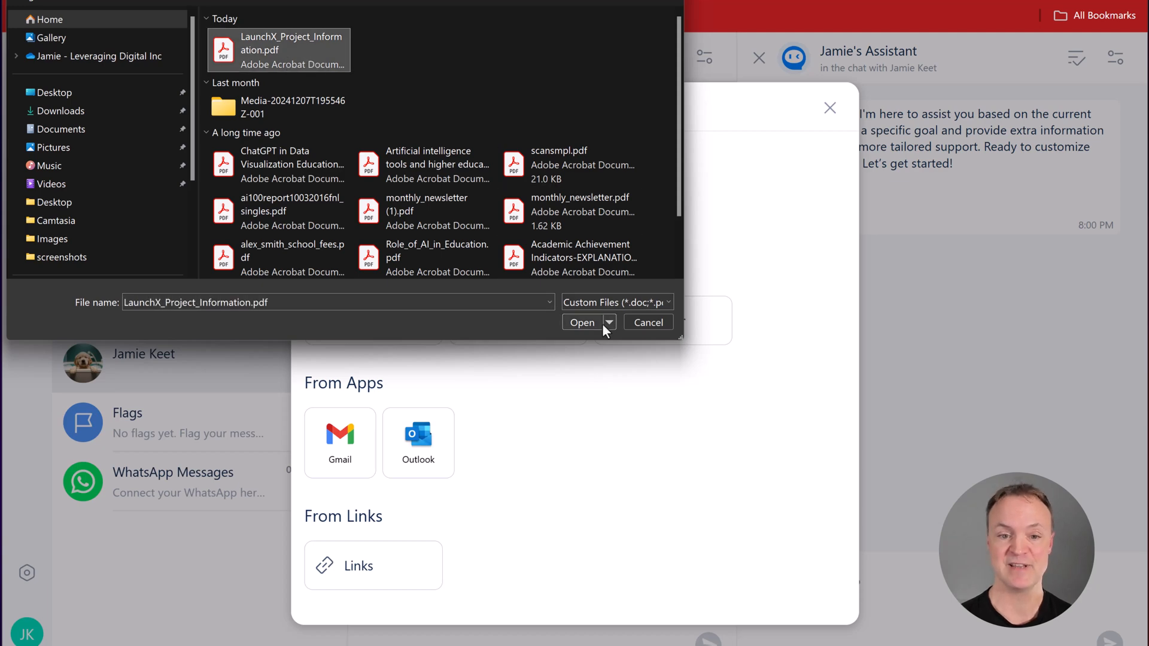
left_click(582, 322)
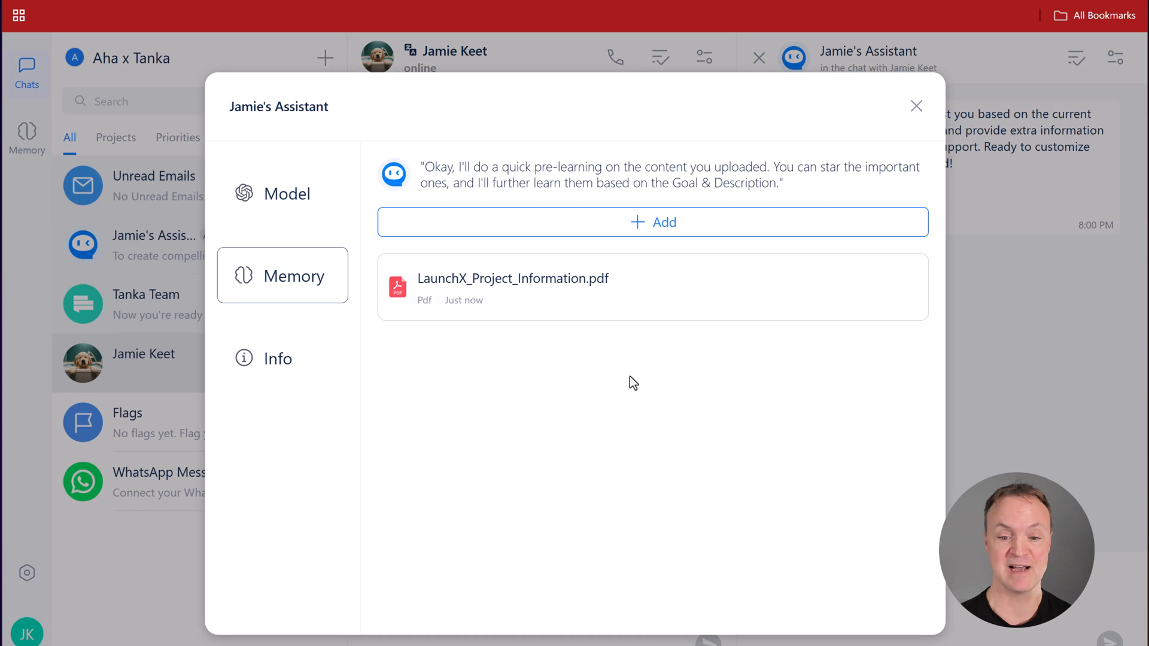
Step: Review the GPT-4o, GPT-4o-mini and Llama model options, then close the assistant settings
left_click(283, 192)
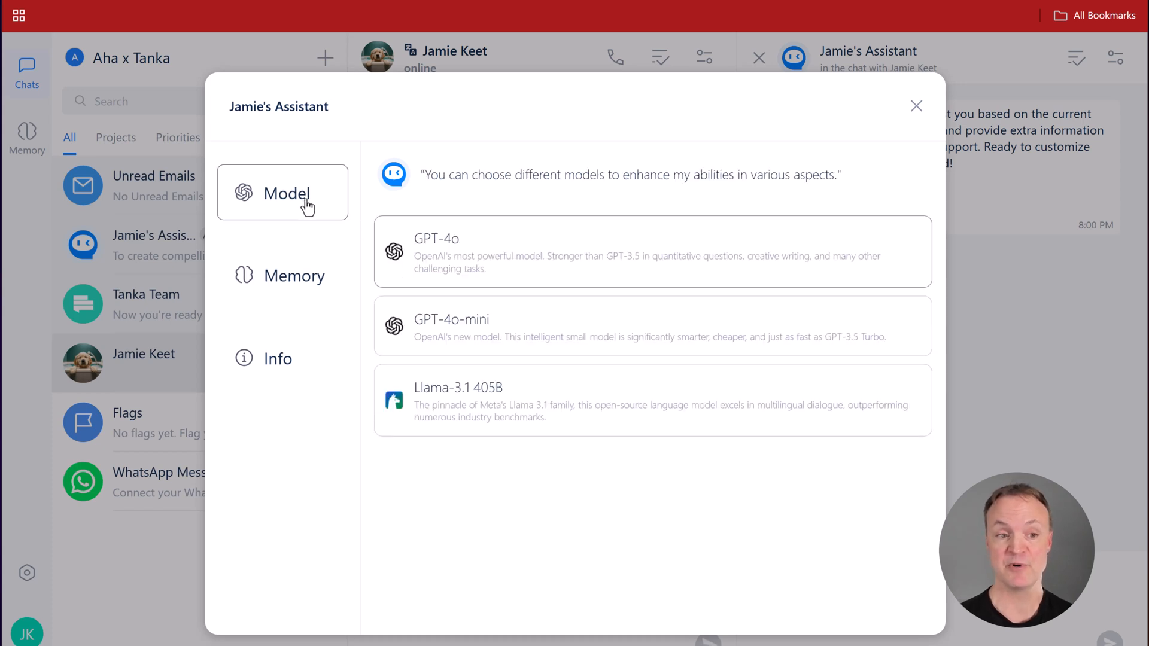
mouse_move(527, 500)
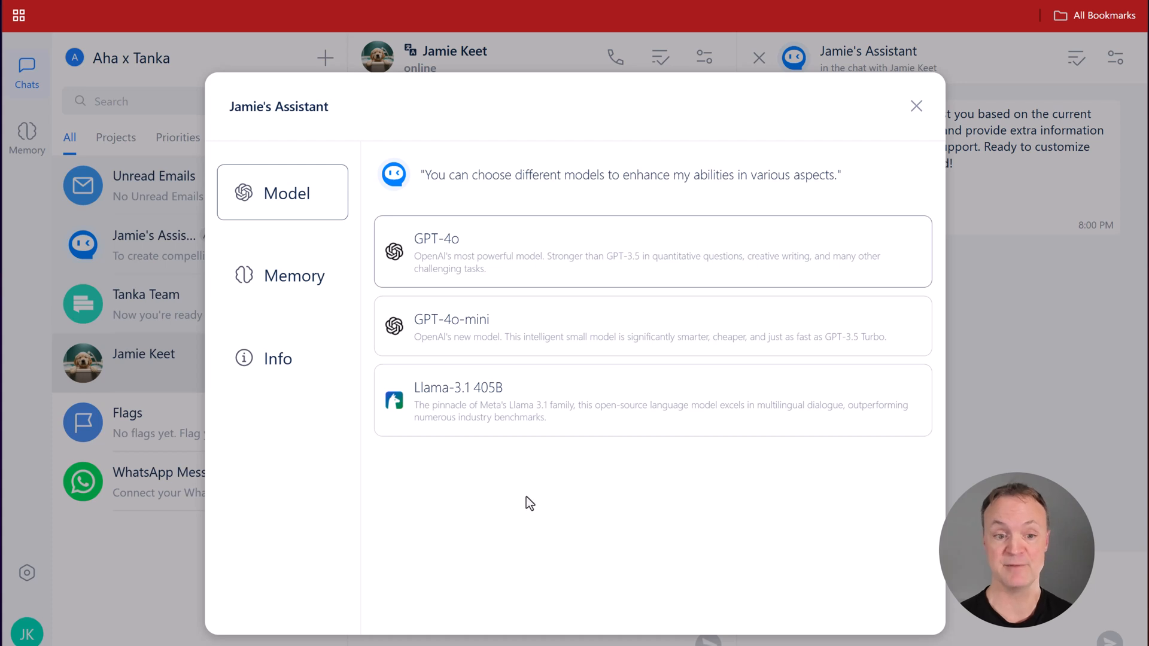
mouse_move(515, 273)
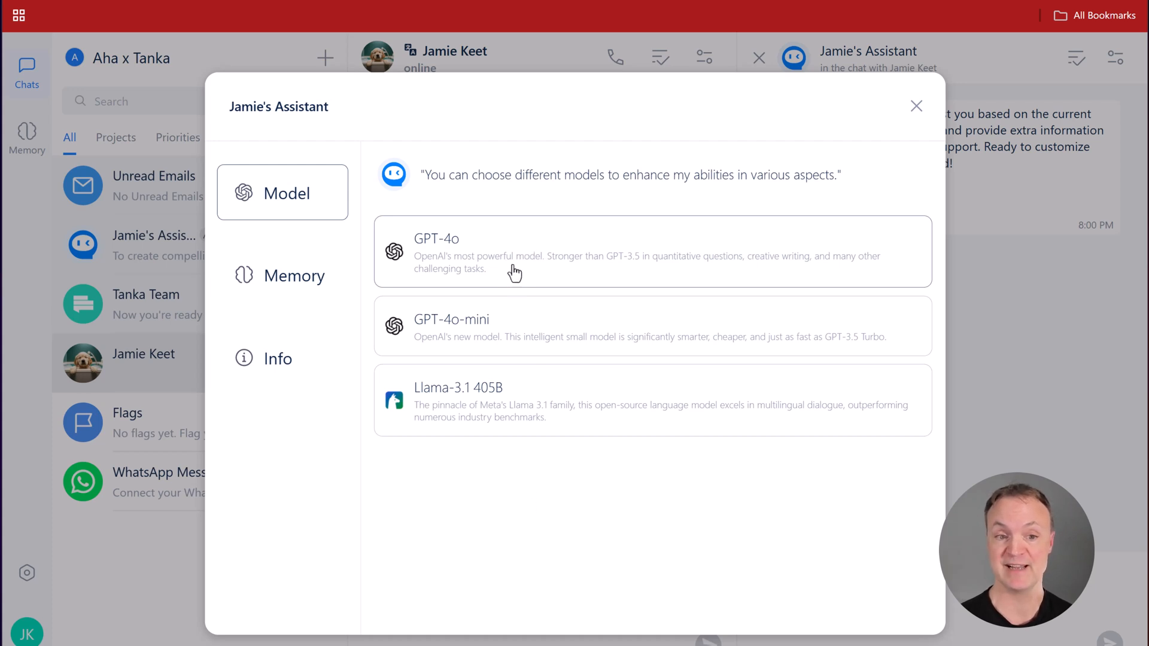
mouse_move(916, 123)
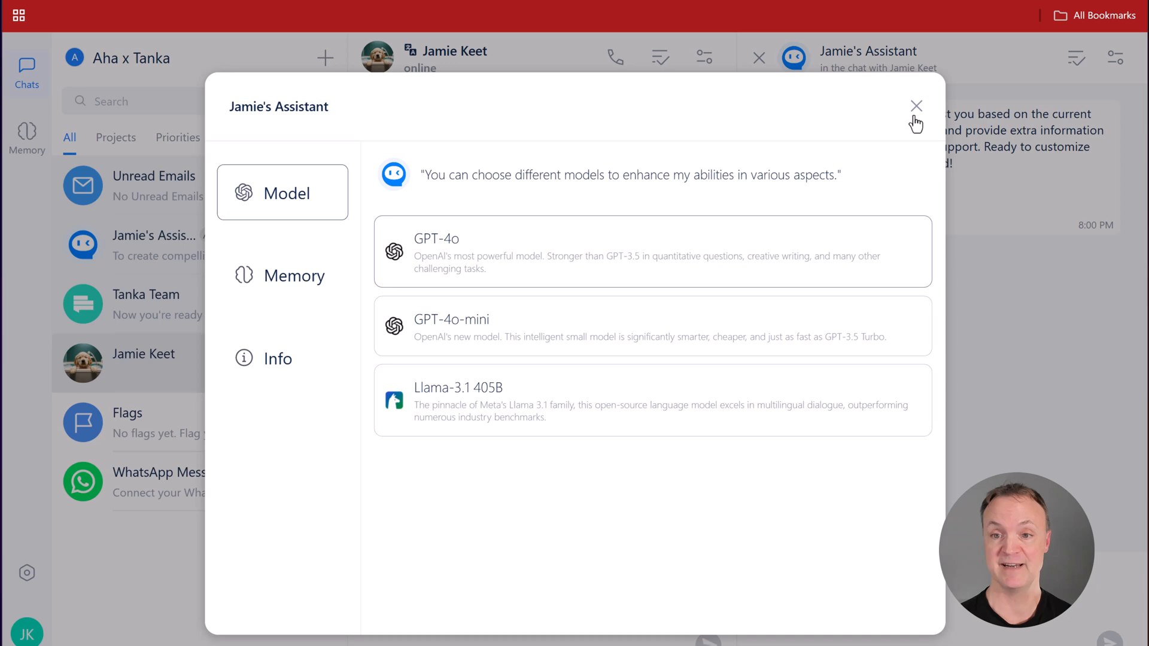
left_click(915, 107)
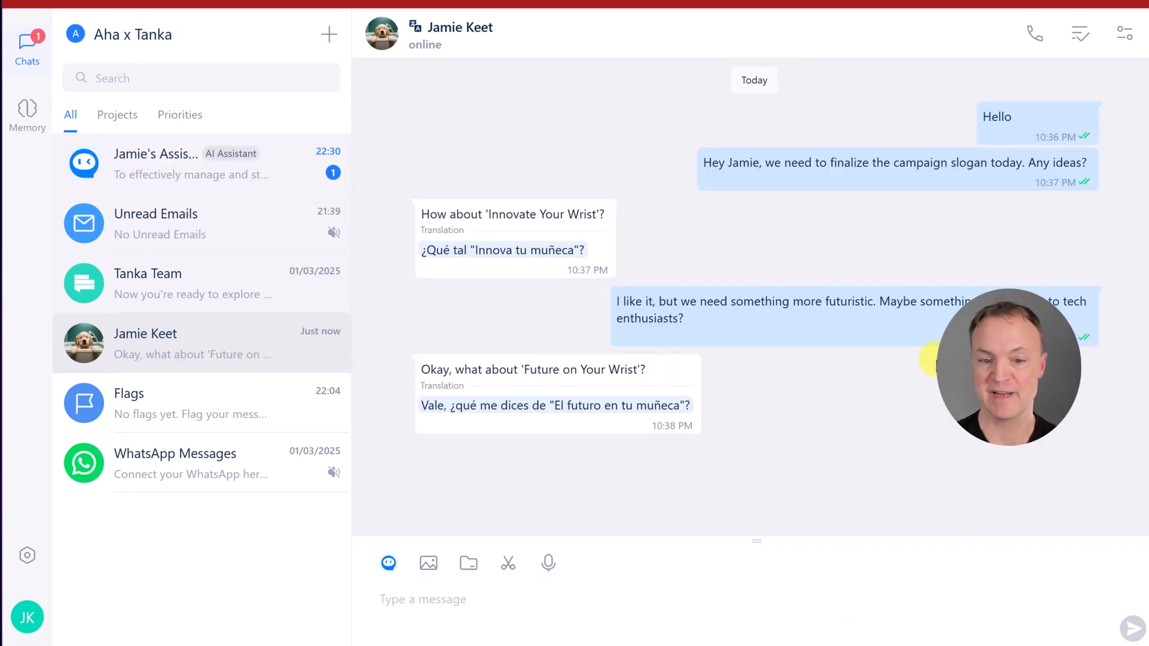
mouse_move(1076, 143)
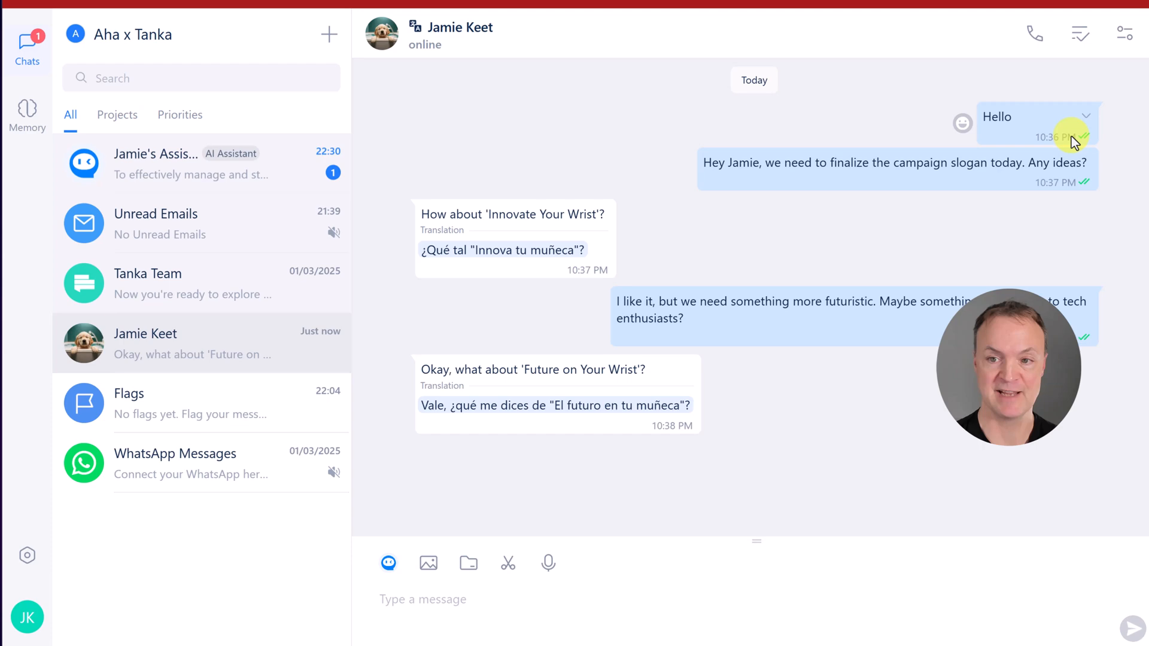
Step: Read the assistant's four-step LaunchX communication plan beside the chat, ending at the watch 1.webp preview
left_click(1126, 34)
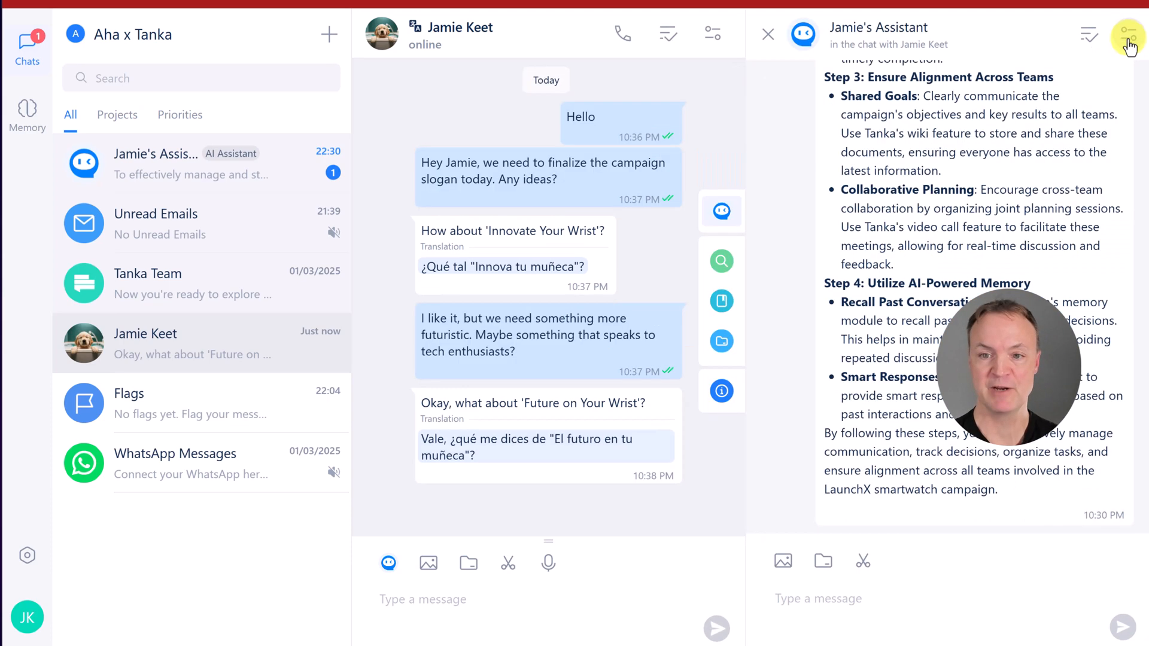
scroll("up", 3)
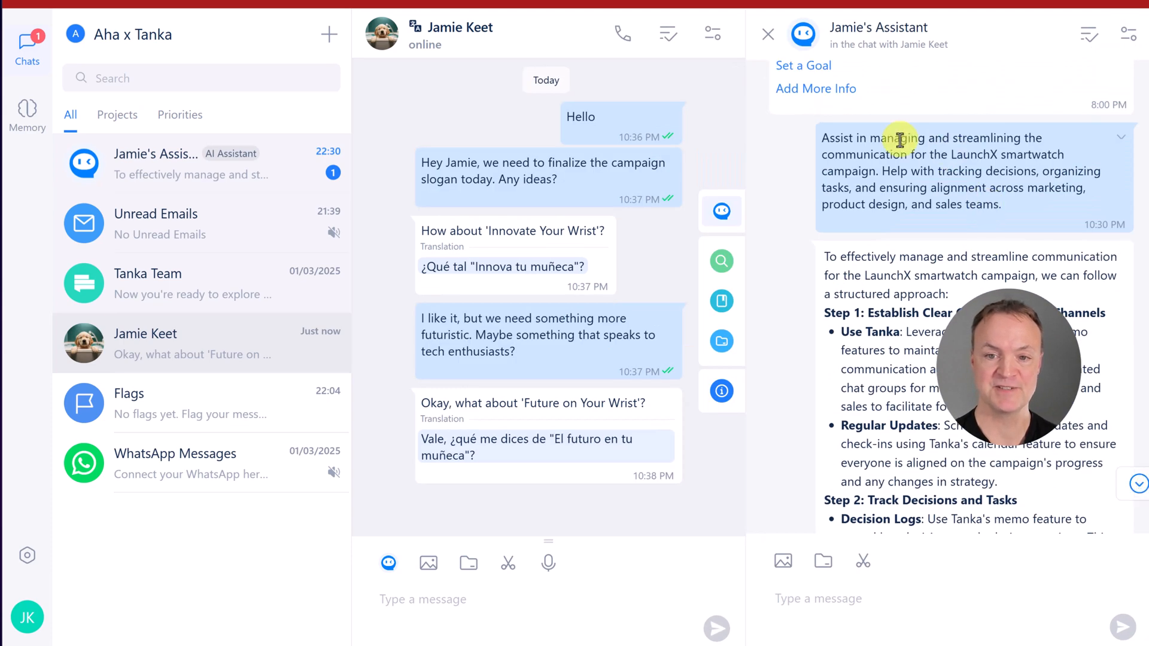
scroll("down", 3)
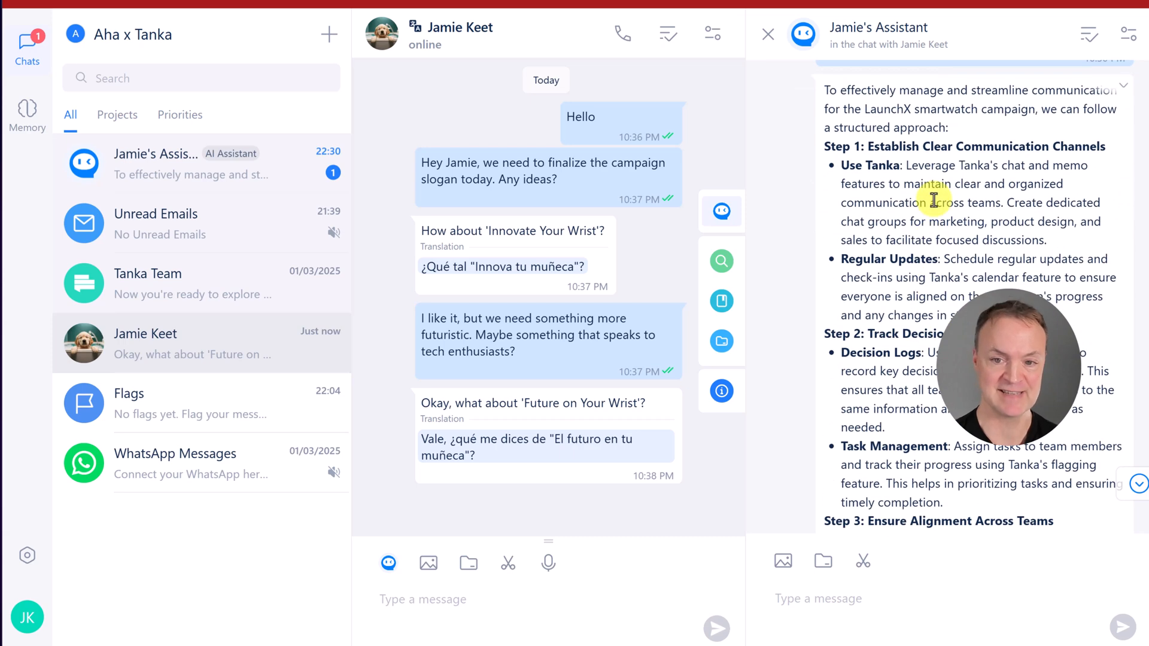
scroll("down", 3)
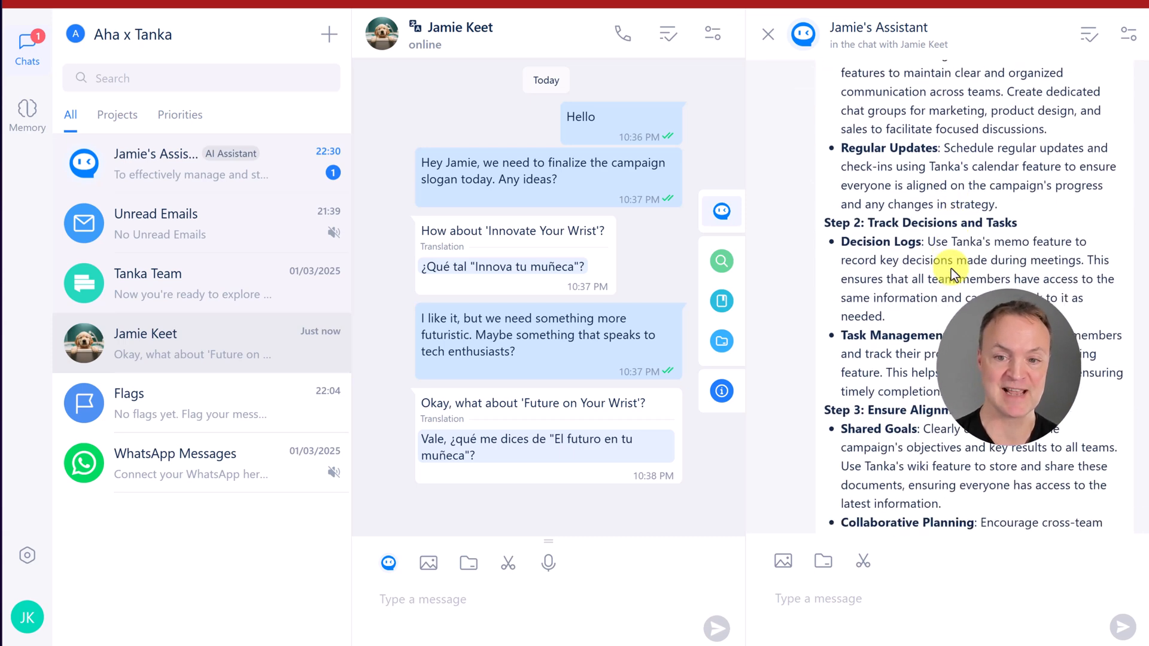
scroll("down", 3)
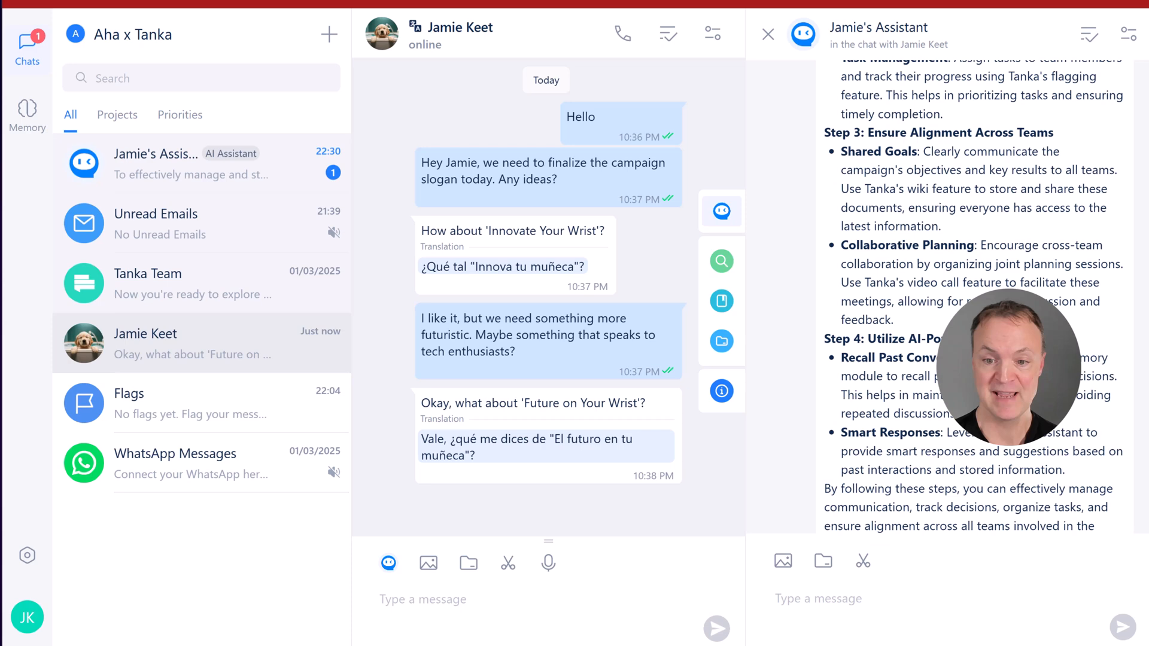
scroll("up", 3)
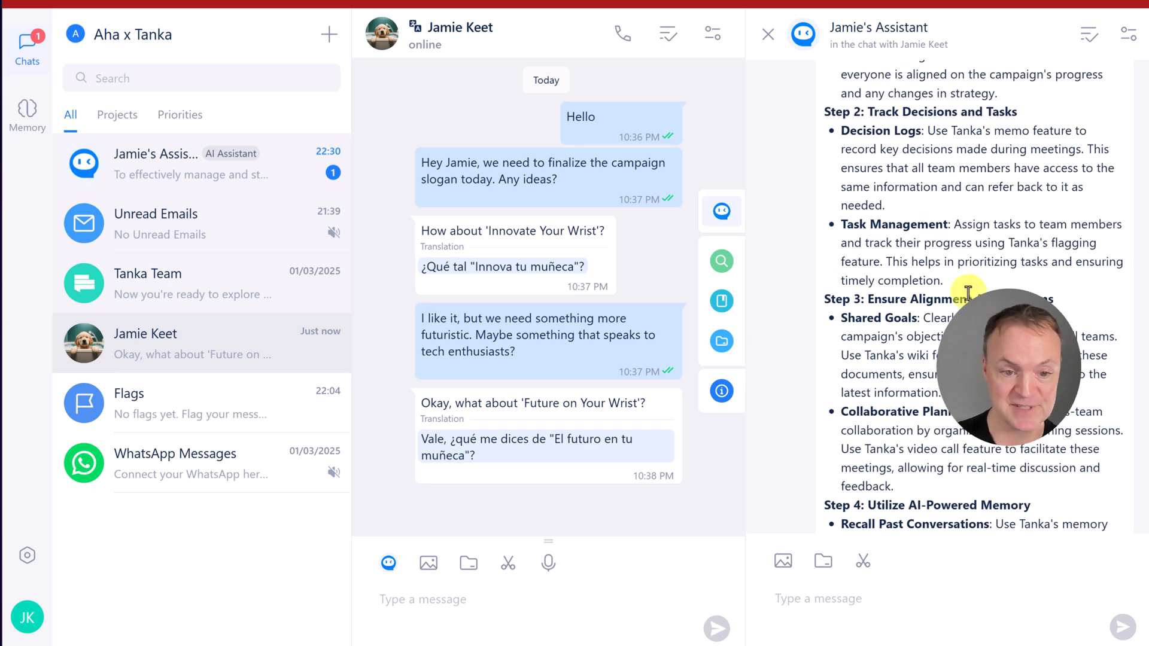
scroll("down", 3)
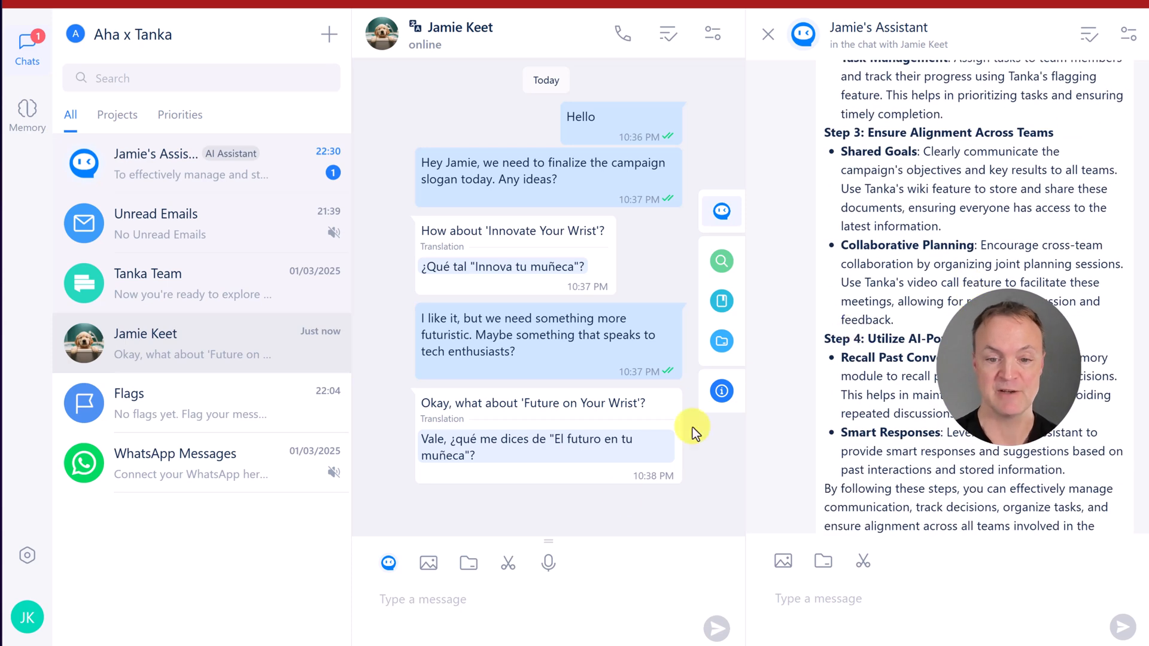
left_click(768, 35)
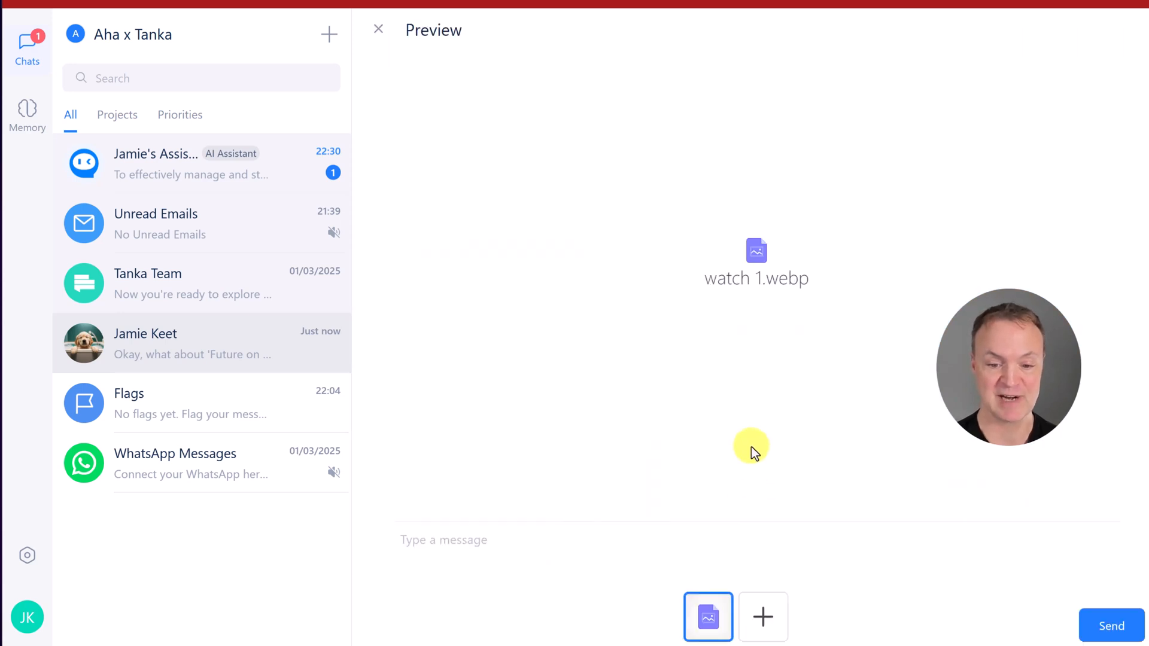
mouse_move(960, 469)
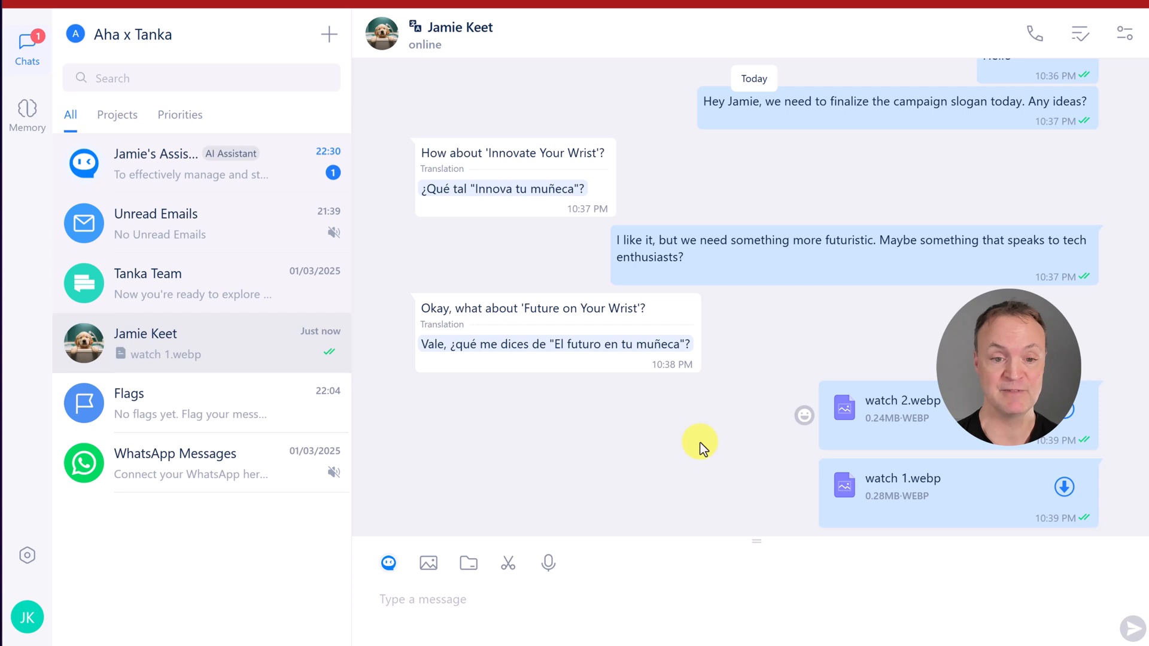
mouse_move(903, 238)
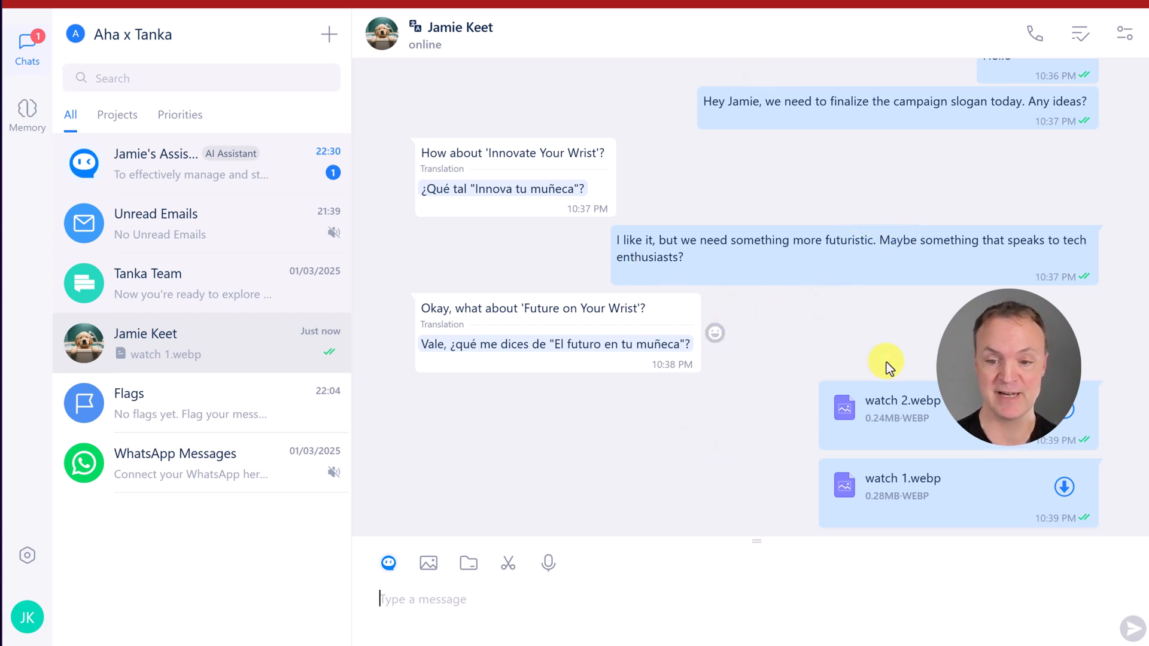
mouse_move(1080, 34)
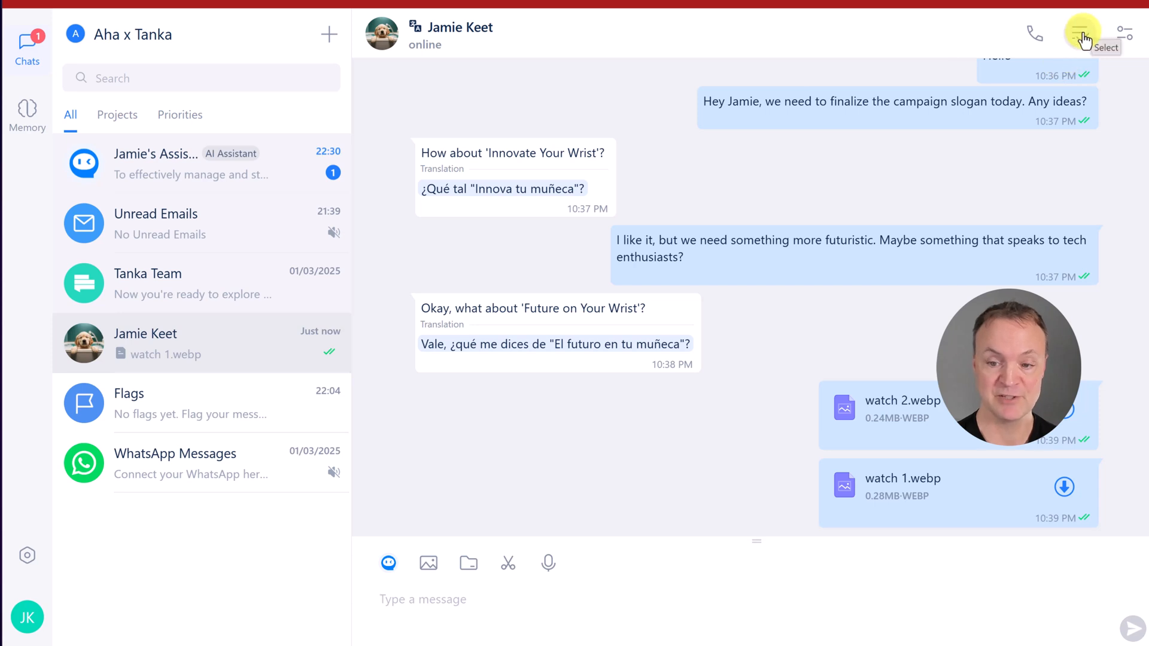
left_click(1083, 34)
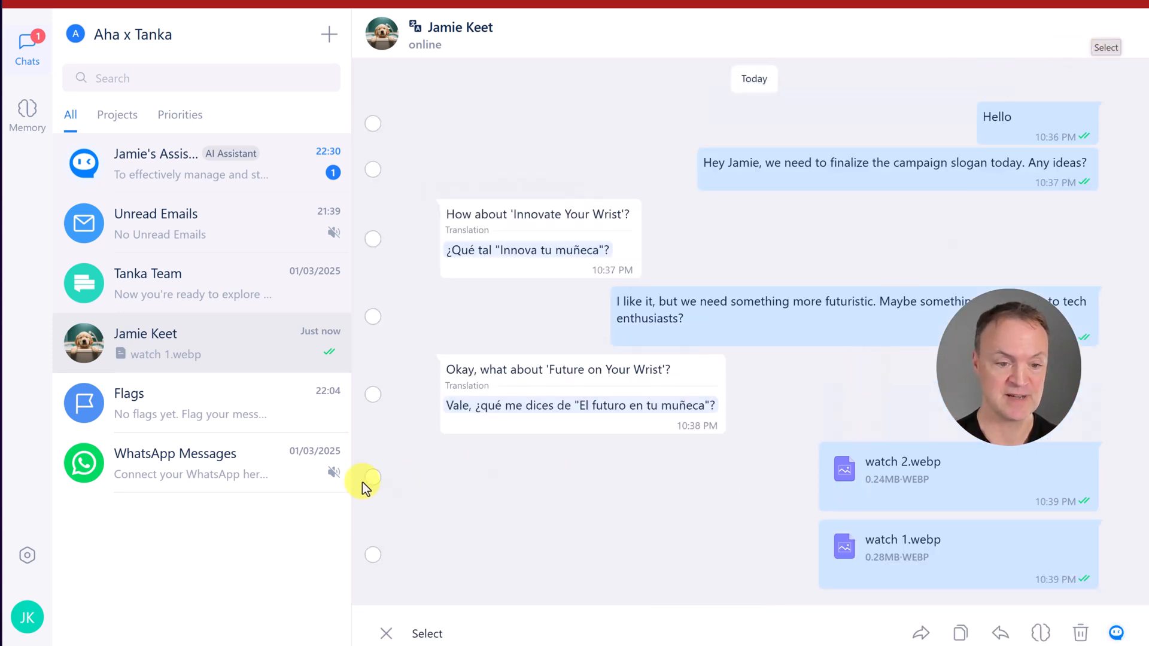
left_click(372, 478)
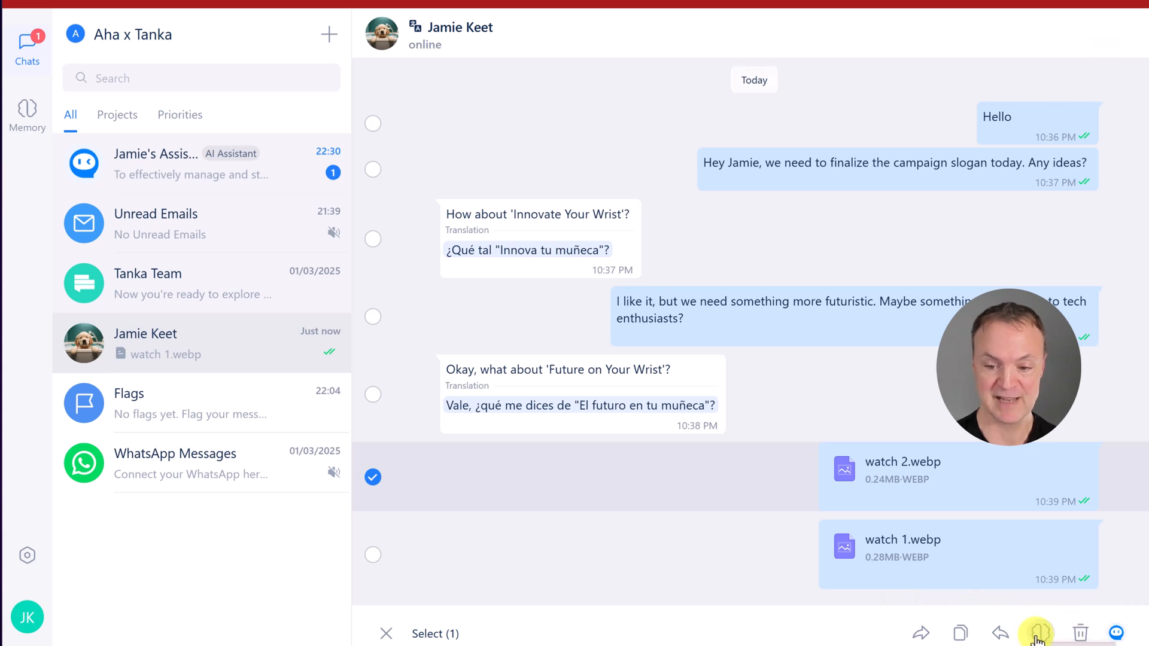
left_click(1041, 633)
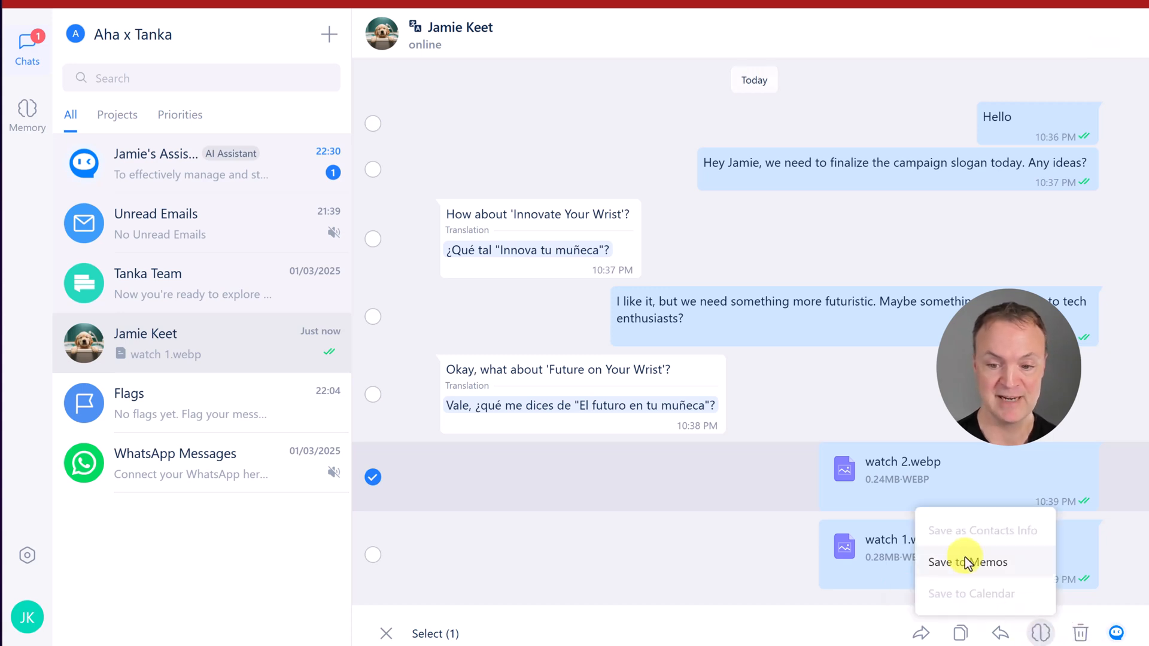
left_click(968, 563)
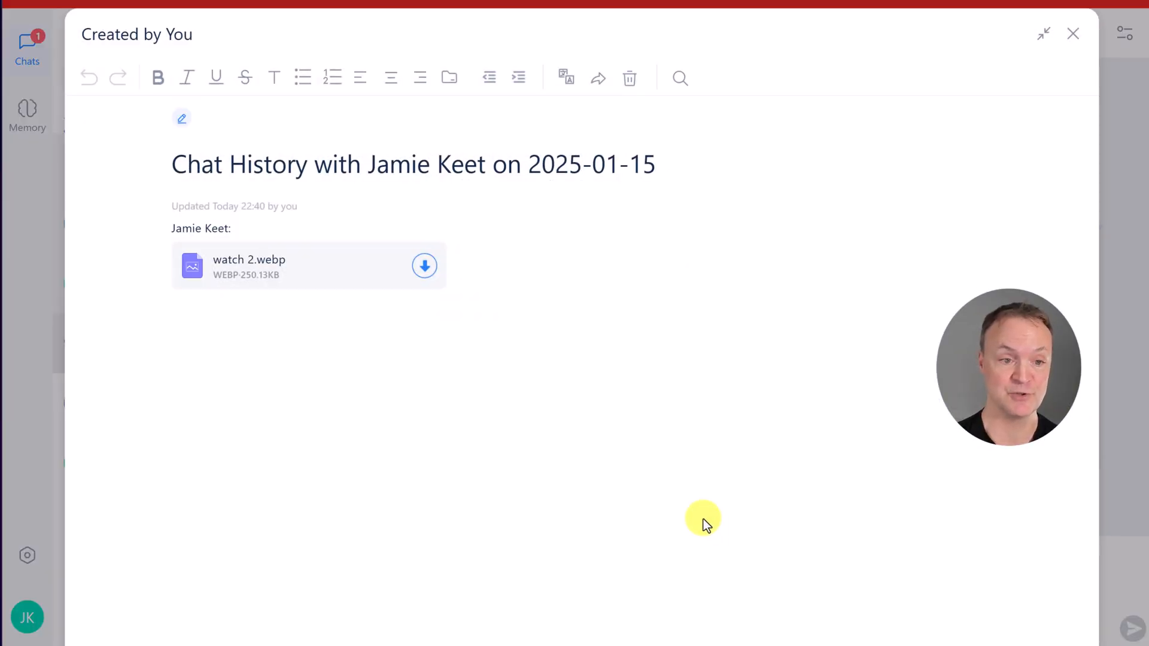